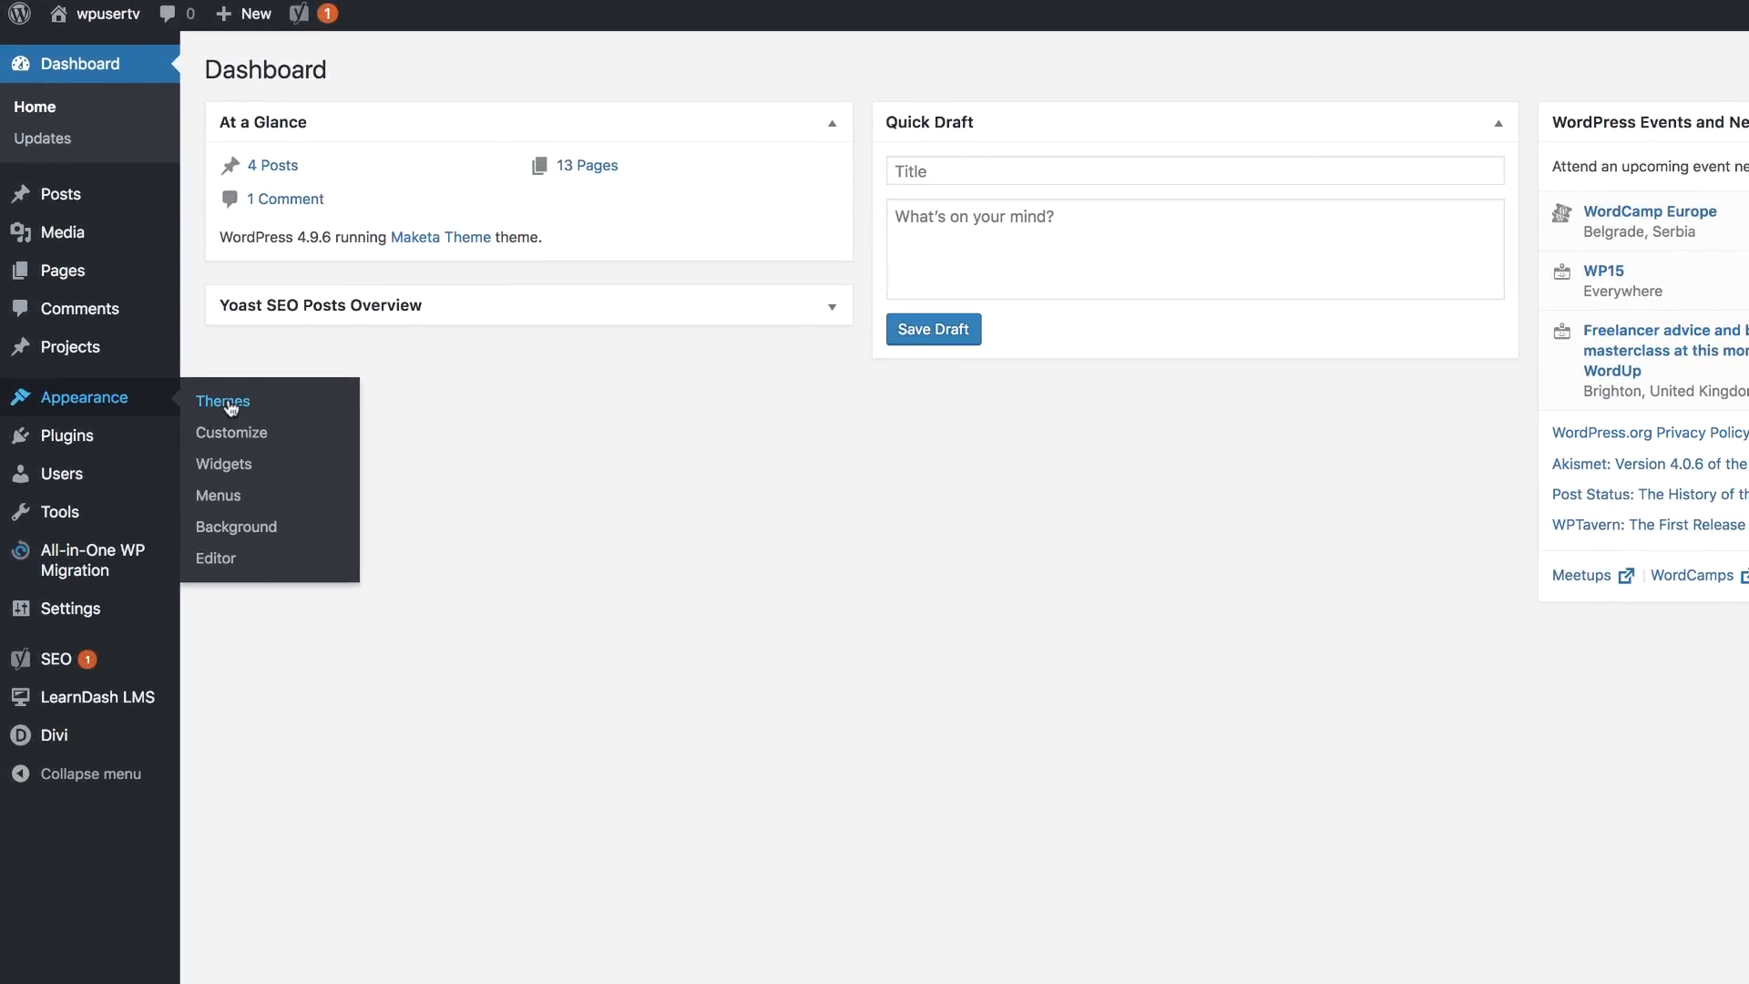
- Open the installed themes, view the active Maketa Theme's details, then close the overlay
left_click(222, 400)
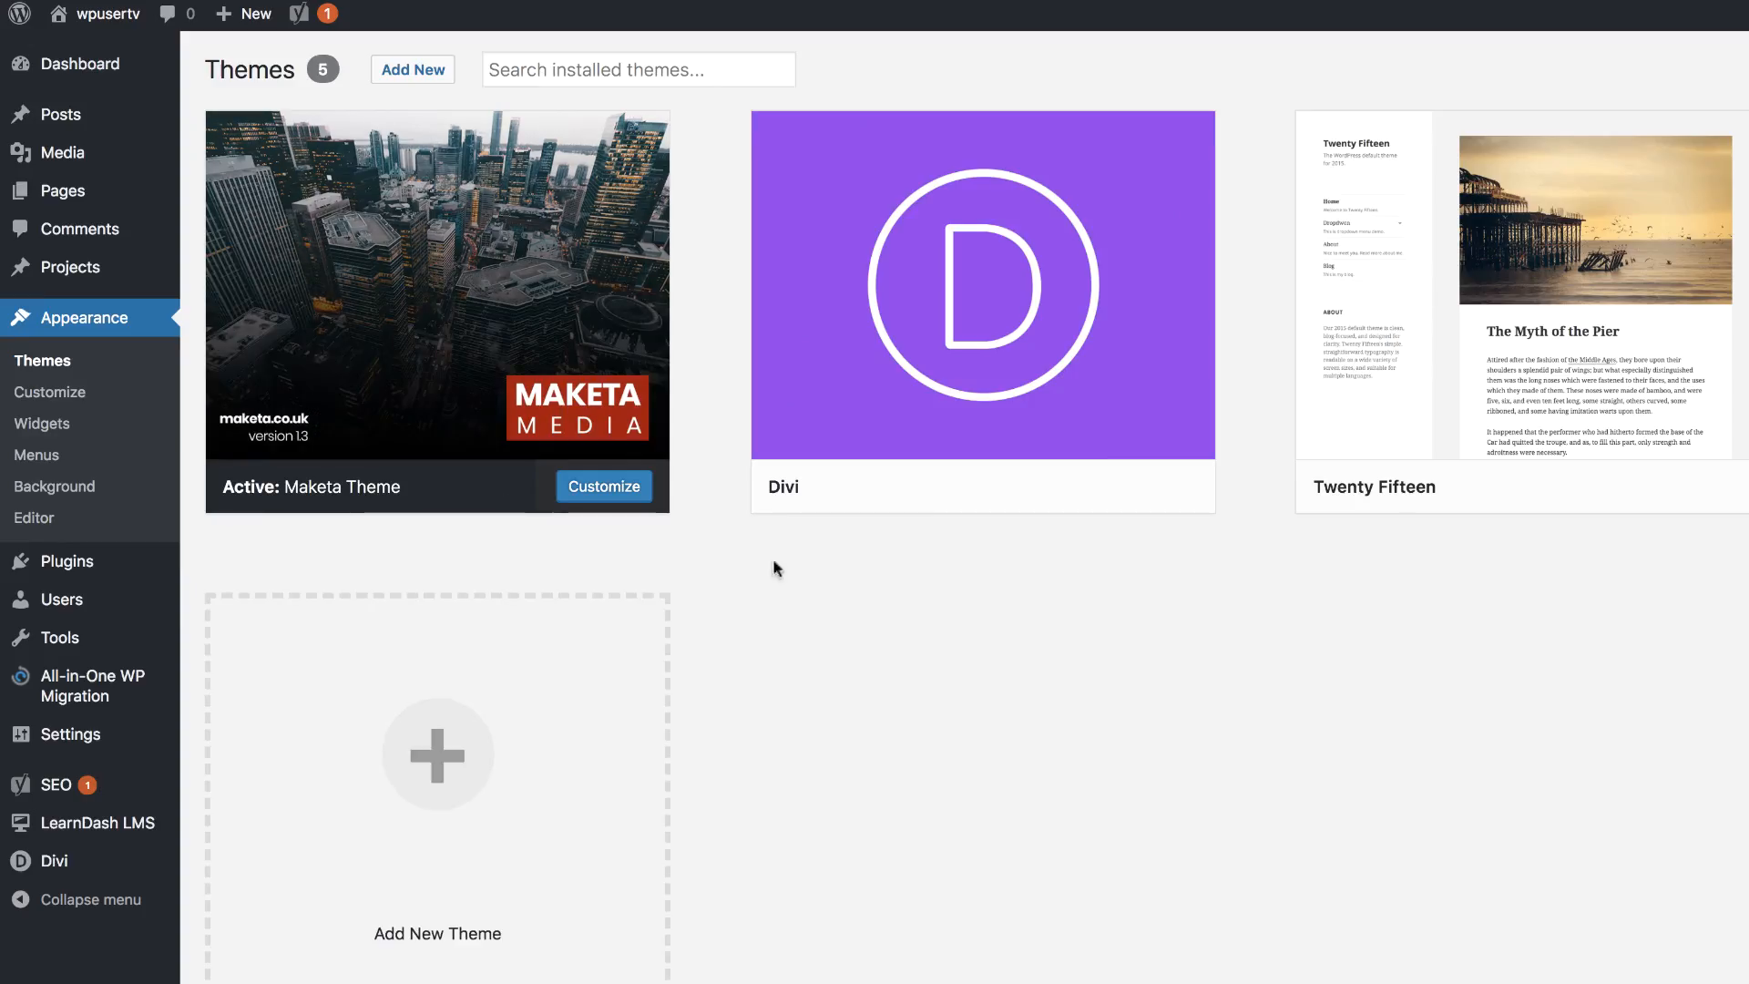
left_click(435, 273)
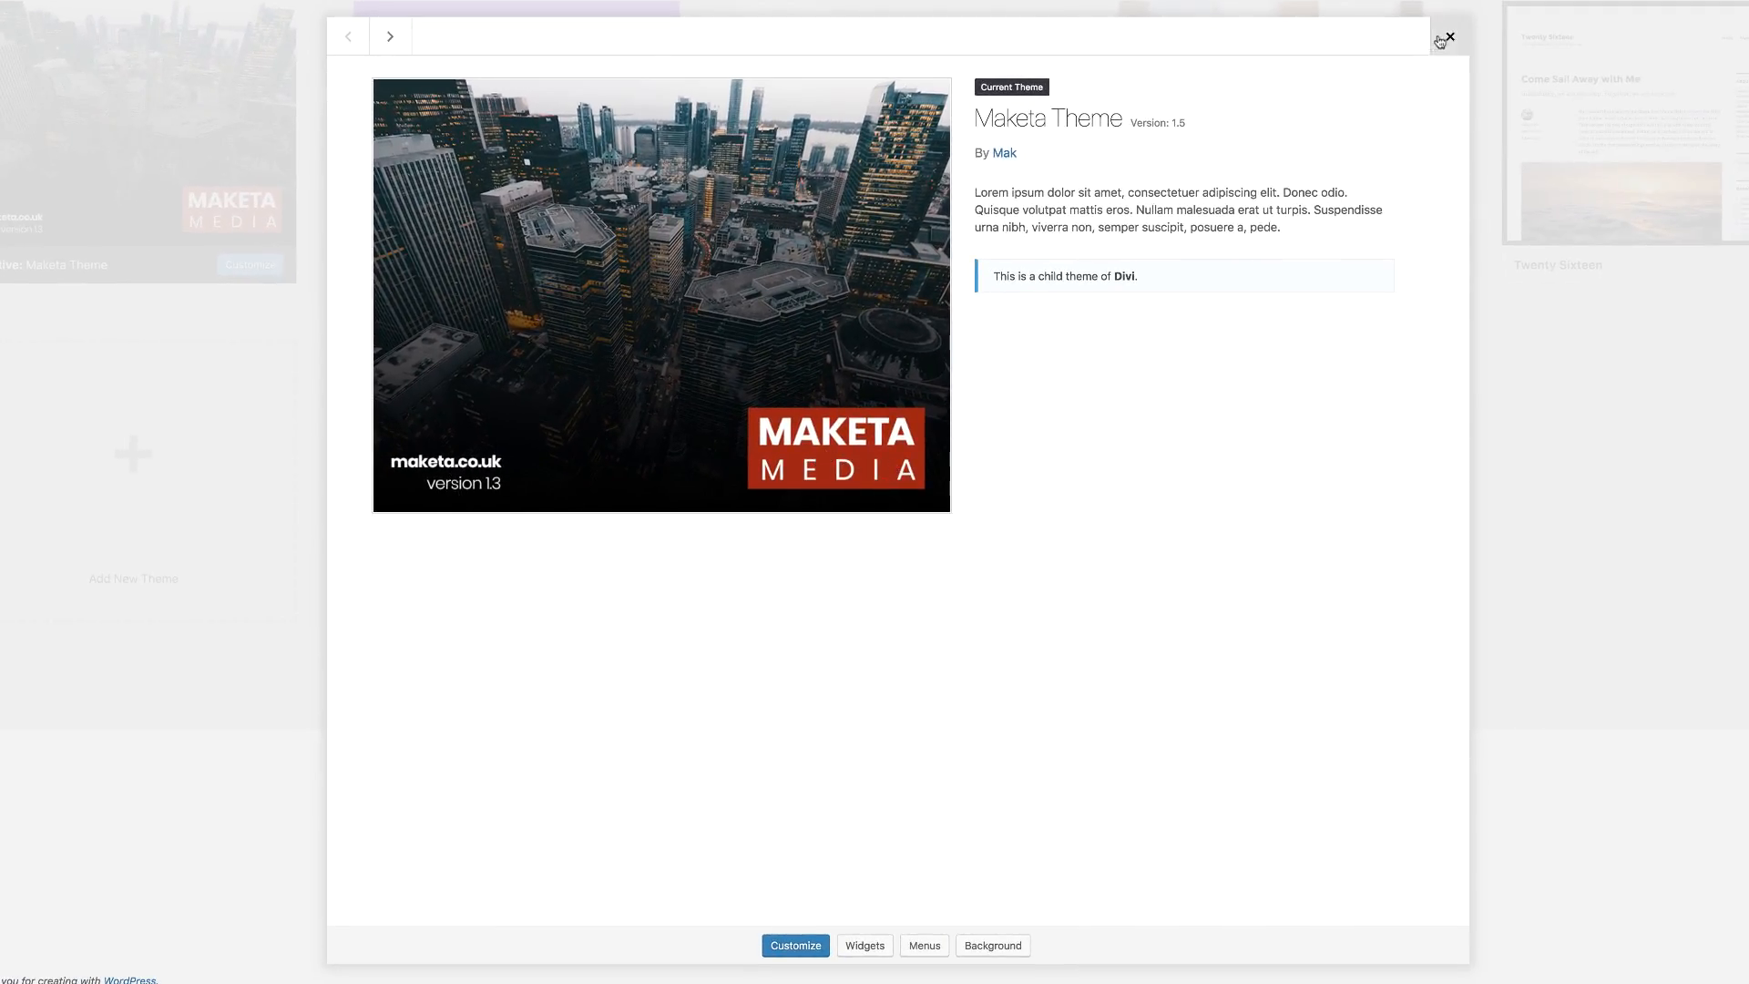
left_click(1452, 37)
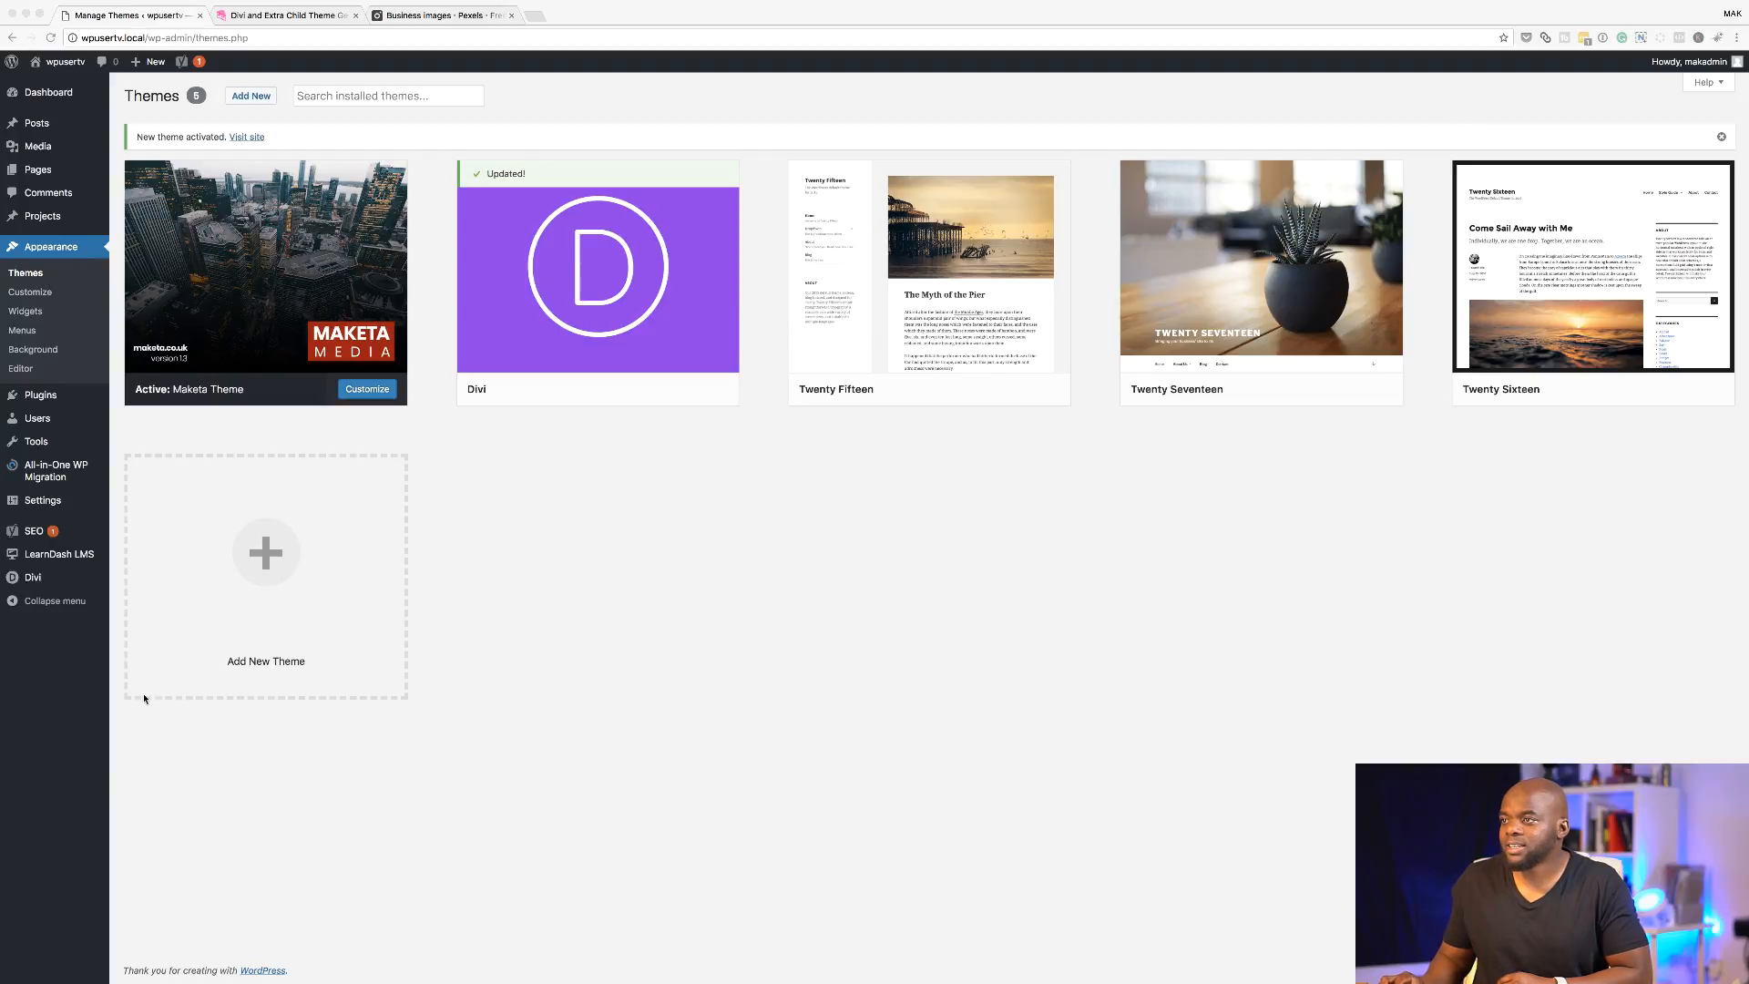
mouse_move(660, 187)
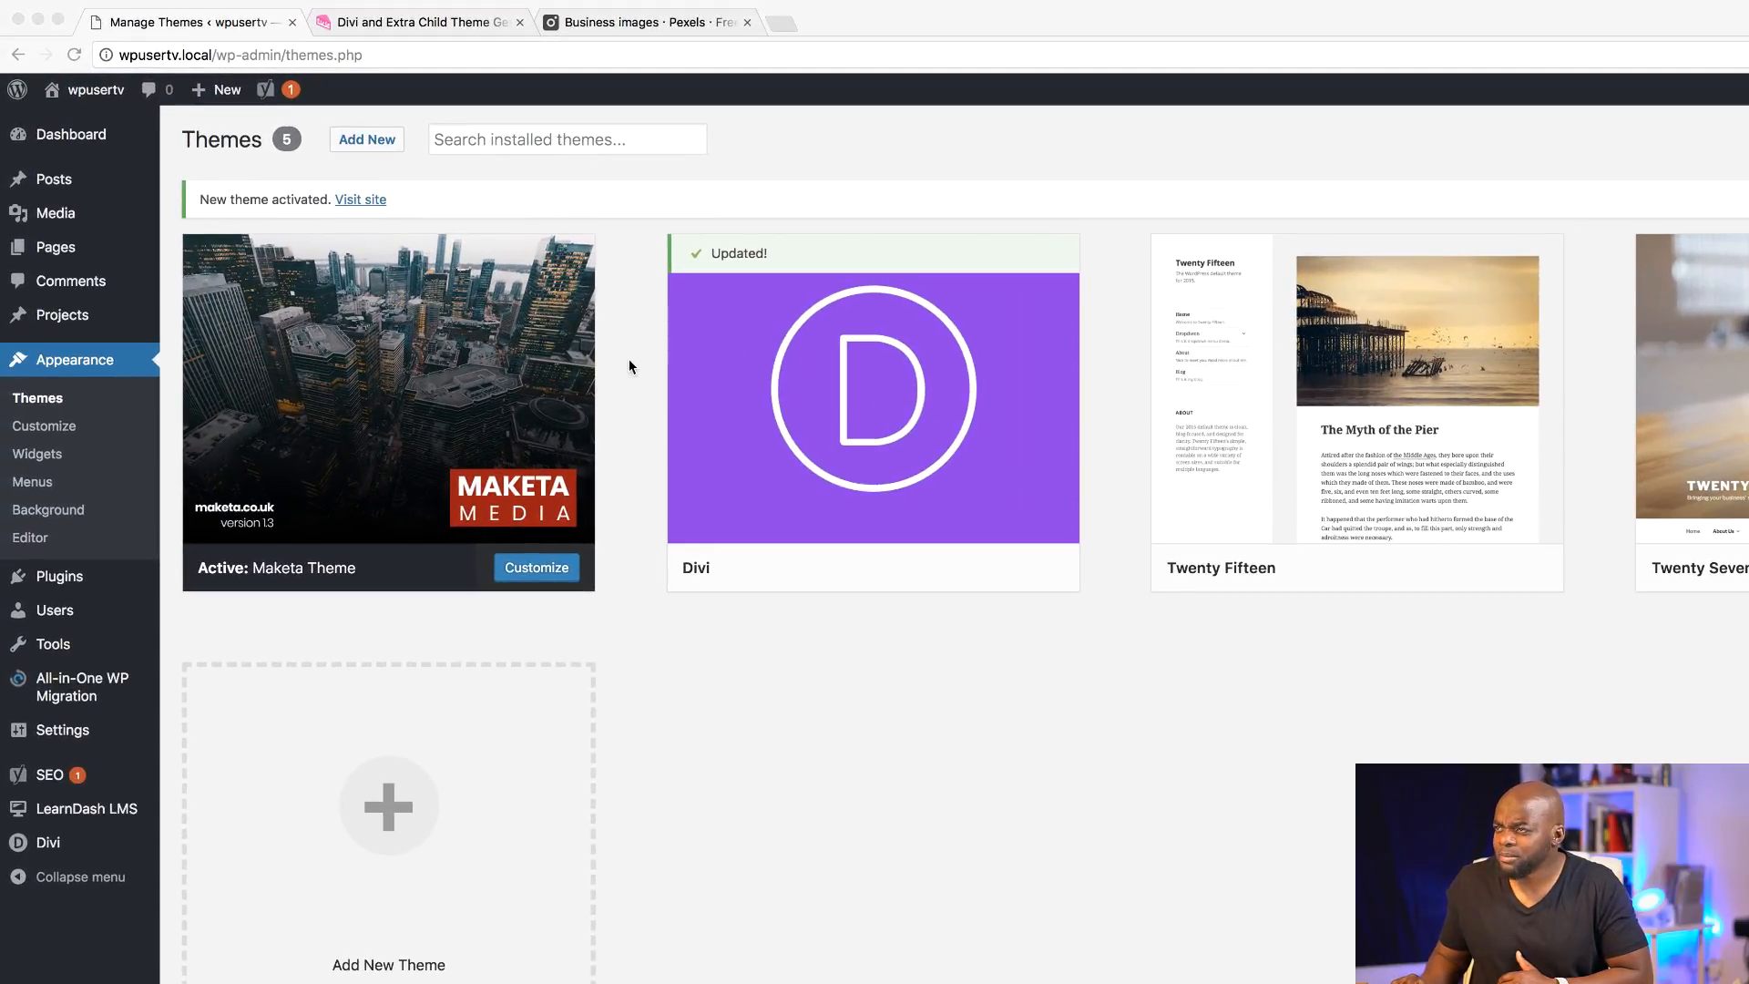
mouse_move(254, 555)
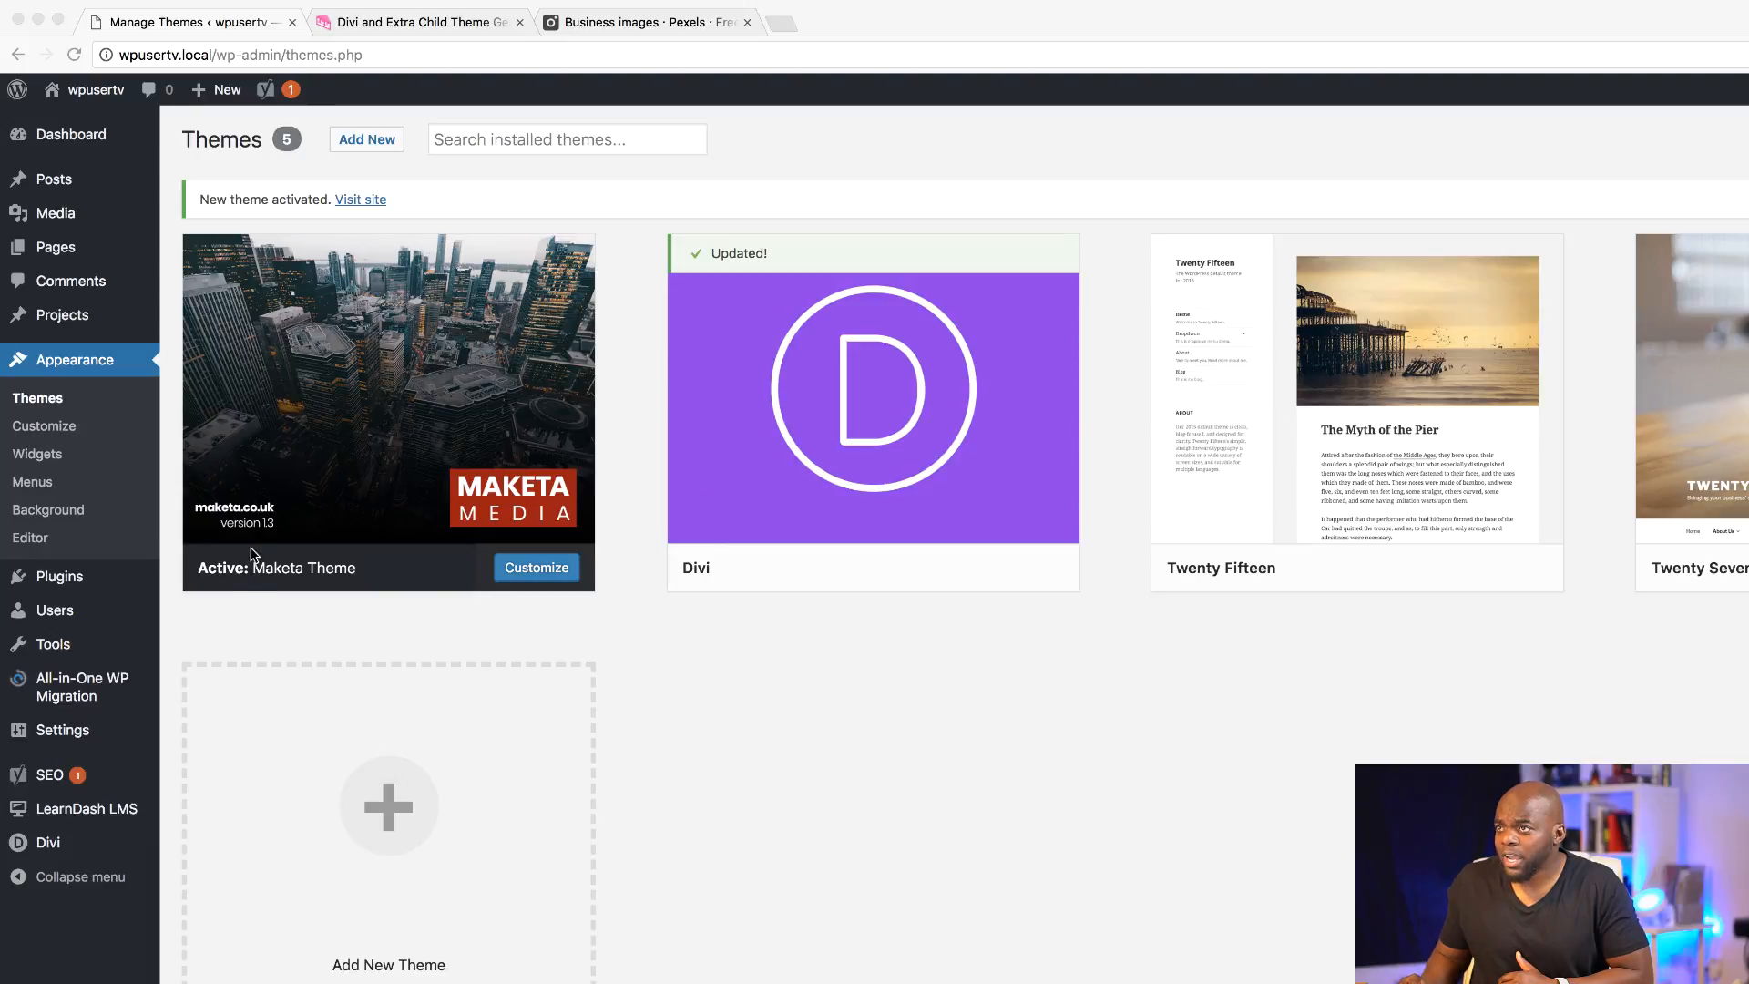
mouse_move(584, 514)
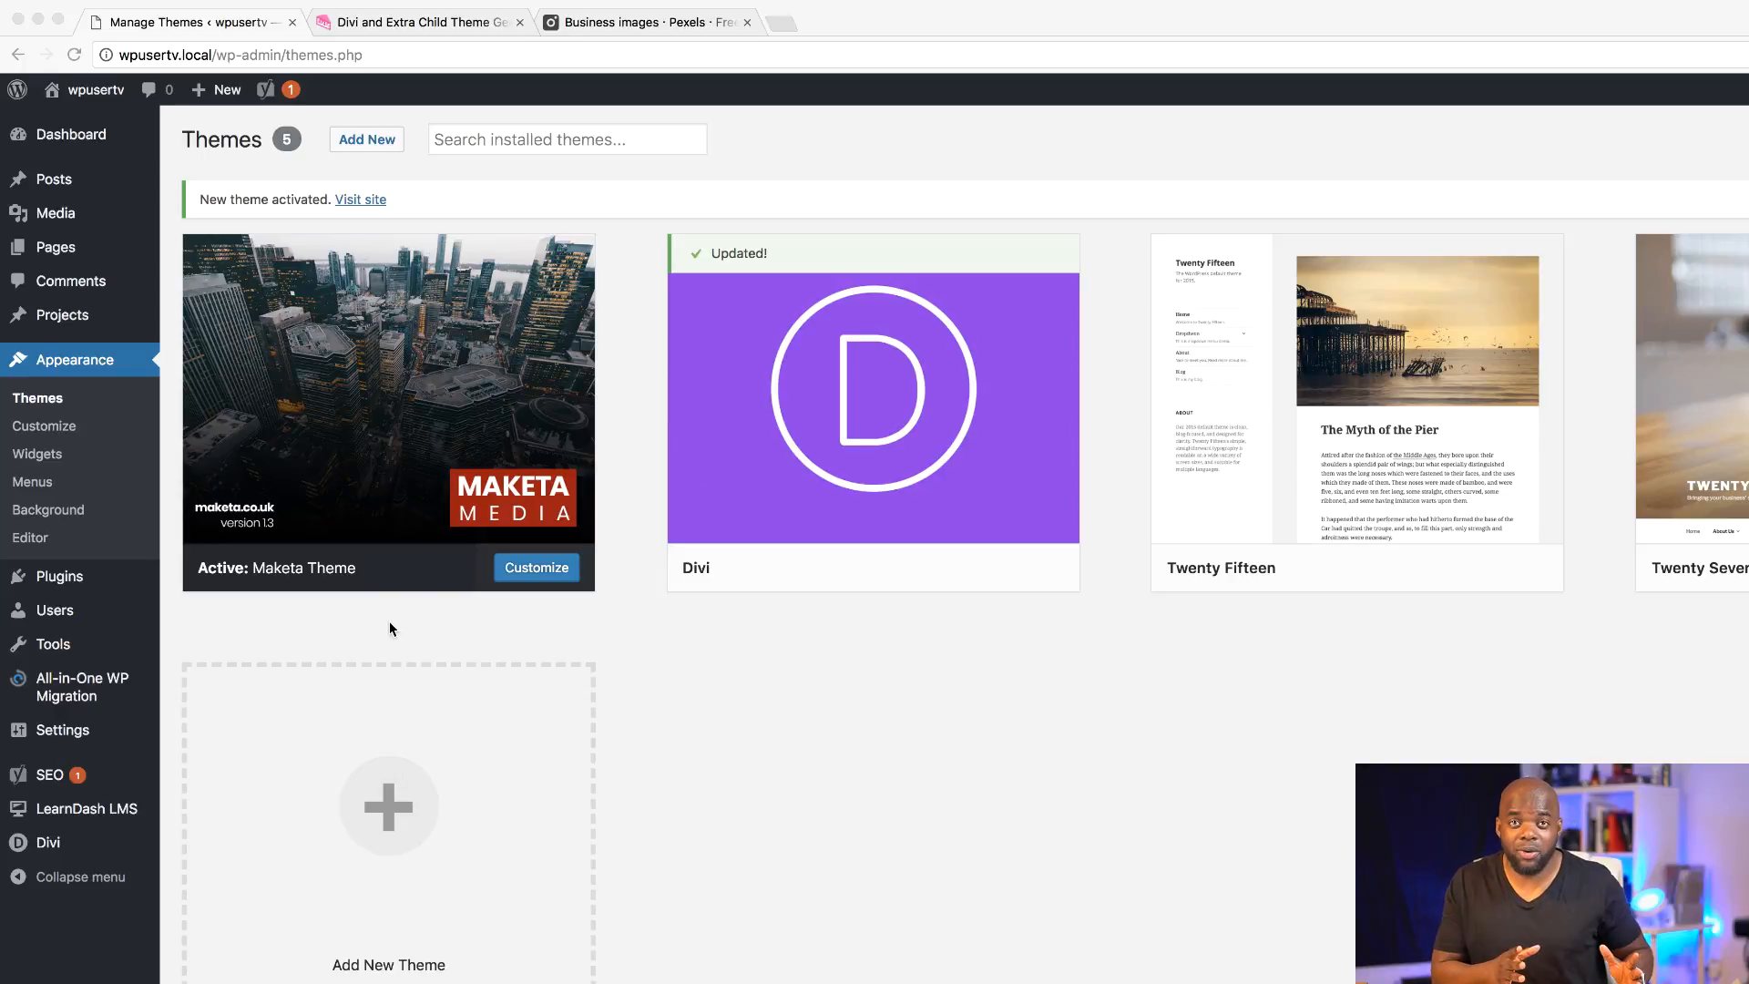
mouse_move(909, 312)
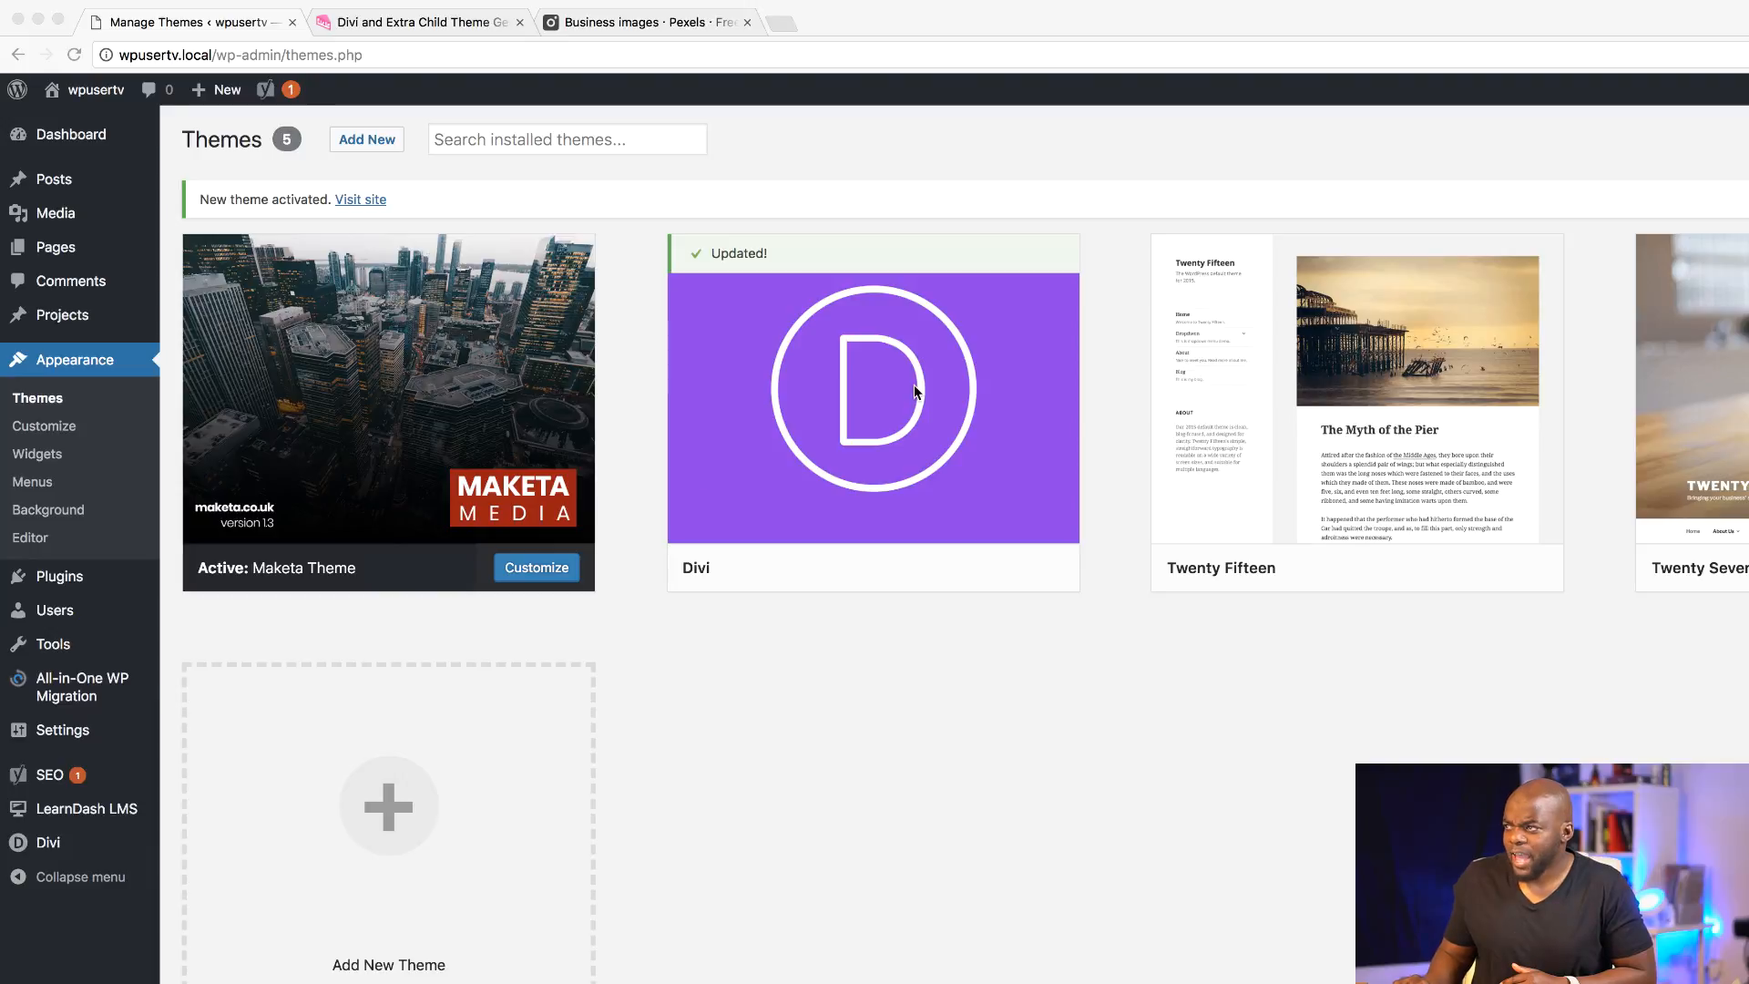
mouse_move(772, 443)
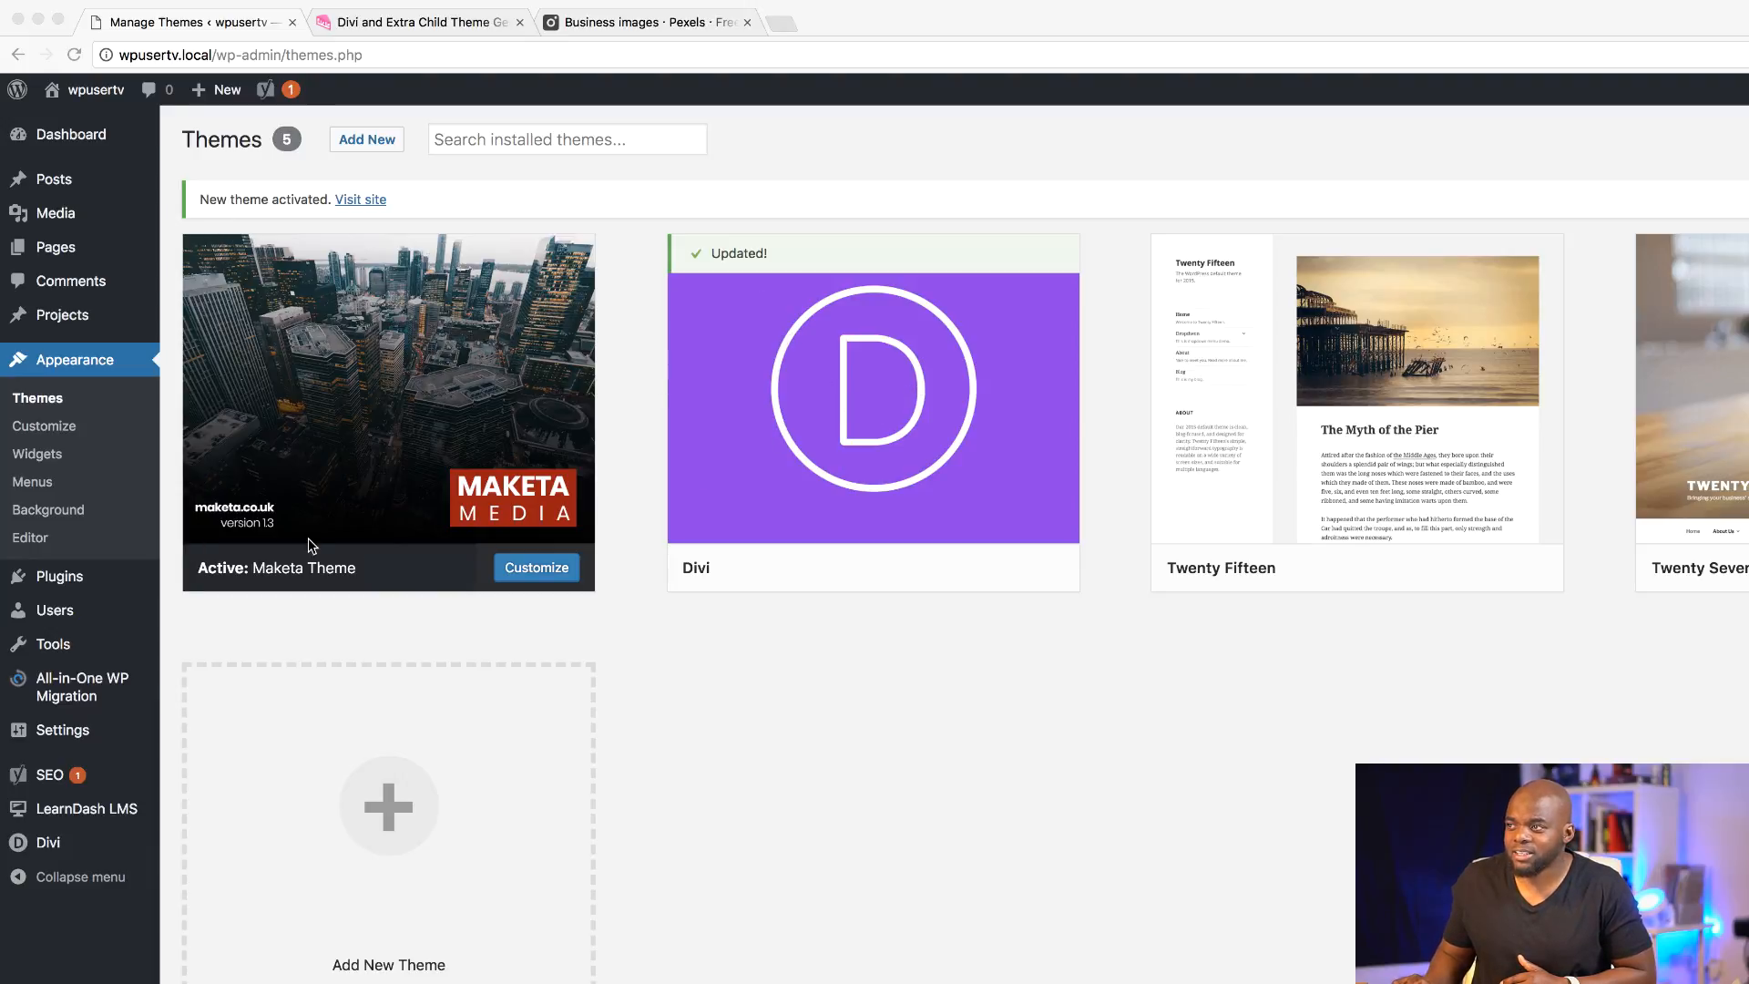
mouse_move(469, 472)
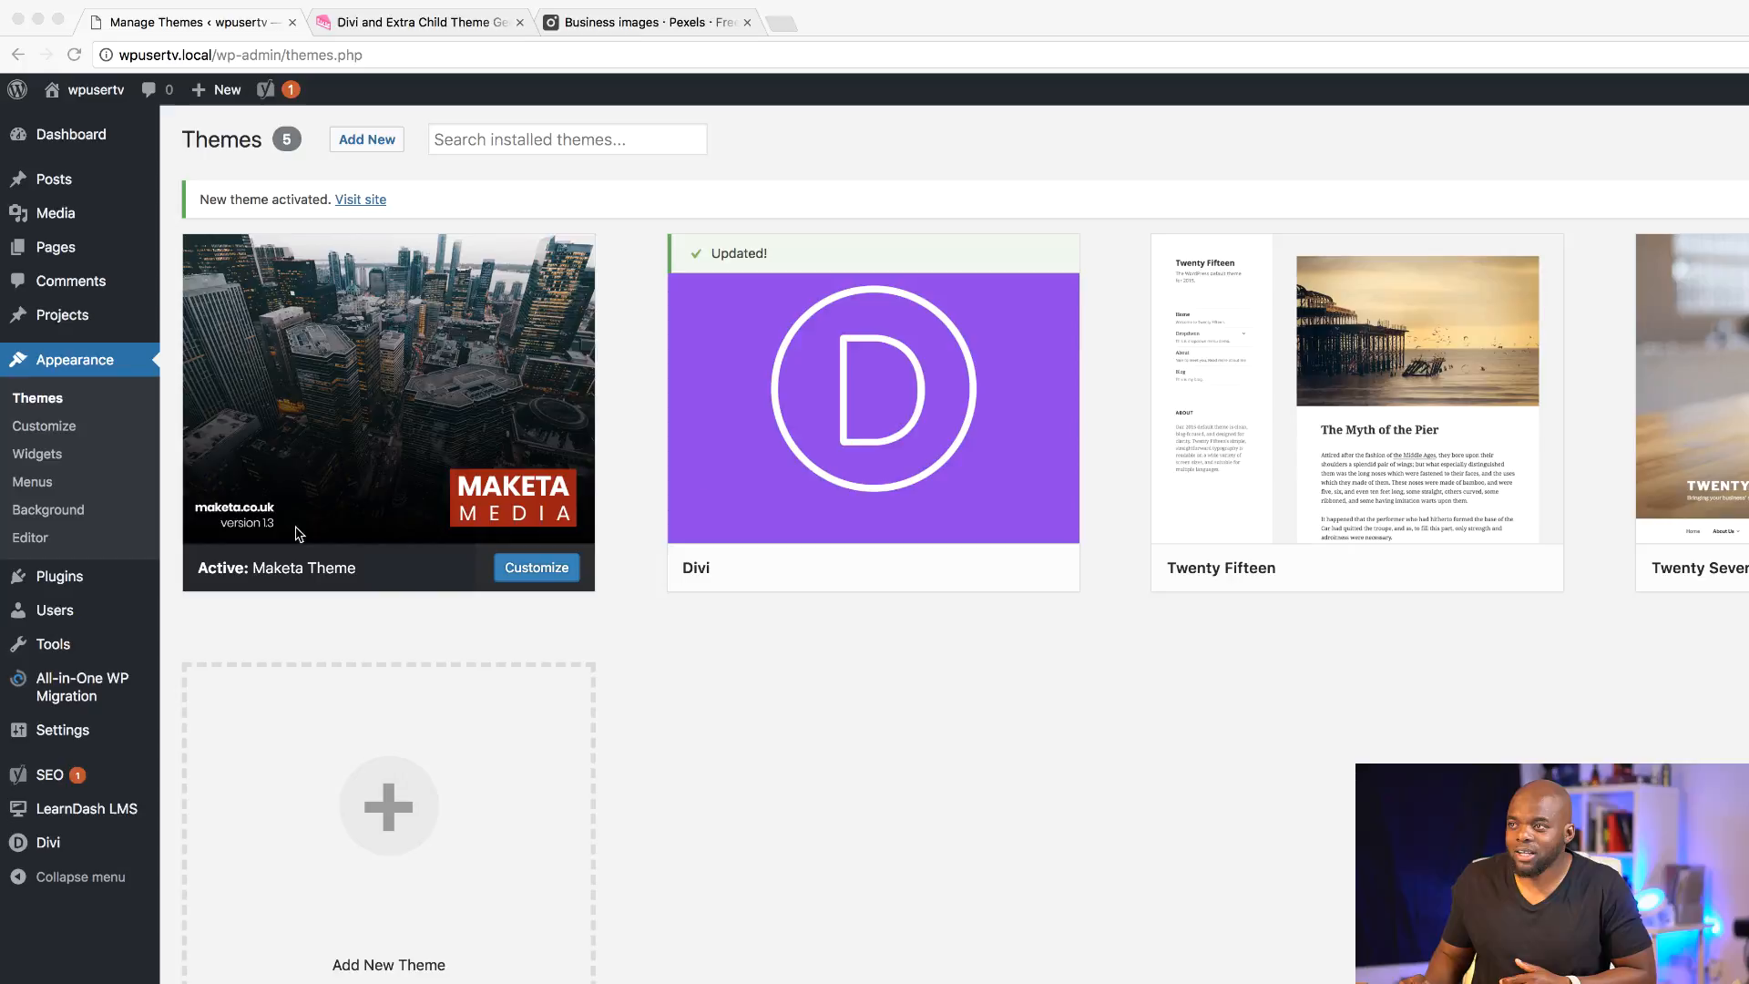
mouse_move(340, 513)
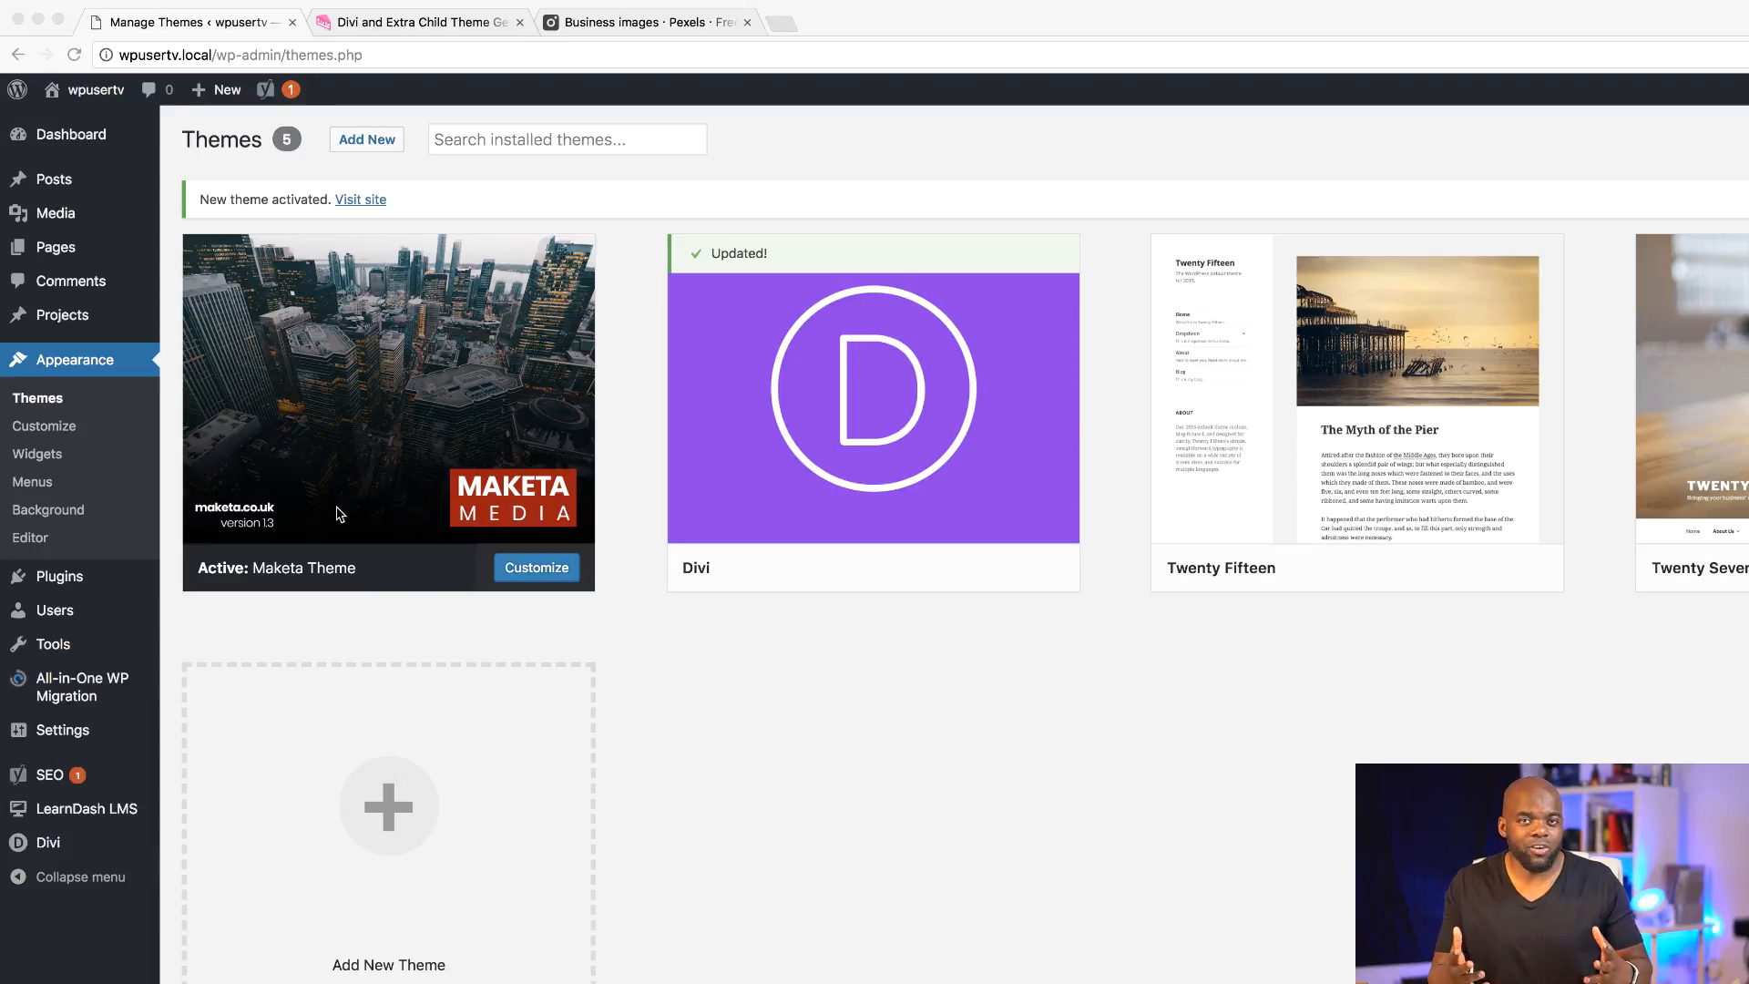
mouse_move(964, 867)
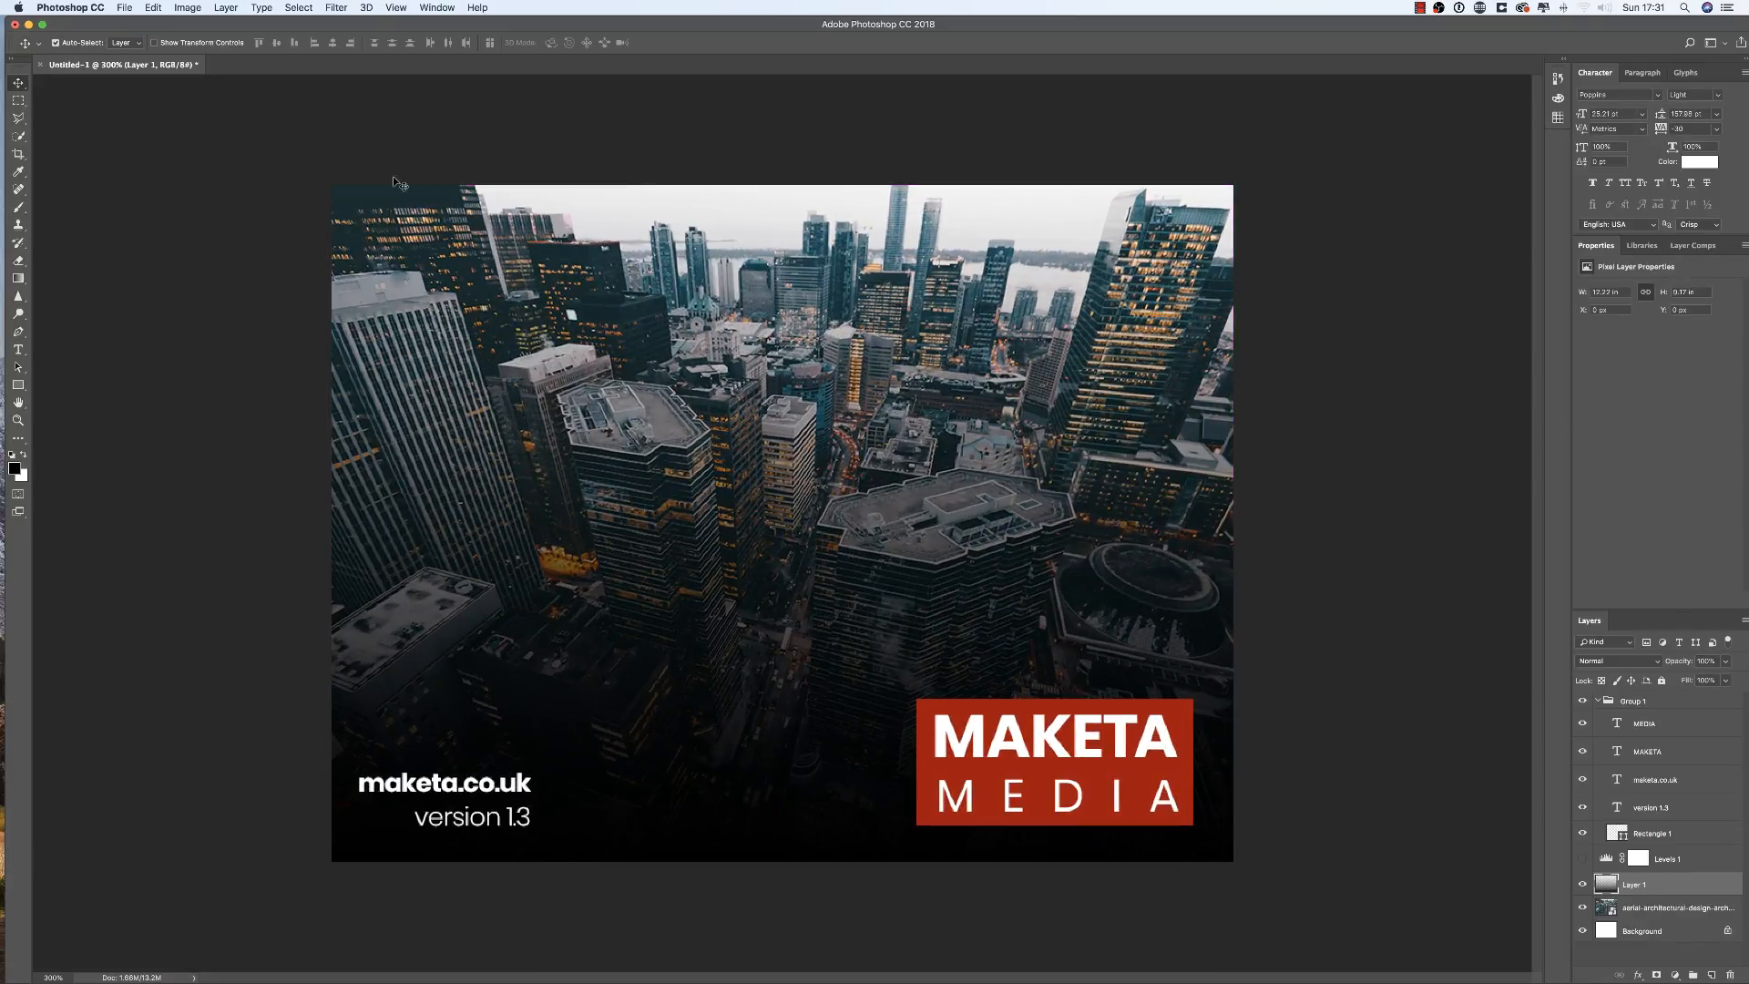
mouse_move(230, 834)
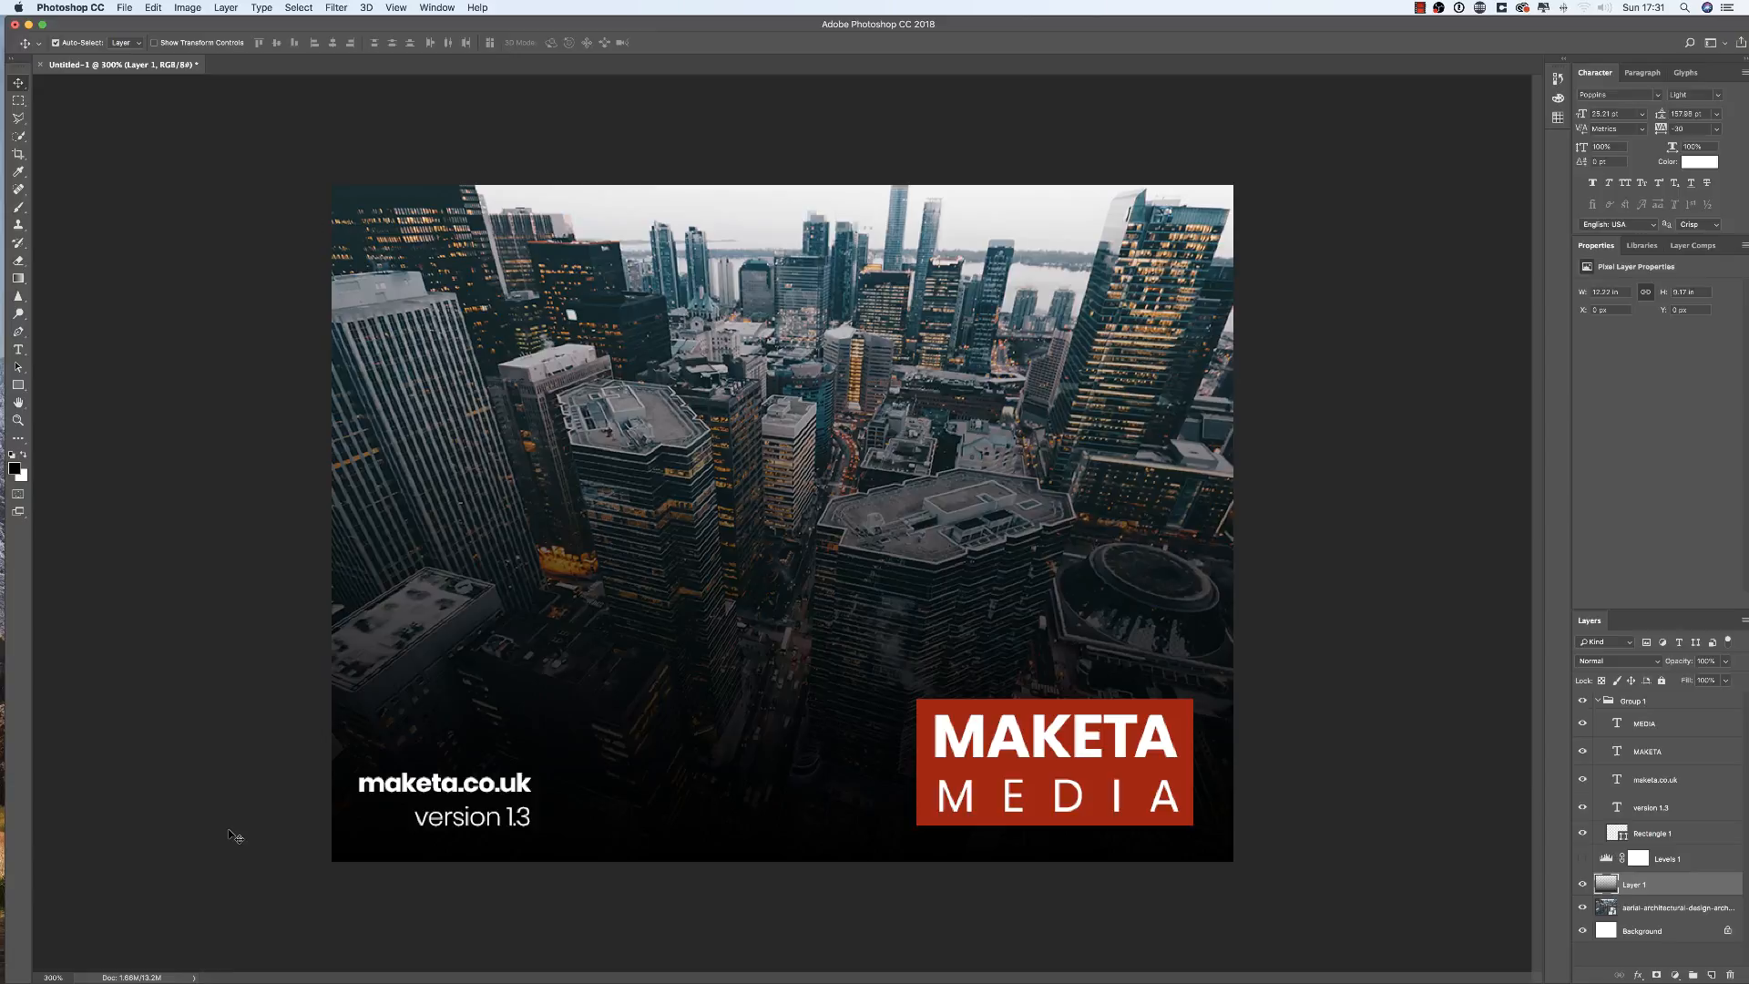
mouse_move(612, 732)
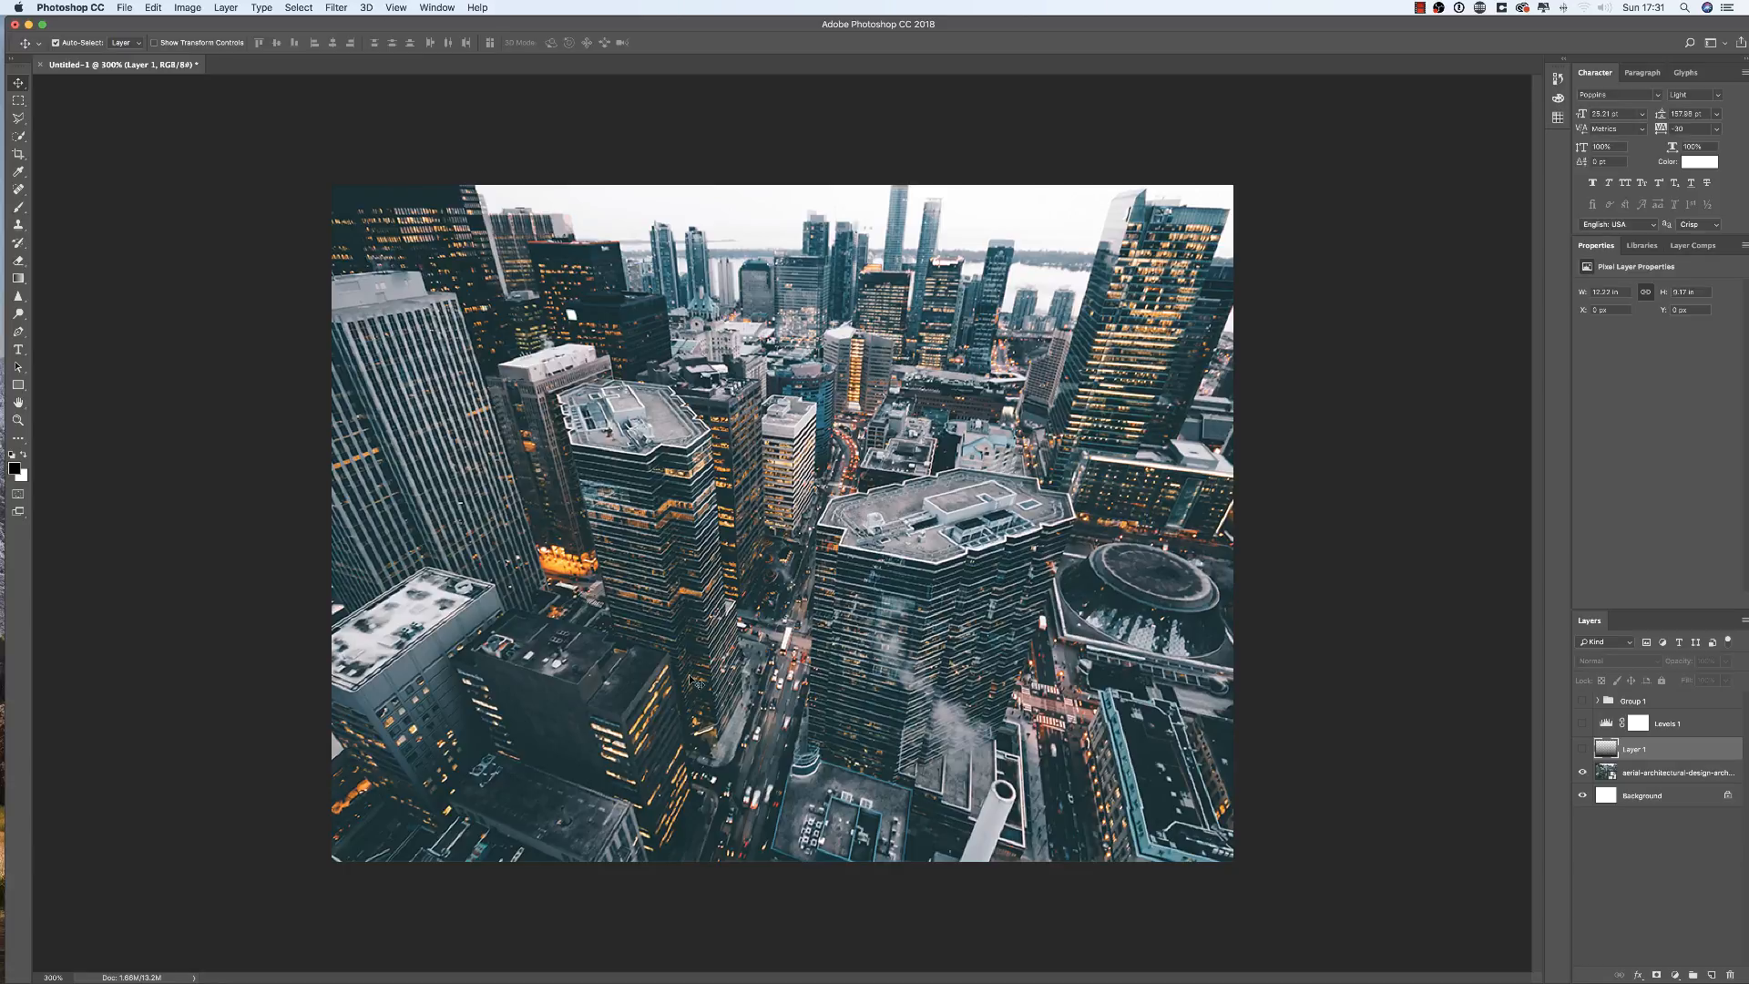
mouse_move(1506, 714)
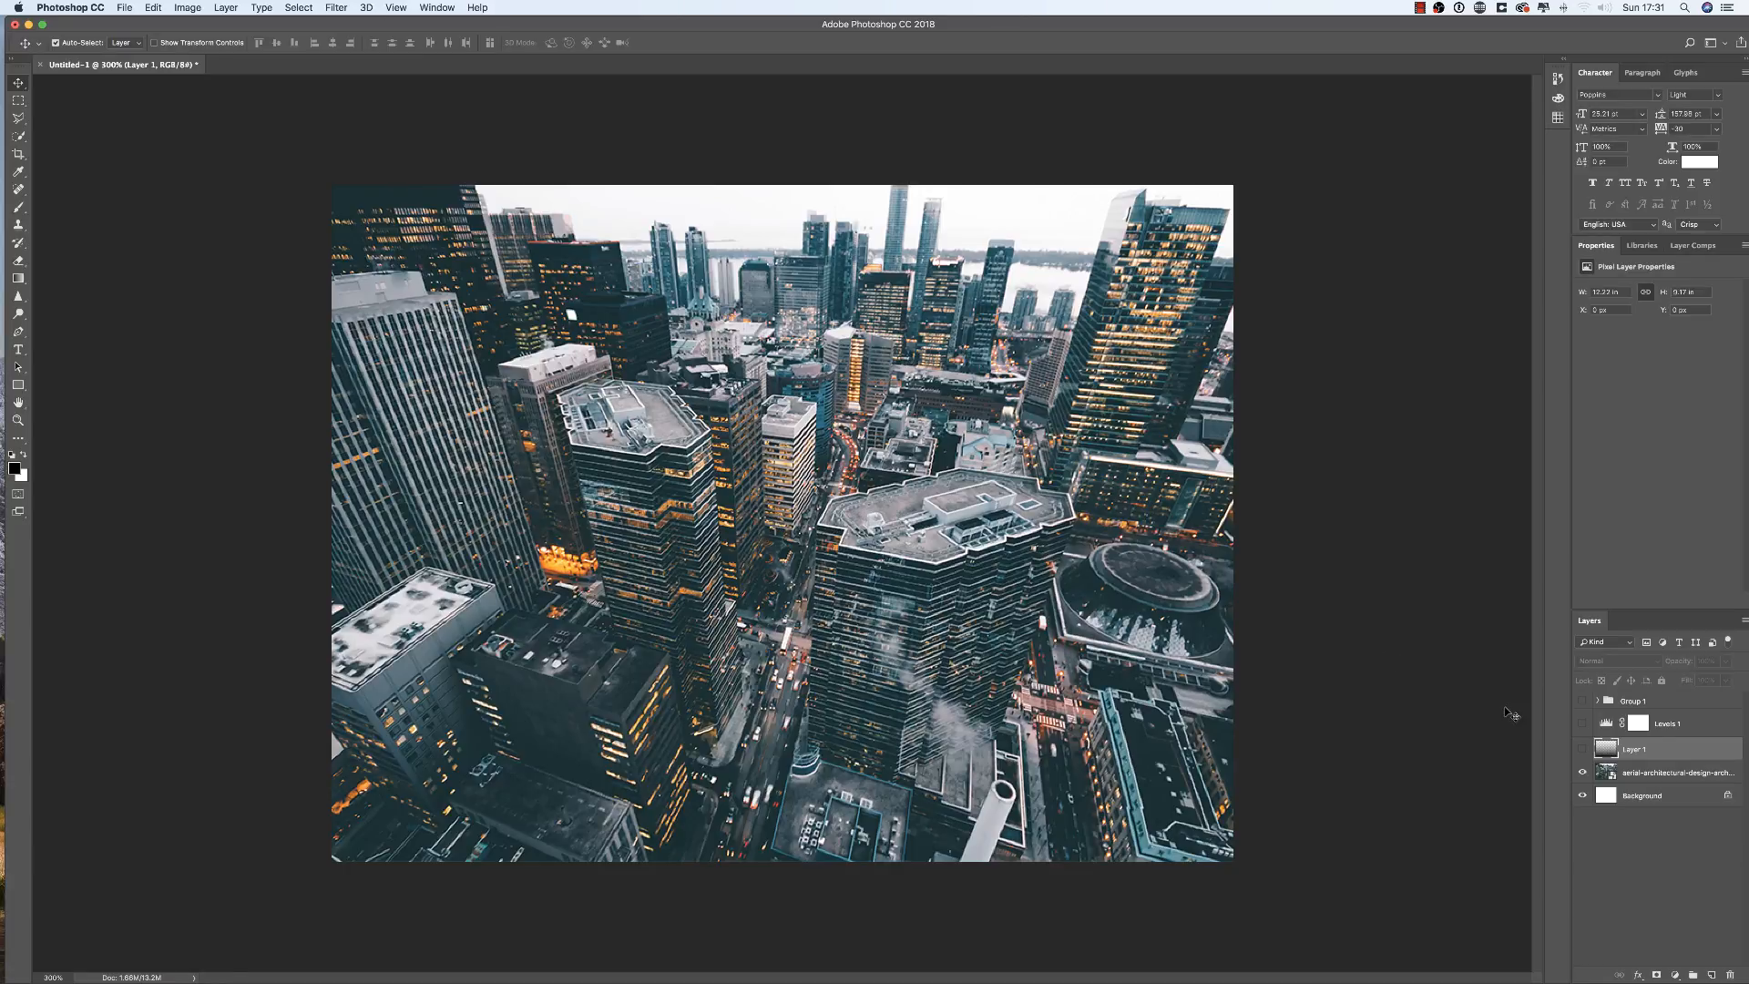
mouse_move(1021, 730)
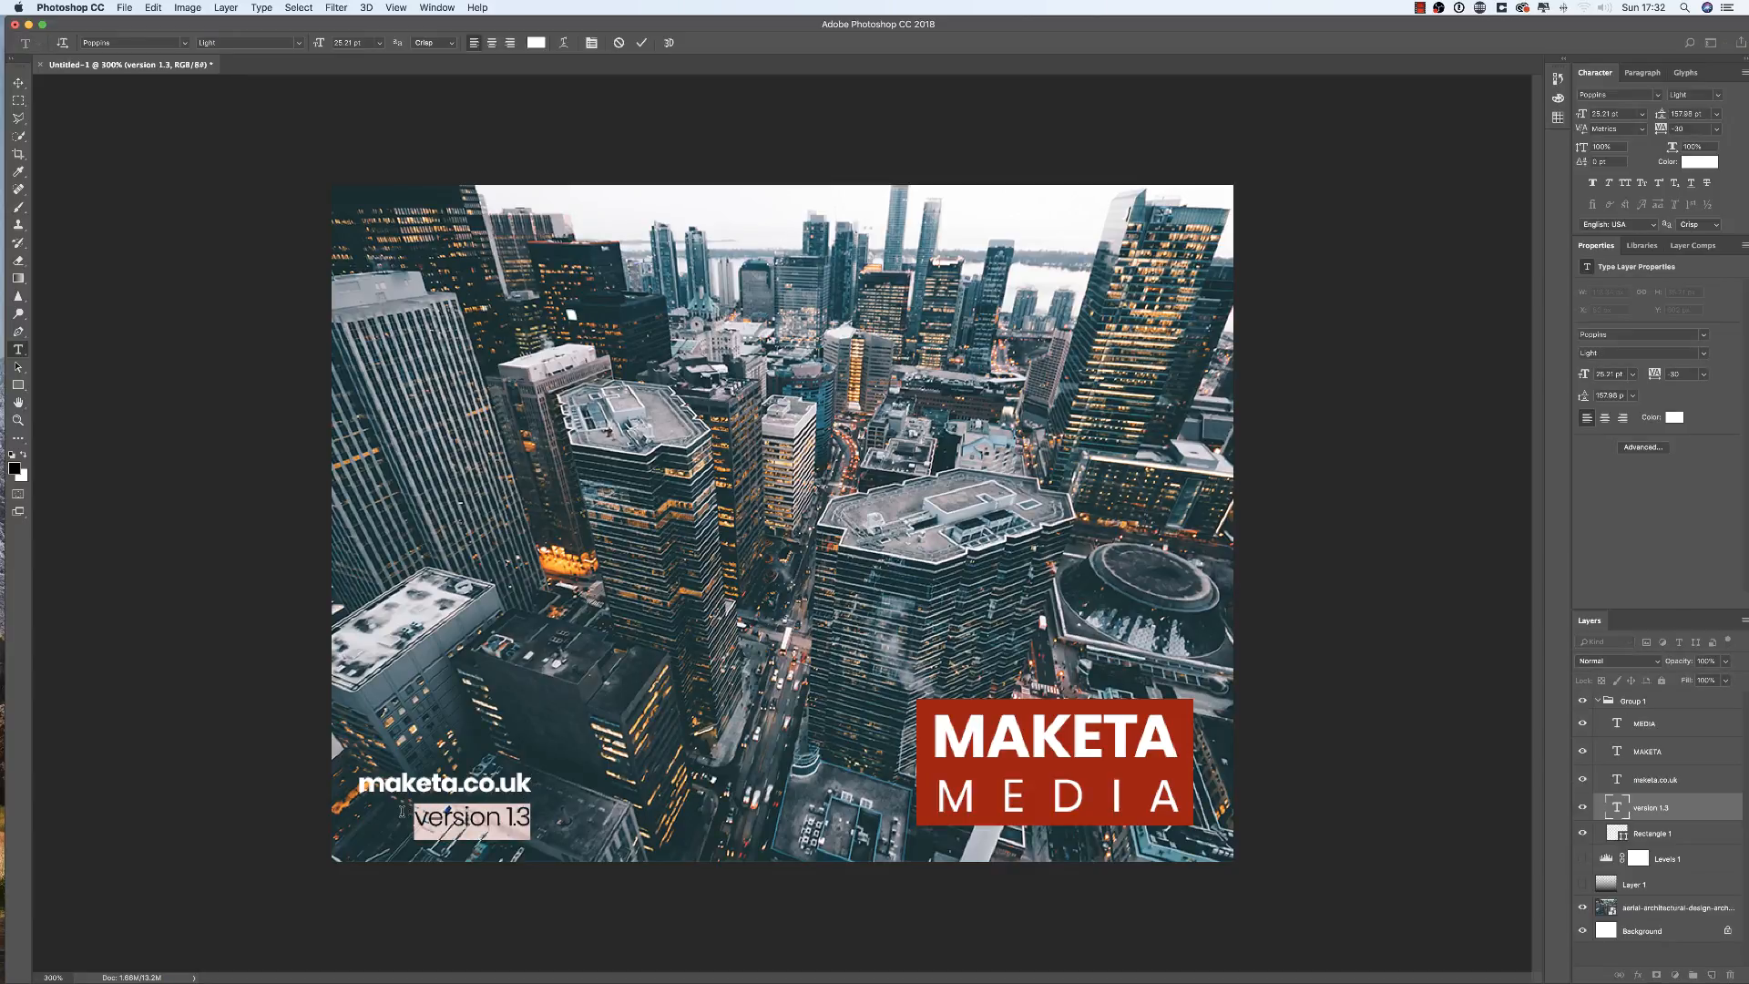
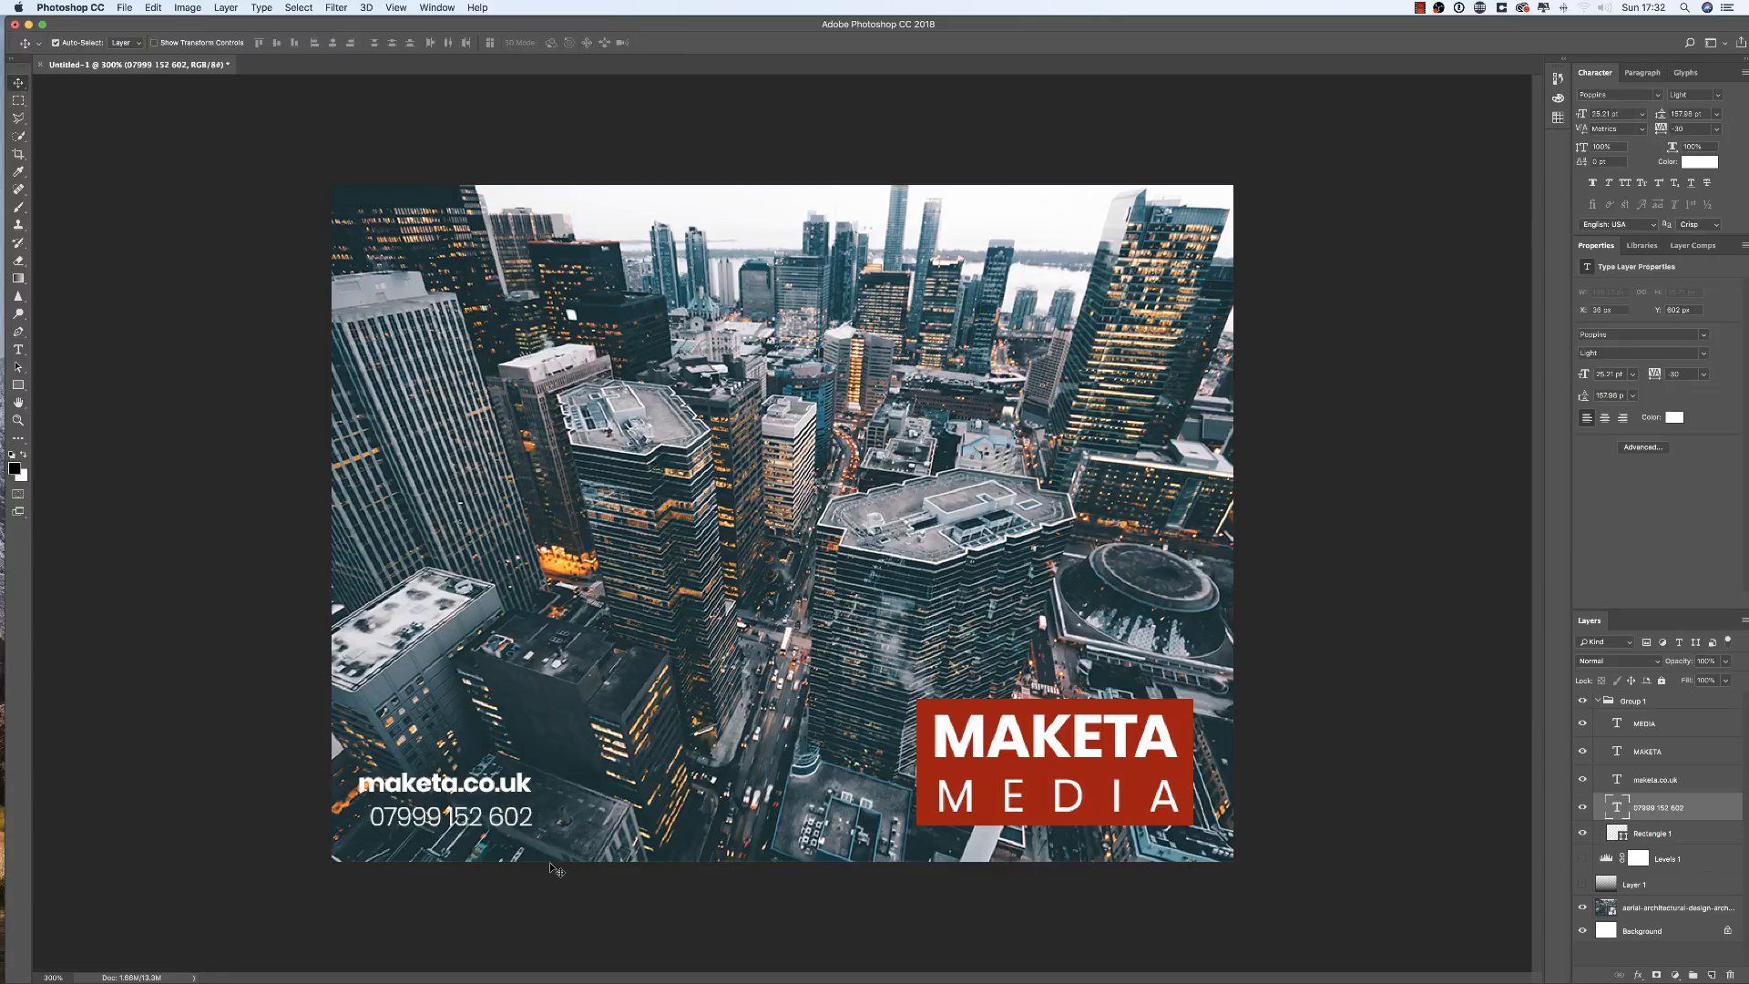
mouse_move(458, 819)
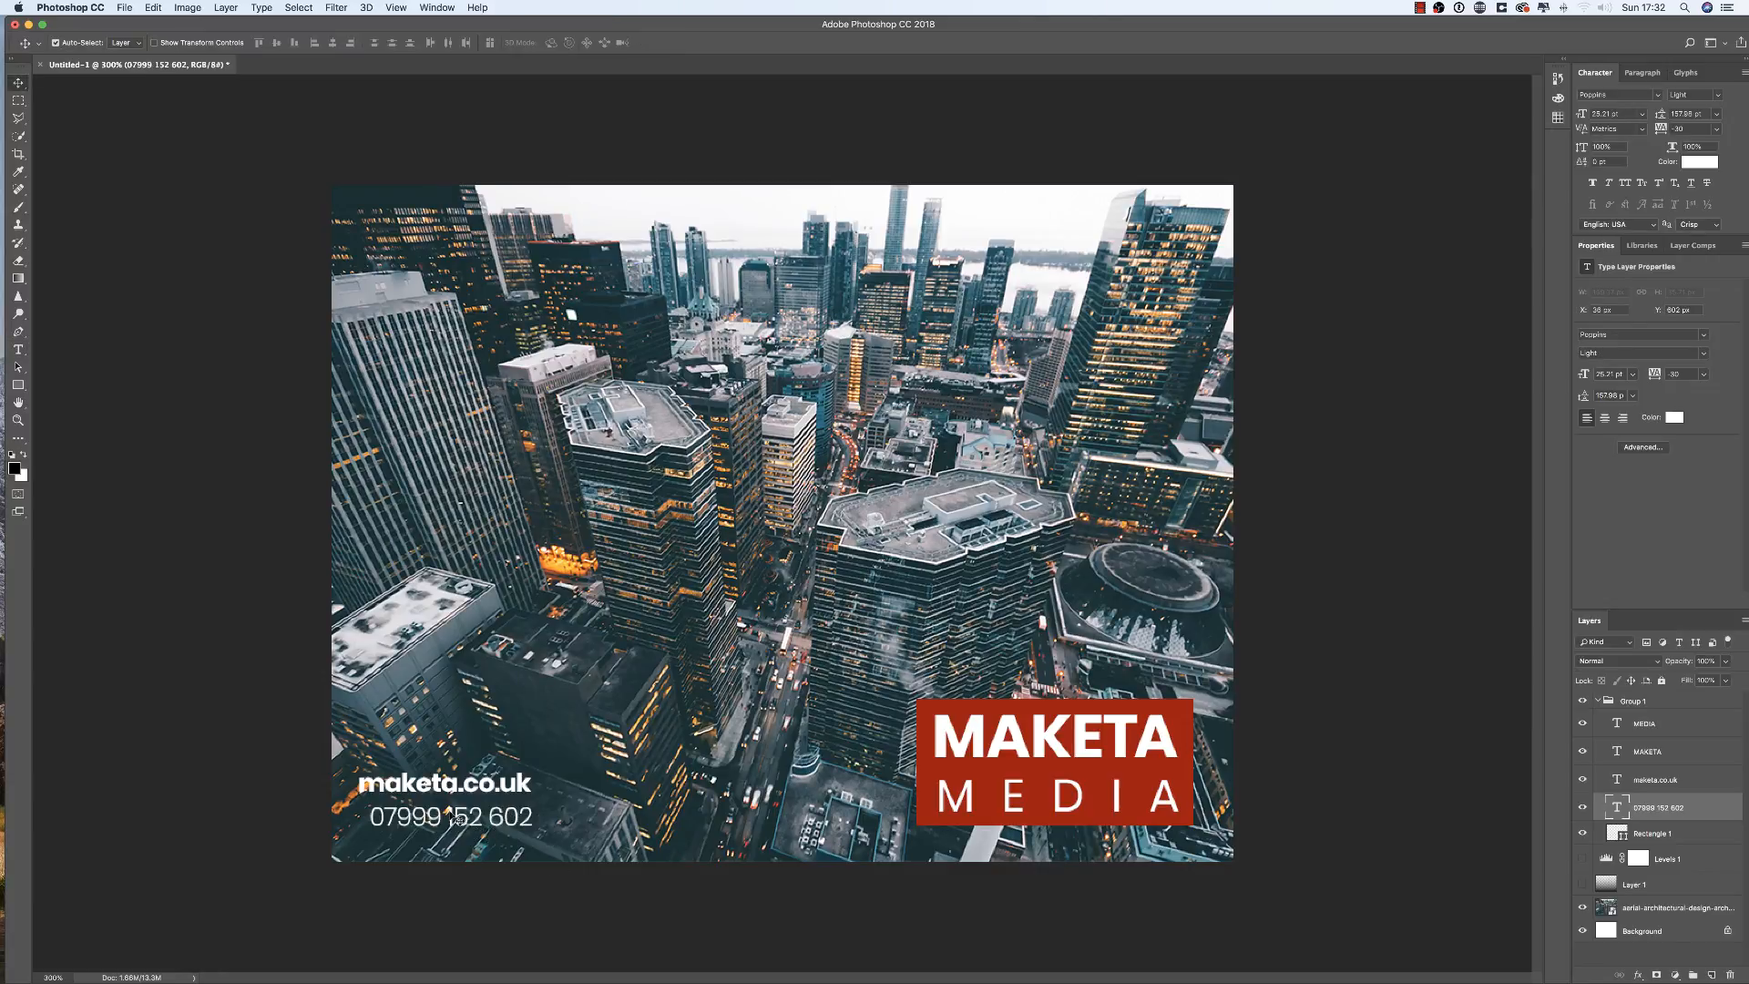
mouse_move(283, 457)
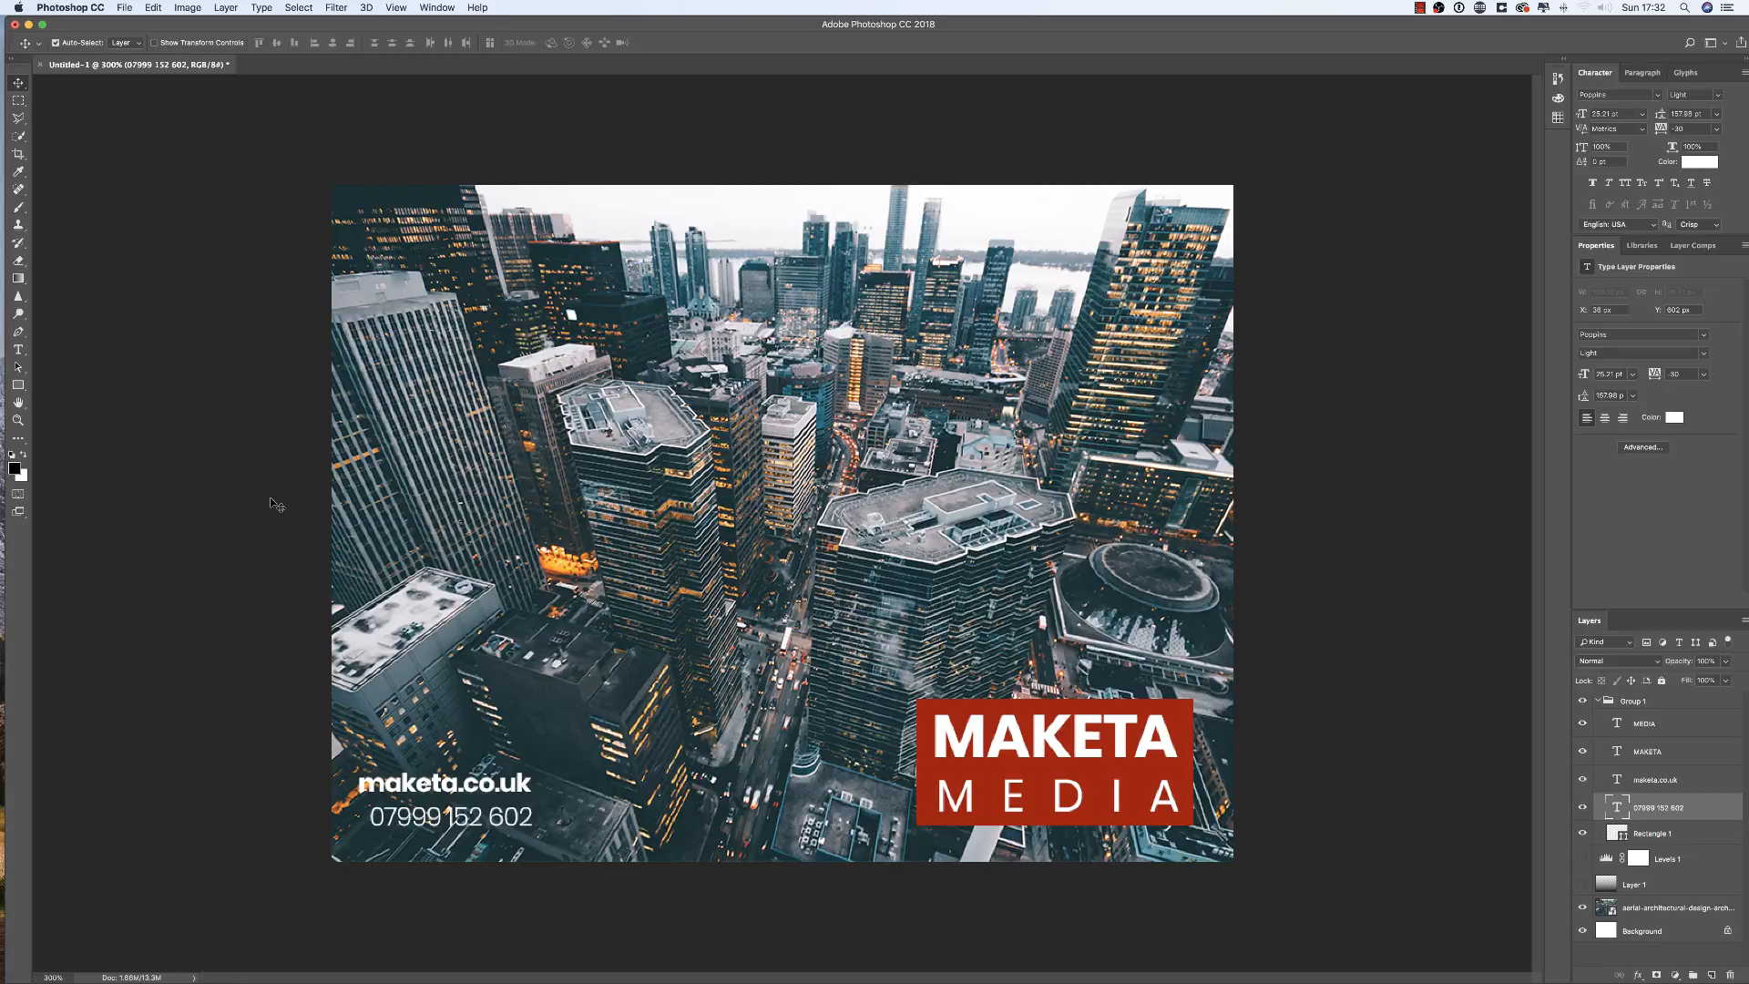
mouse_move(258, 517)
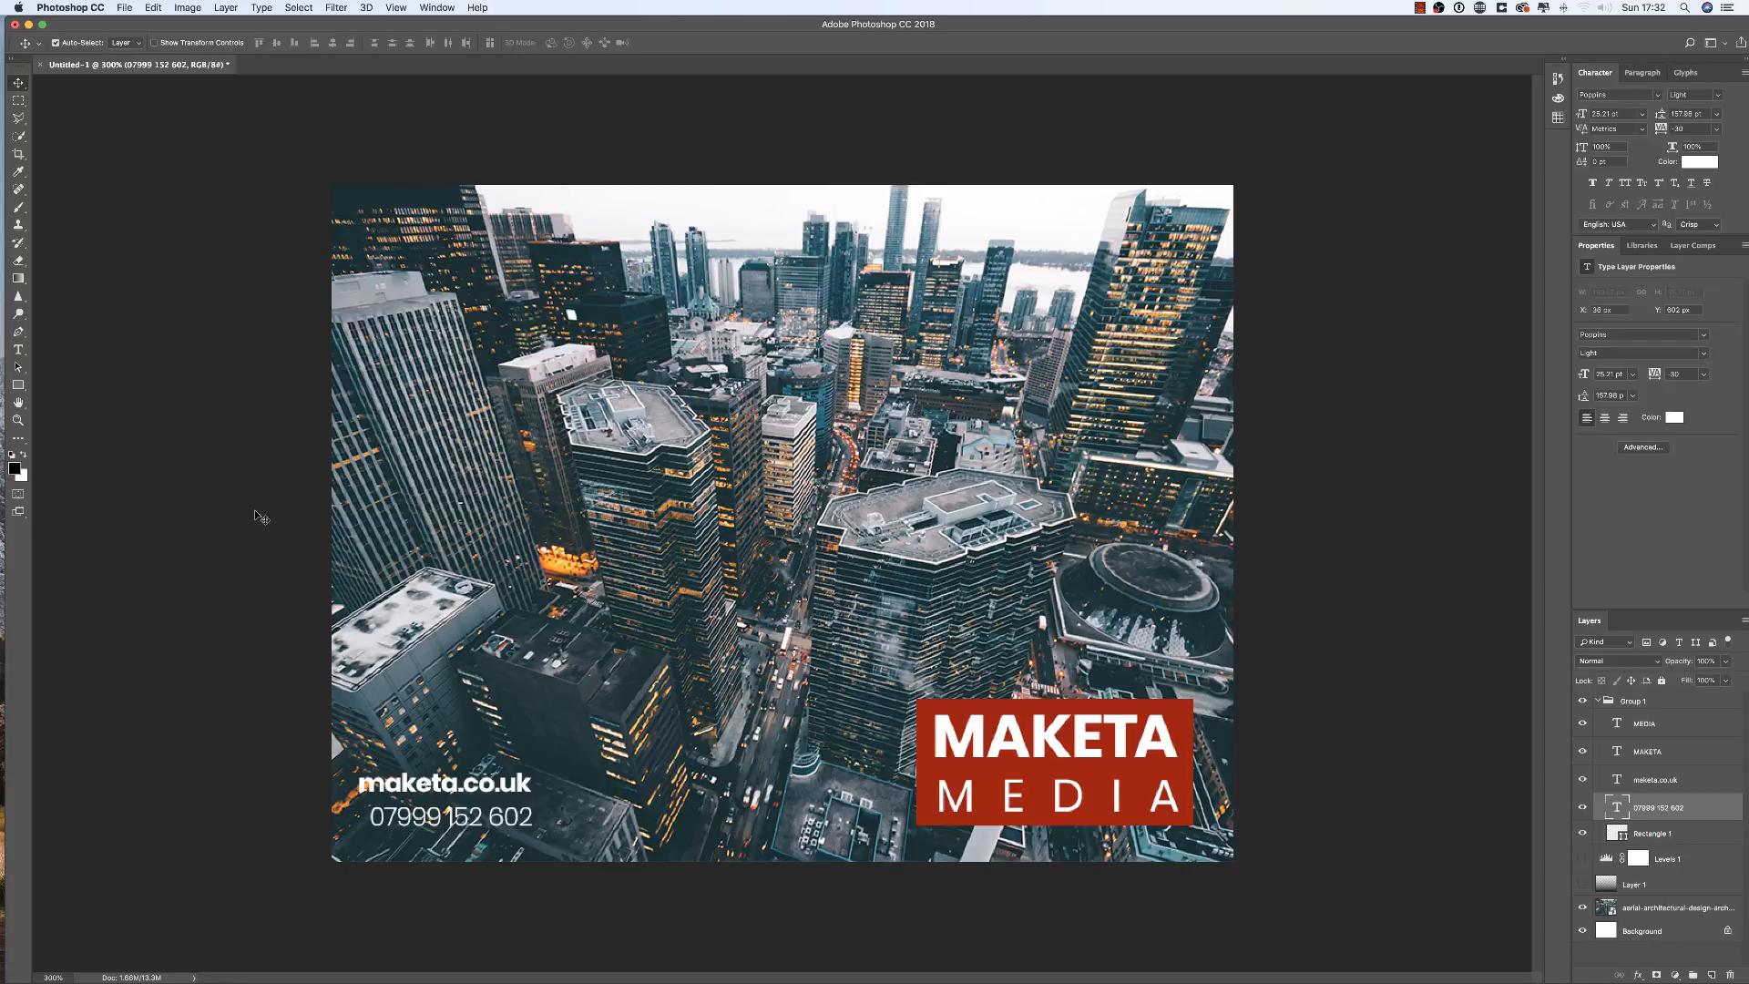
mouse_move(530, 796)
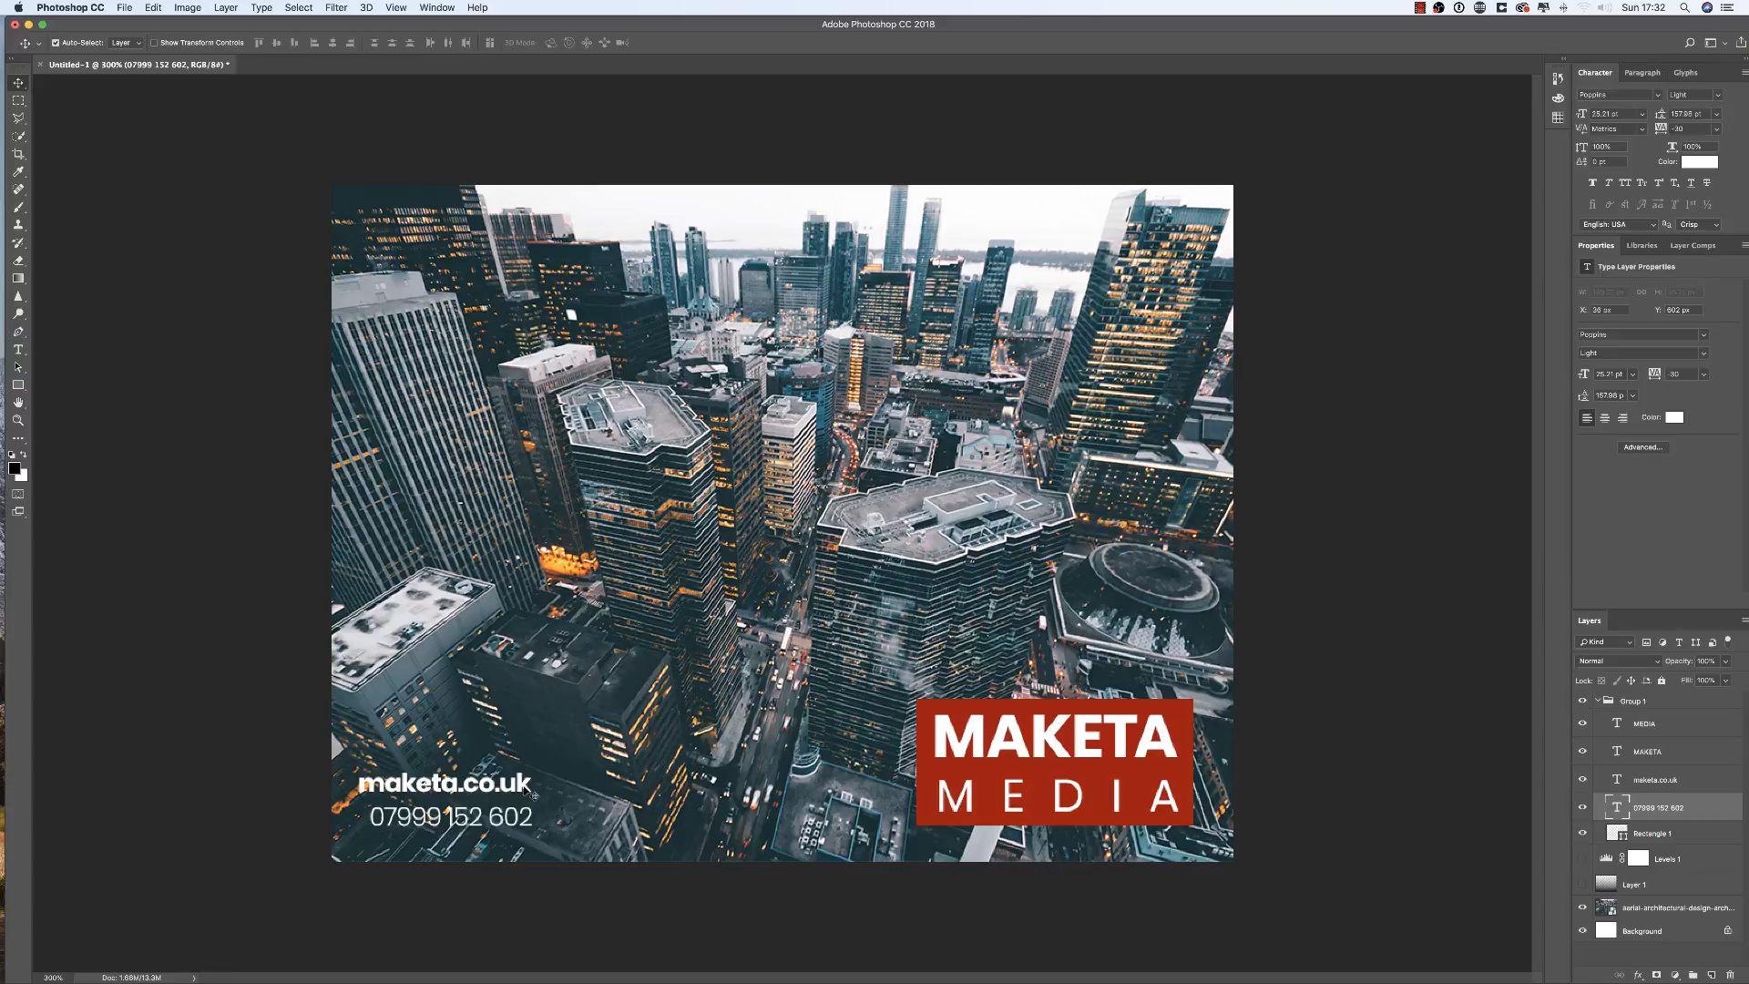
mouse_move(565, 769)
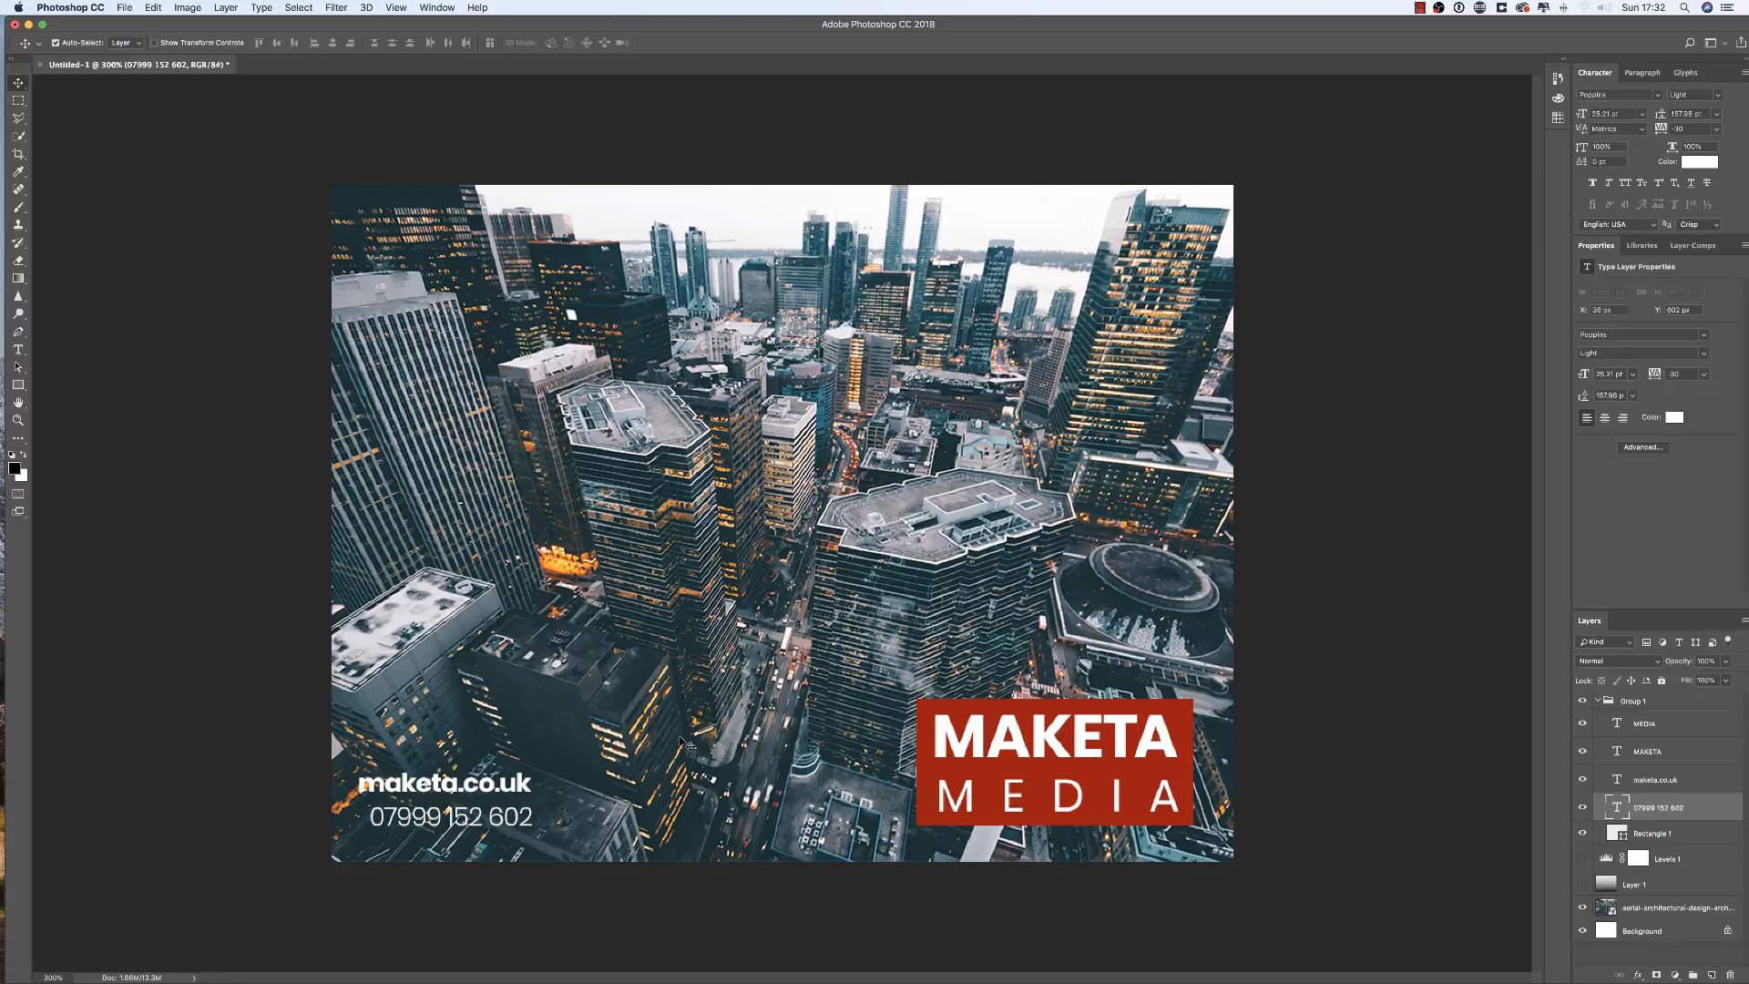
mouse_move(621, 808)
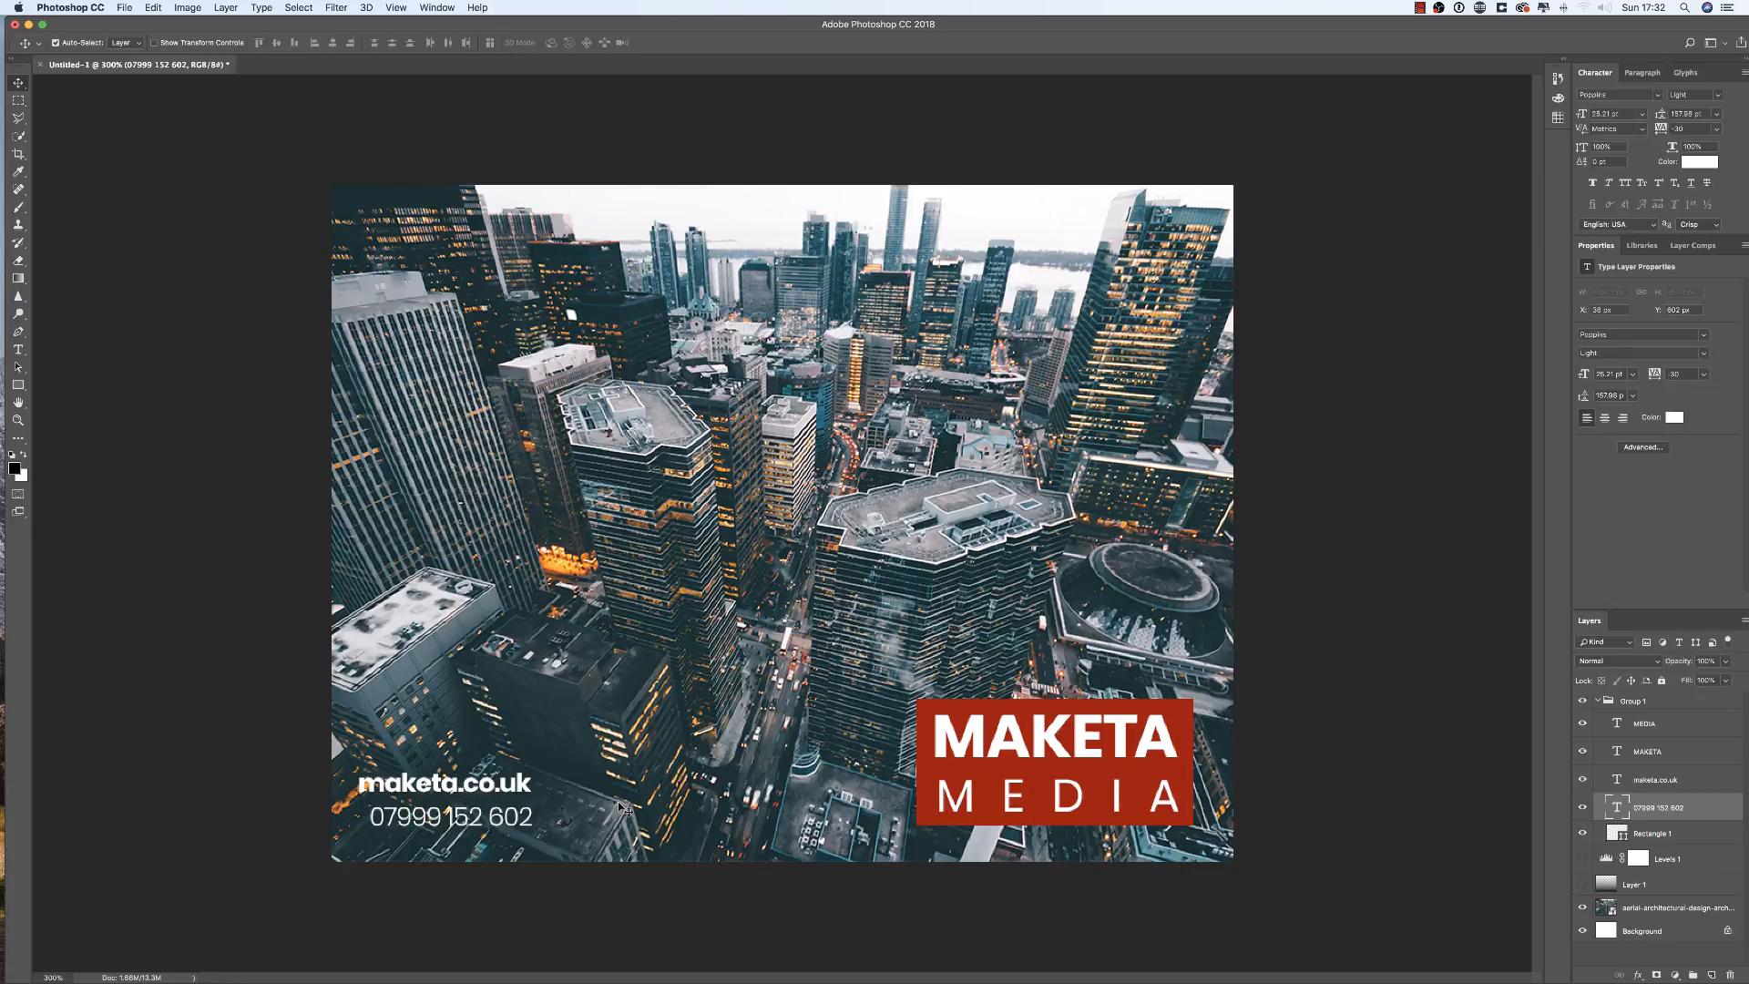
mouse_move(874, 713)
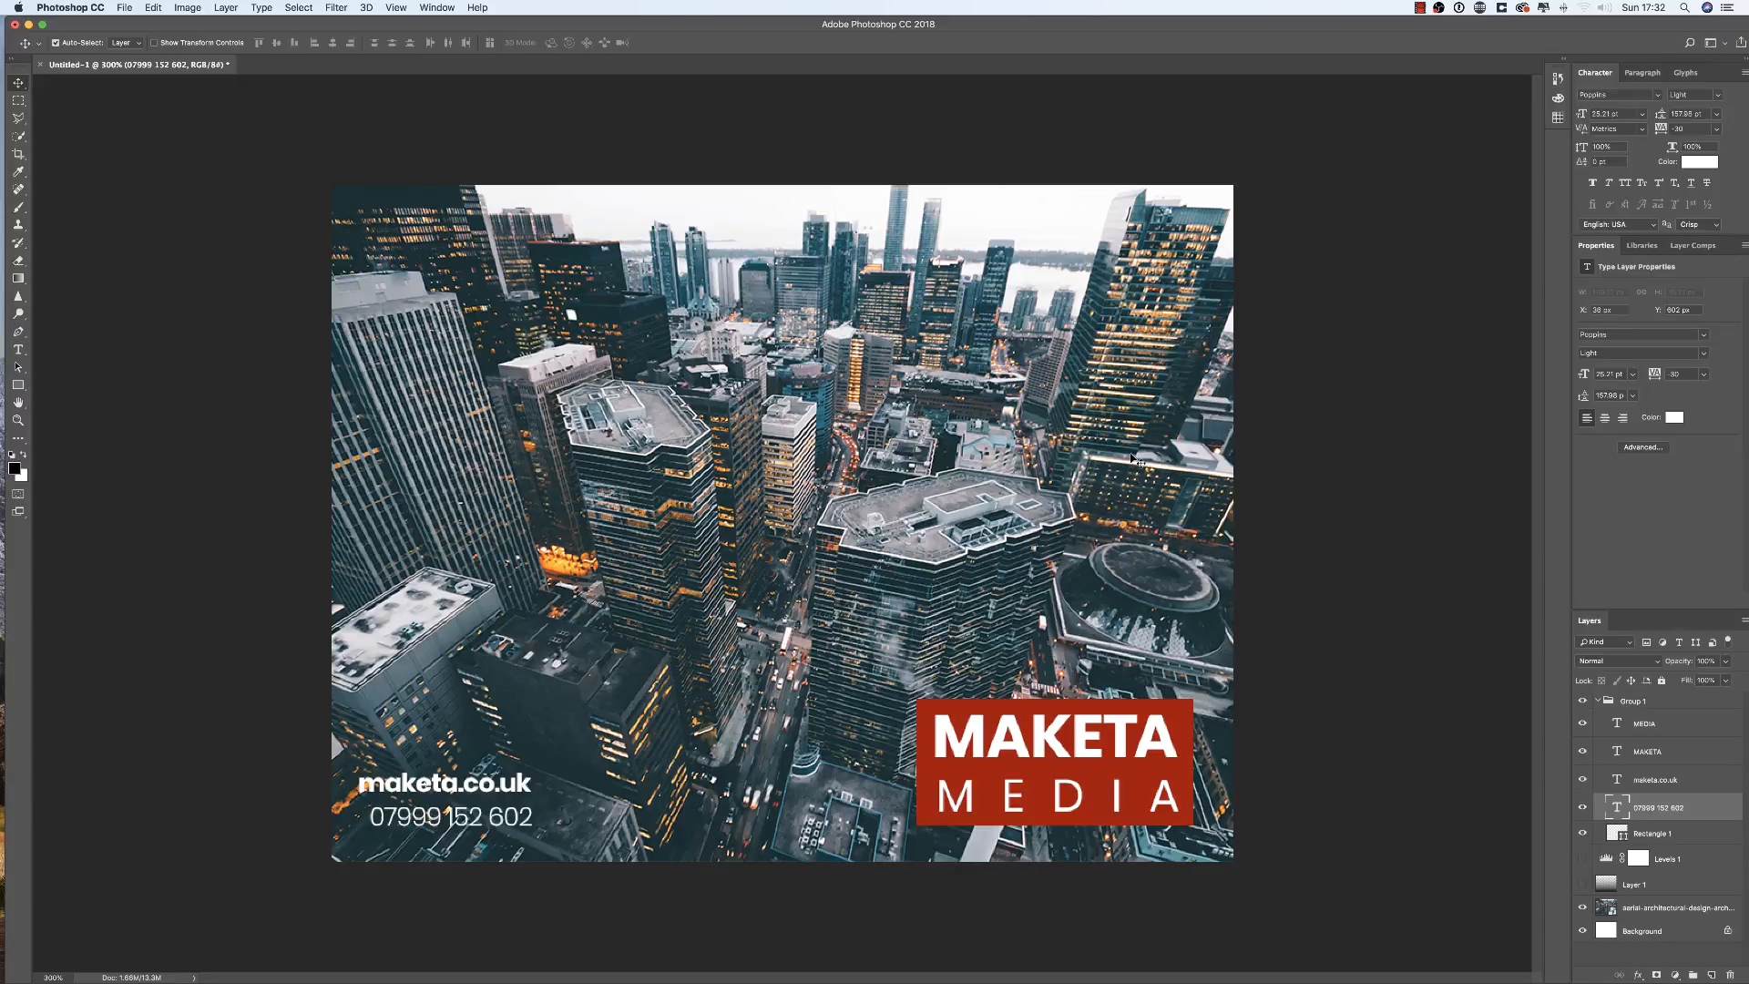
mouse_move(917, 630)
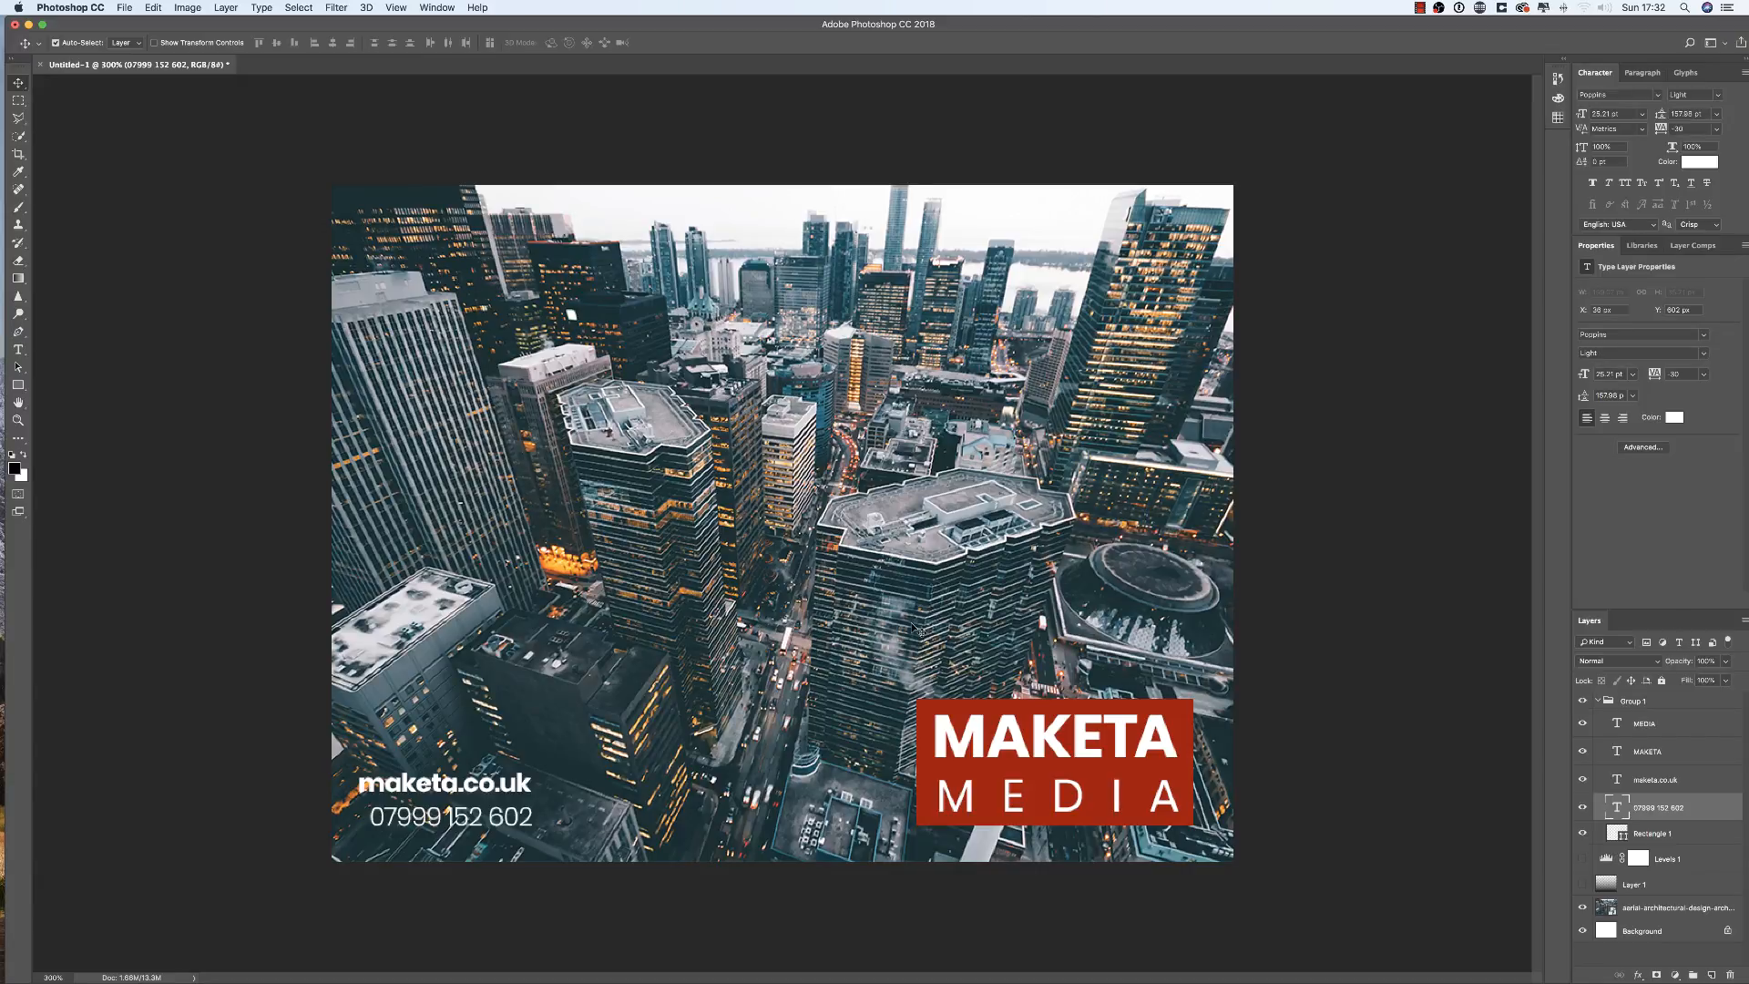
mouse_move(792, 869)
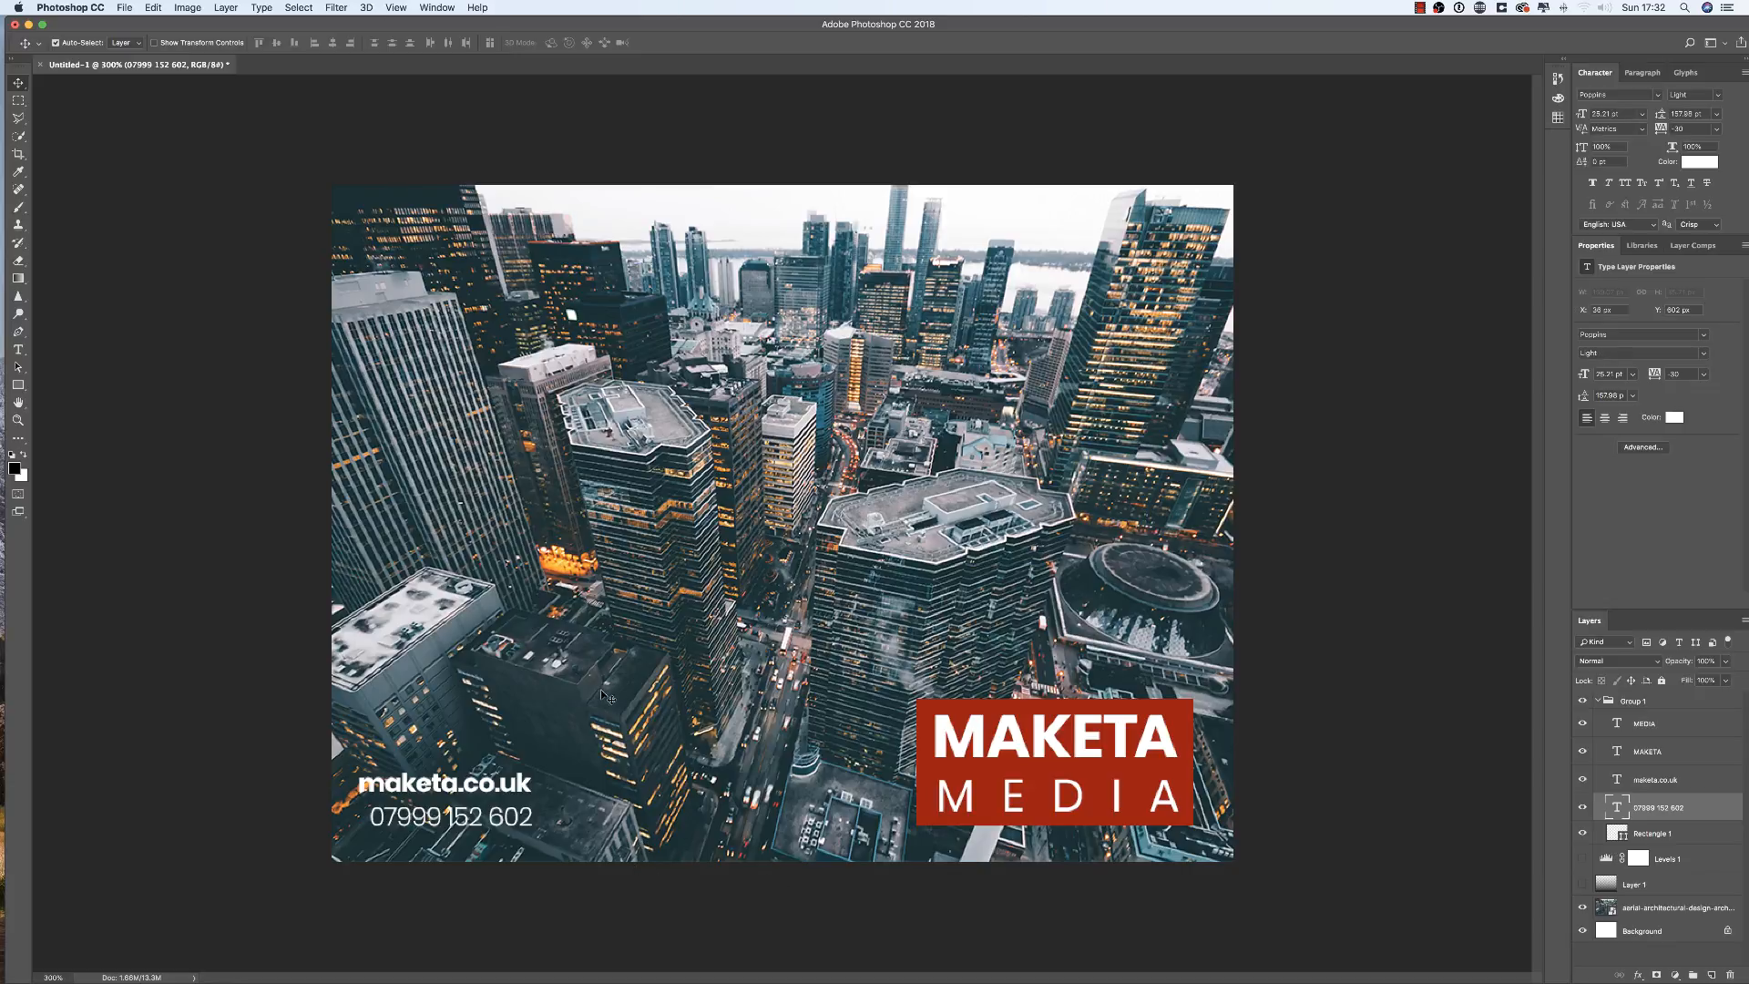
mouse_move(673, 811)
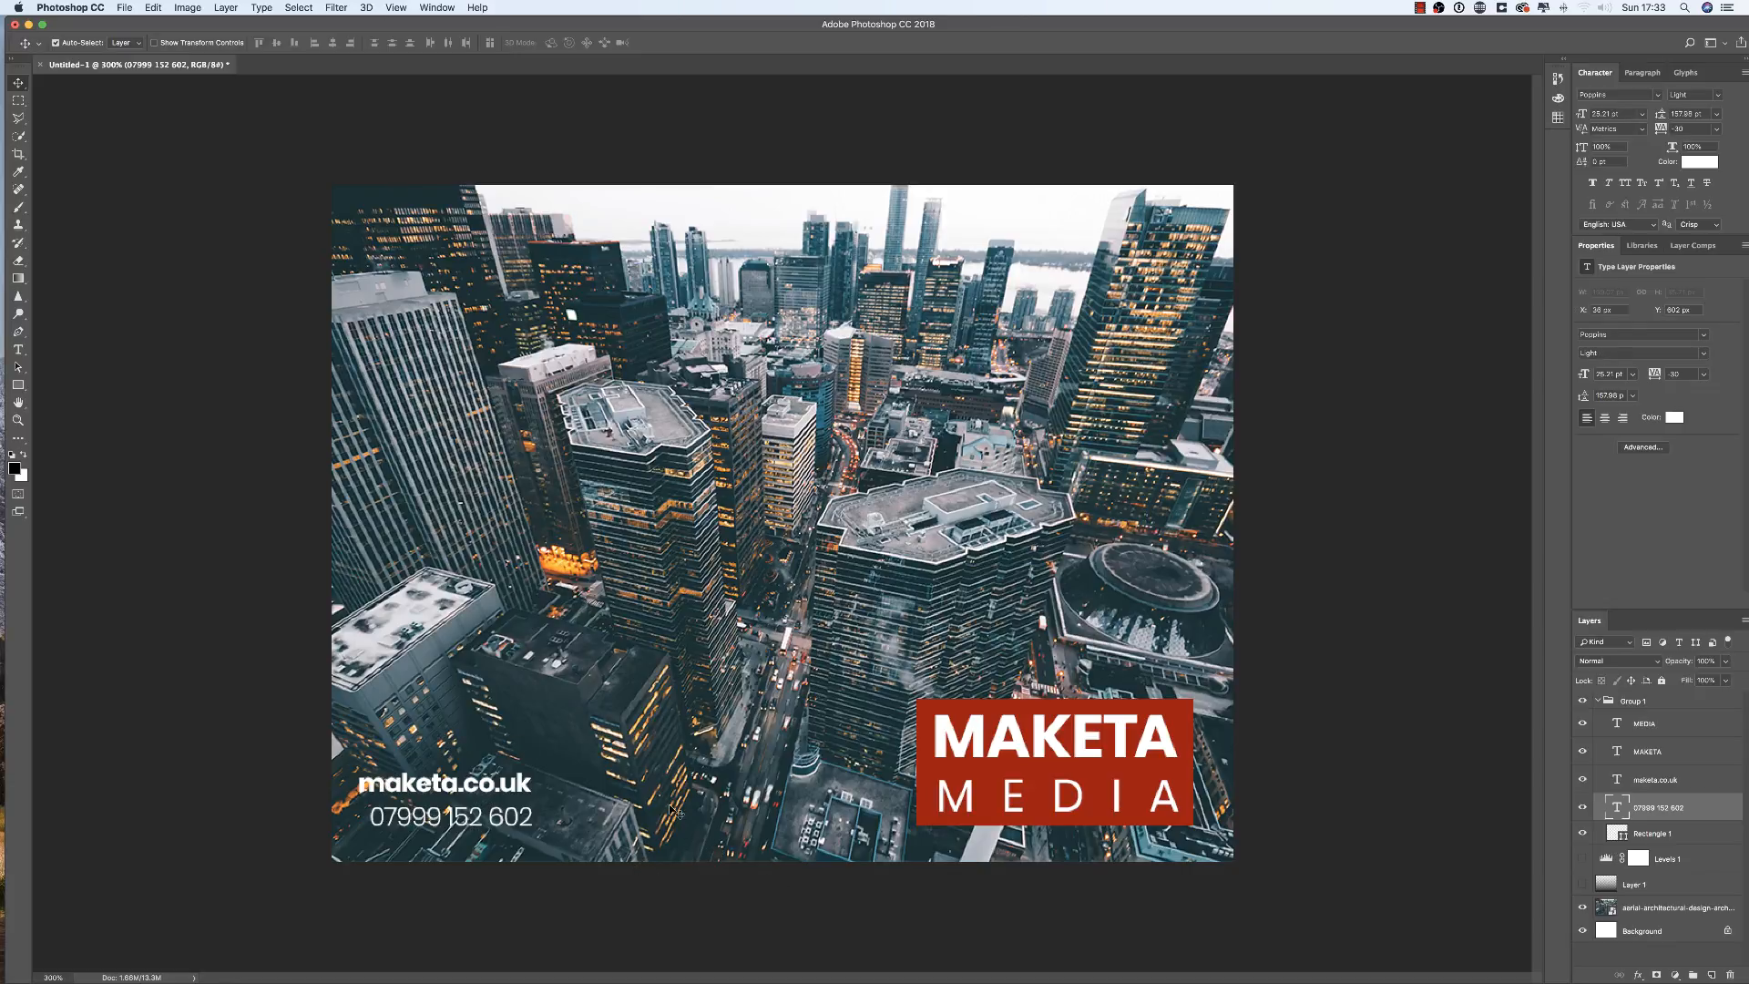
mouse_move(365, 579)
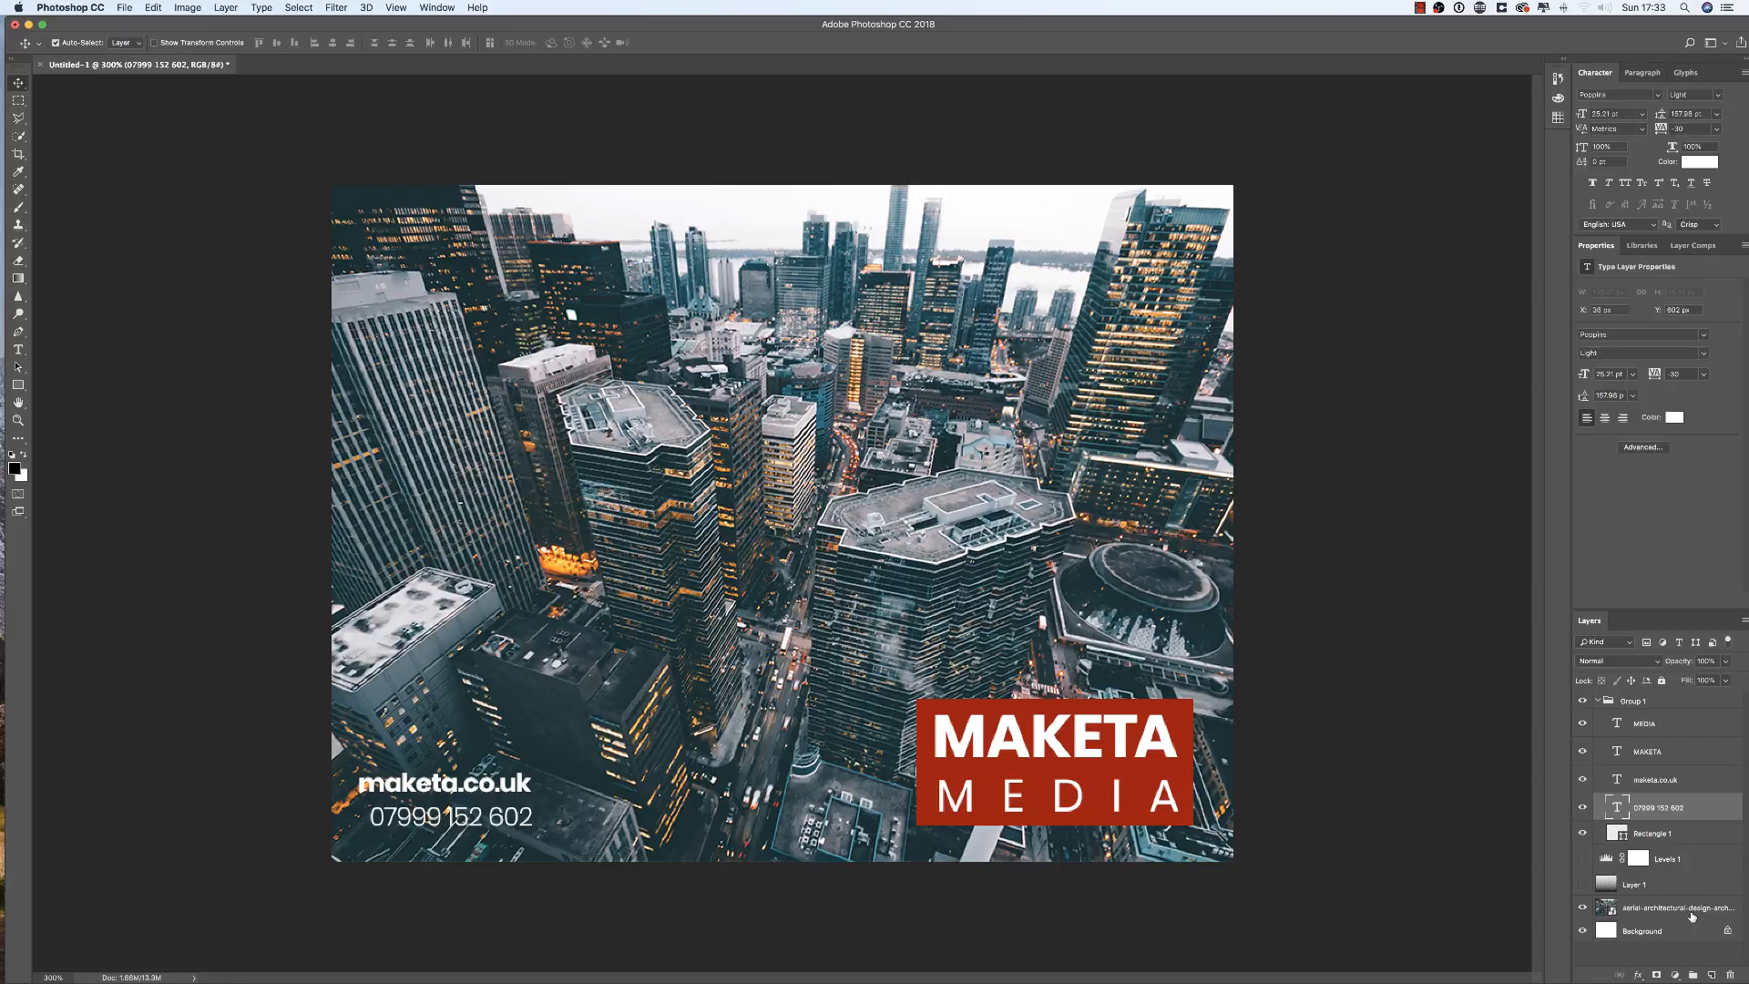
- Add a new layer for the dark bottom gradient and start the Save for Web export
left_click(1662, 931)
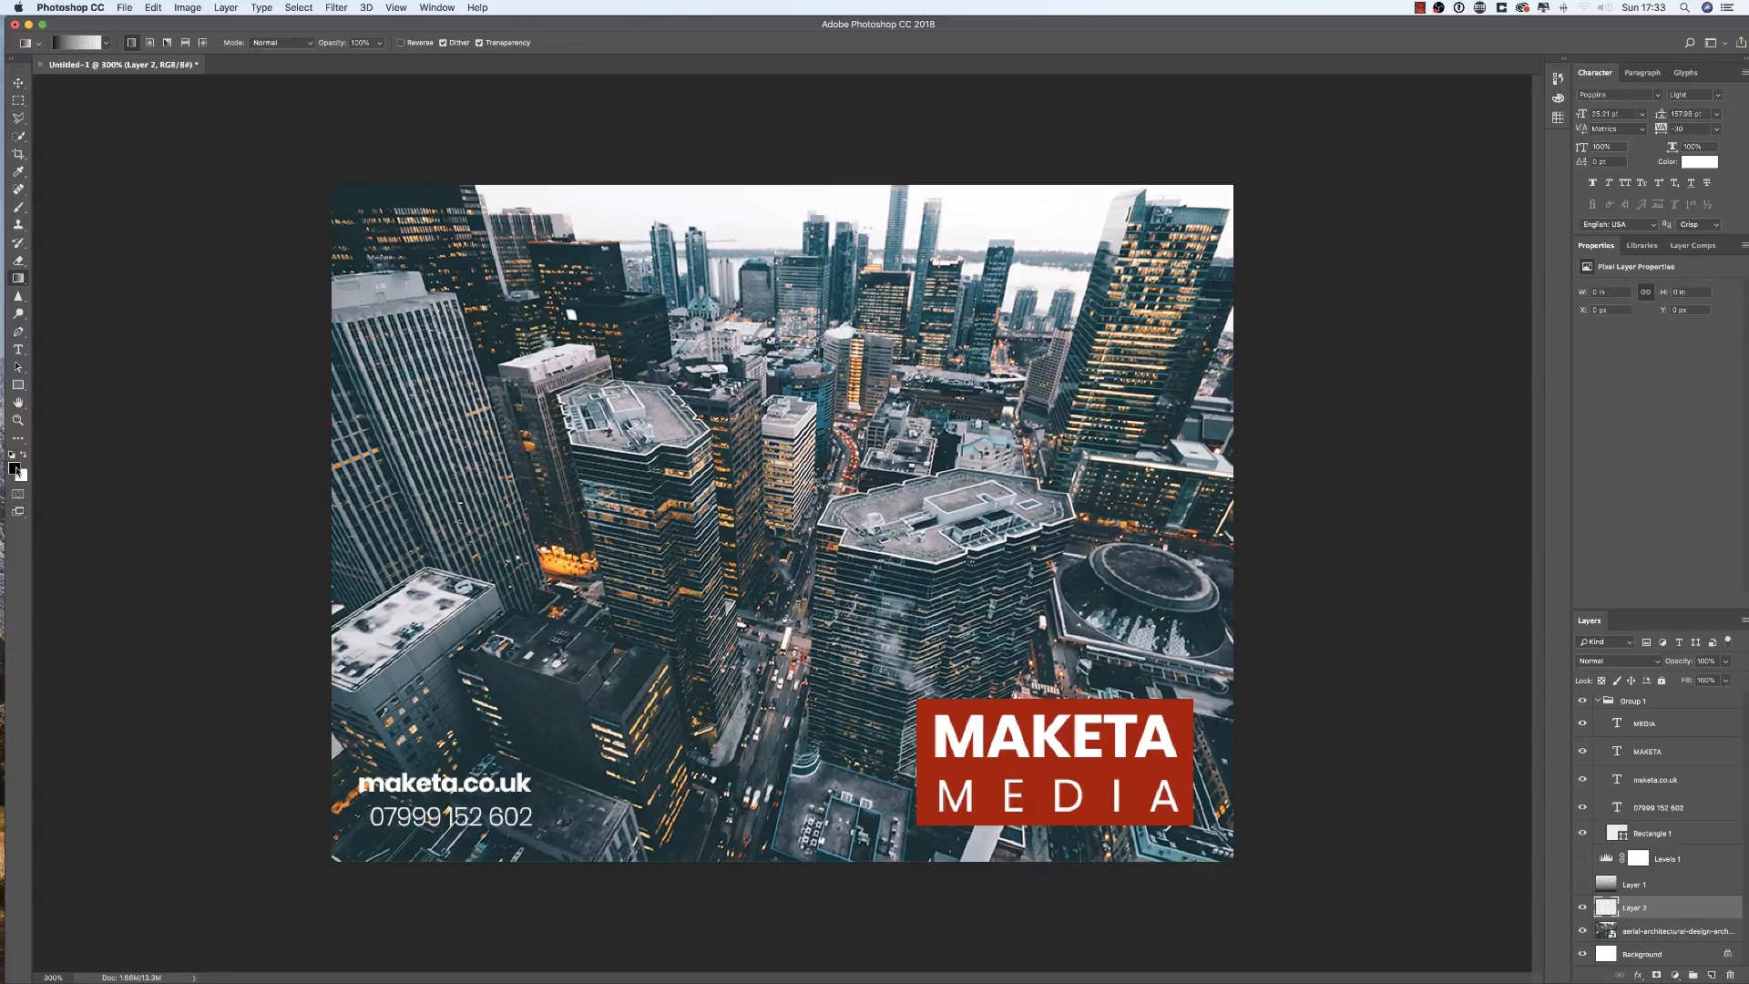
mouse_move(16, 470)
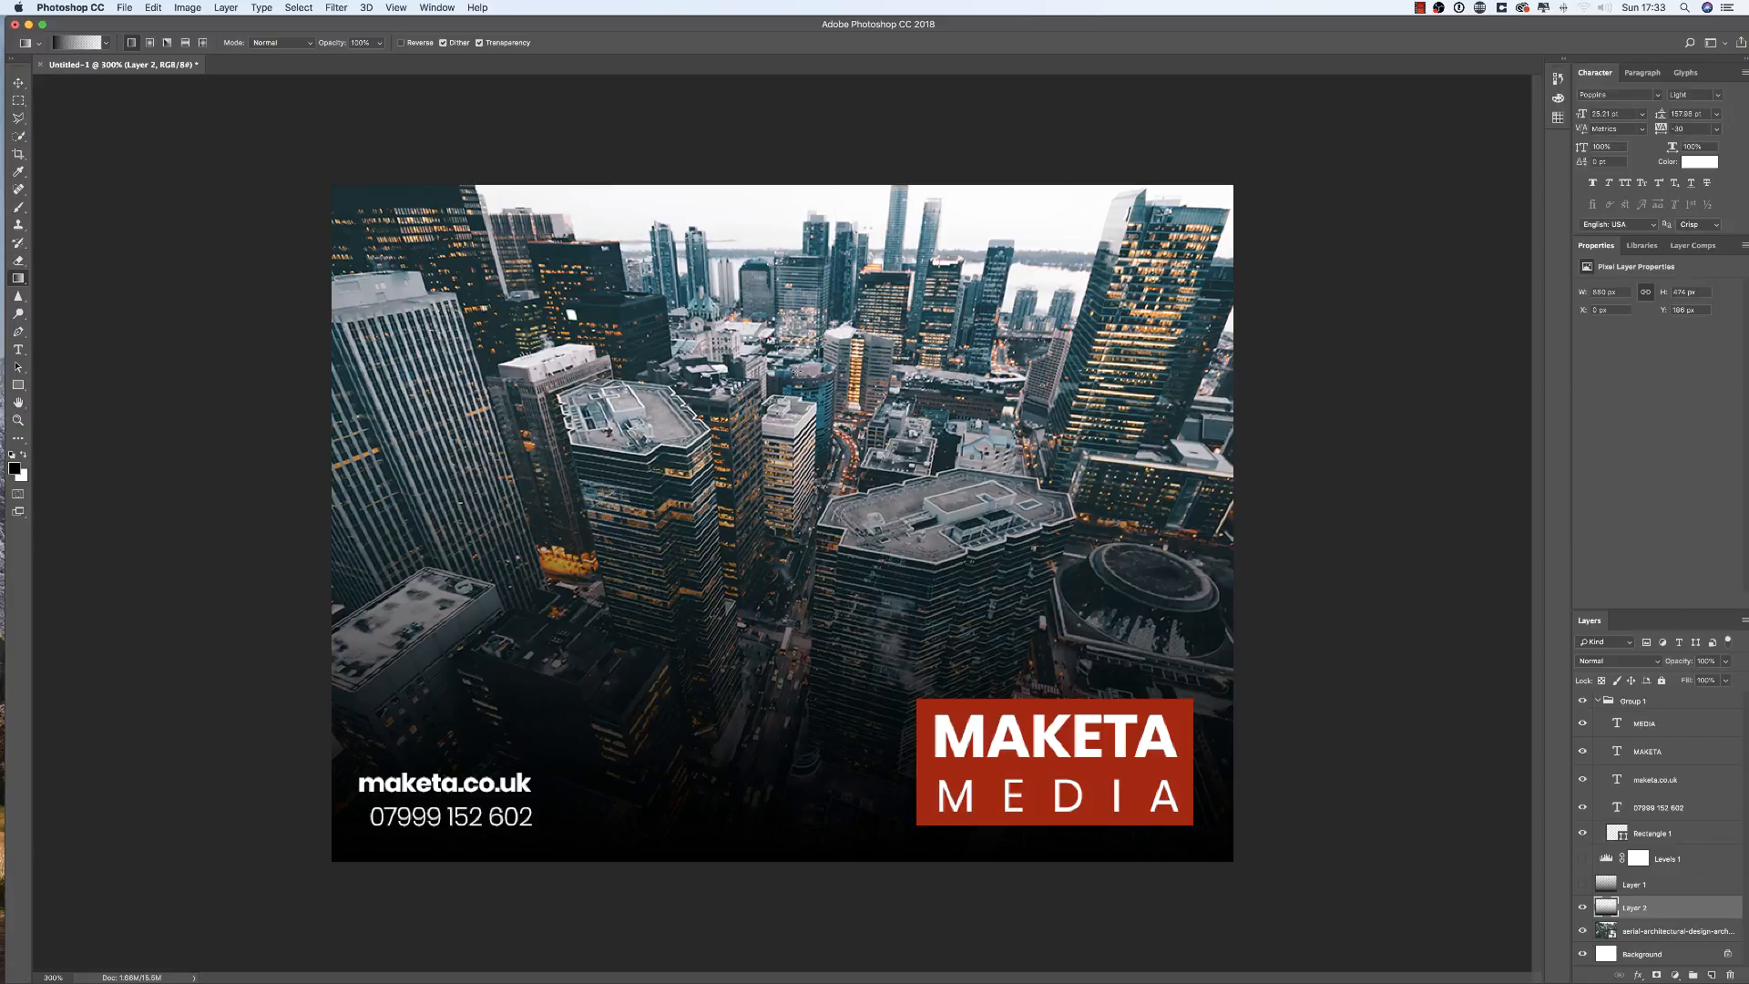
mouse_move(1268, 871)
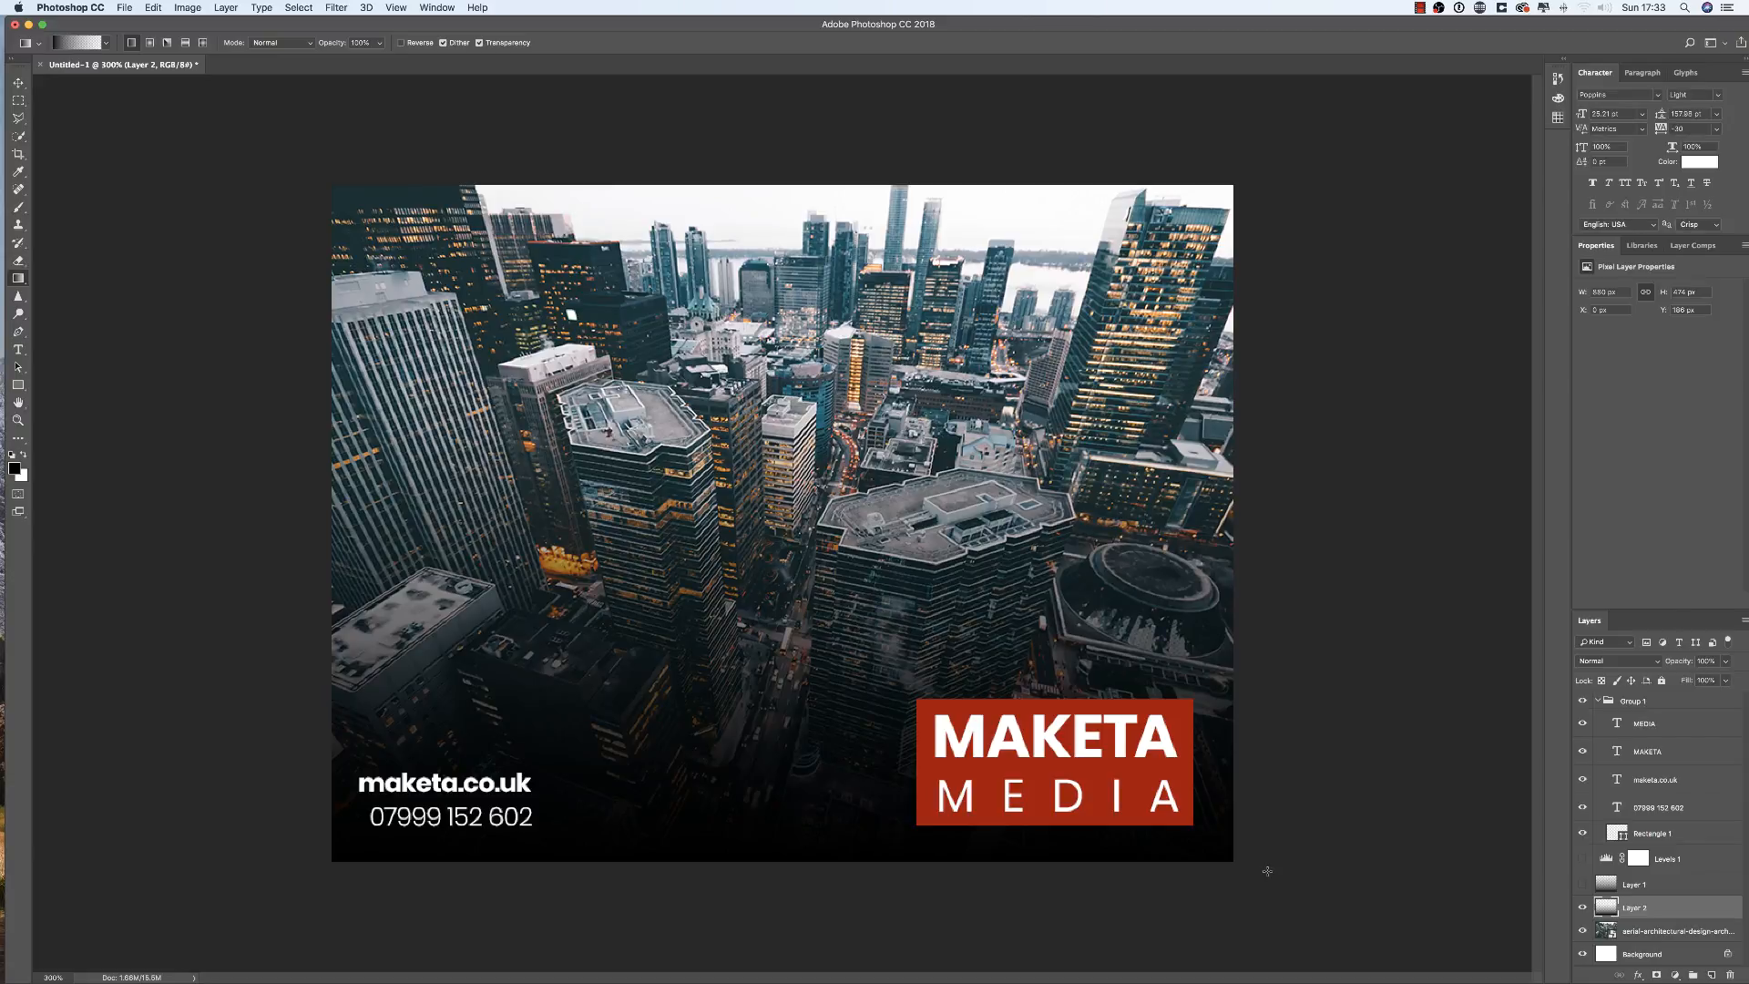
left_click(121, 8)
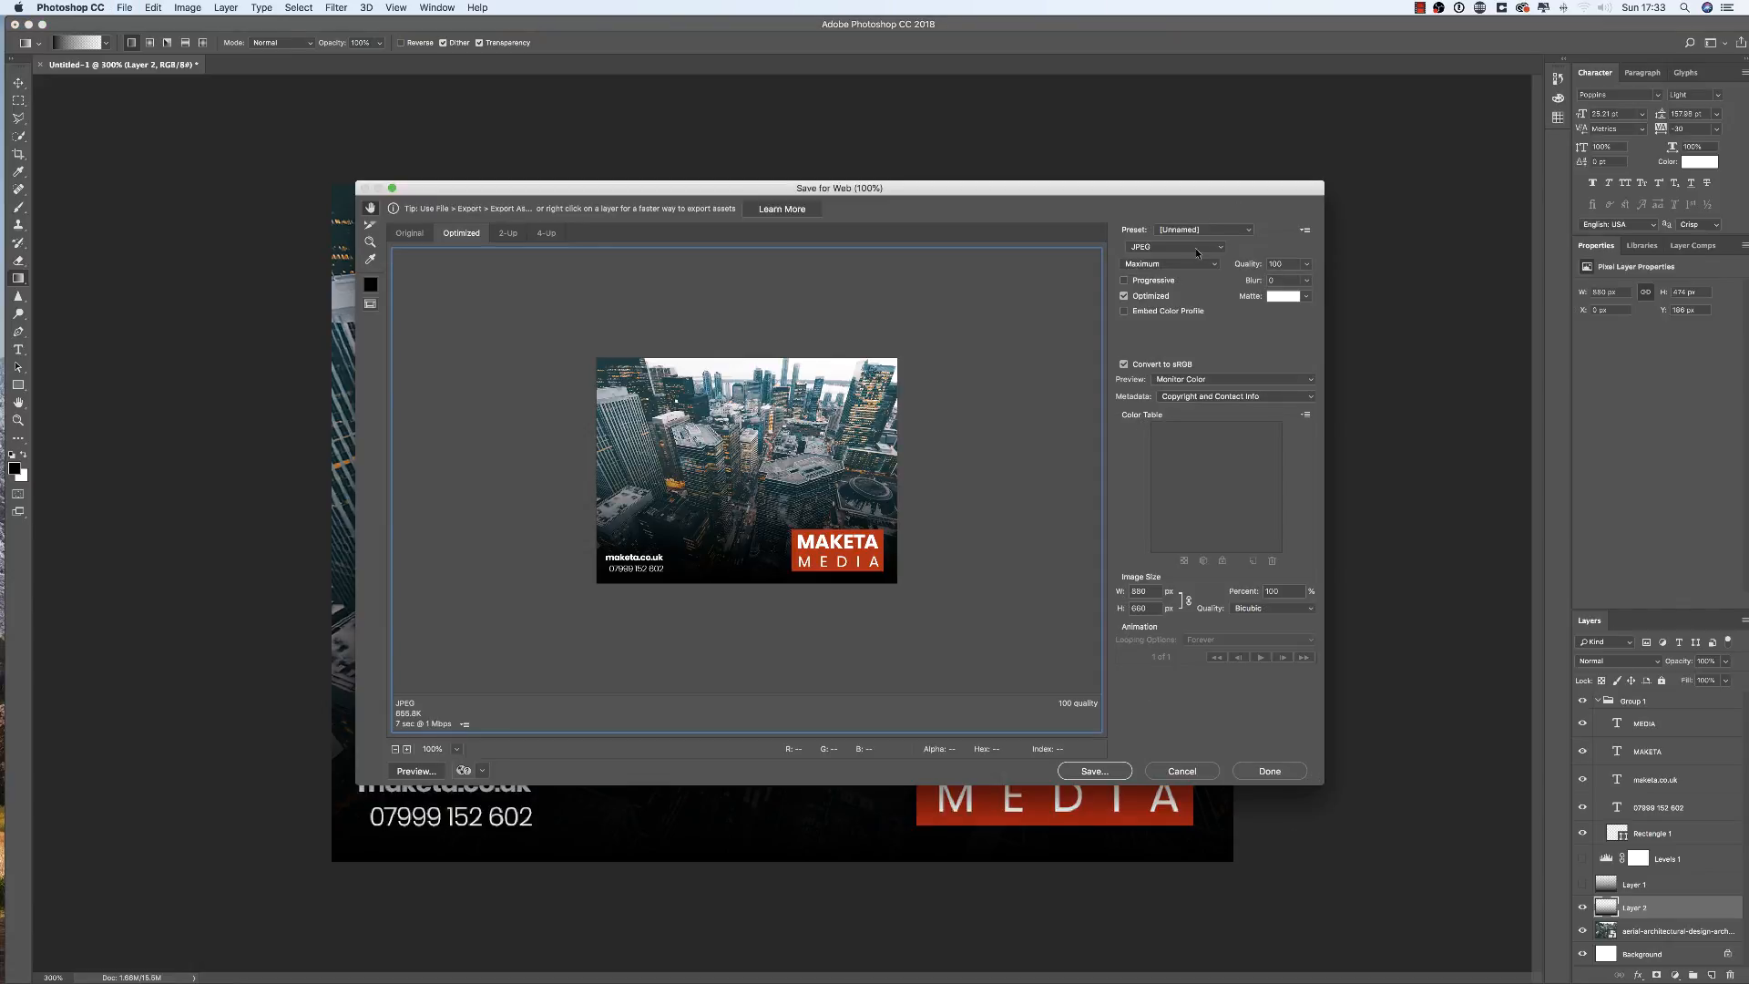
mouse_move(678, 530)
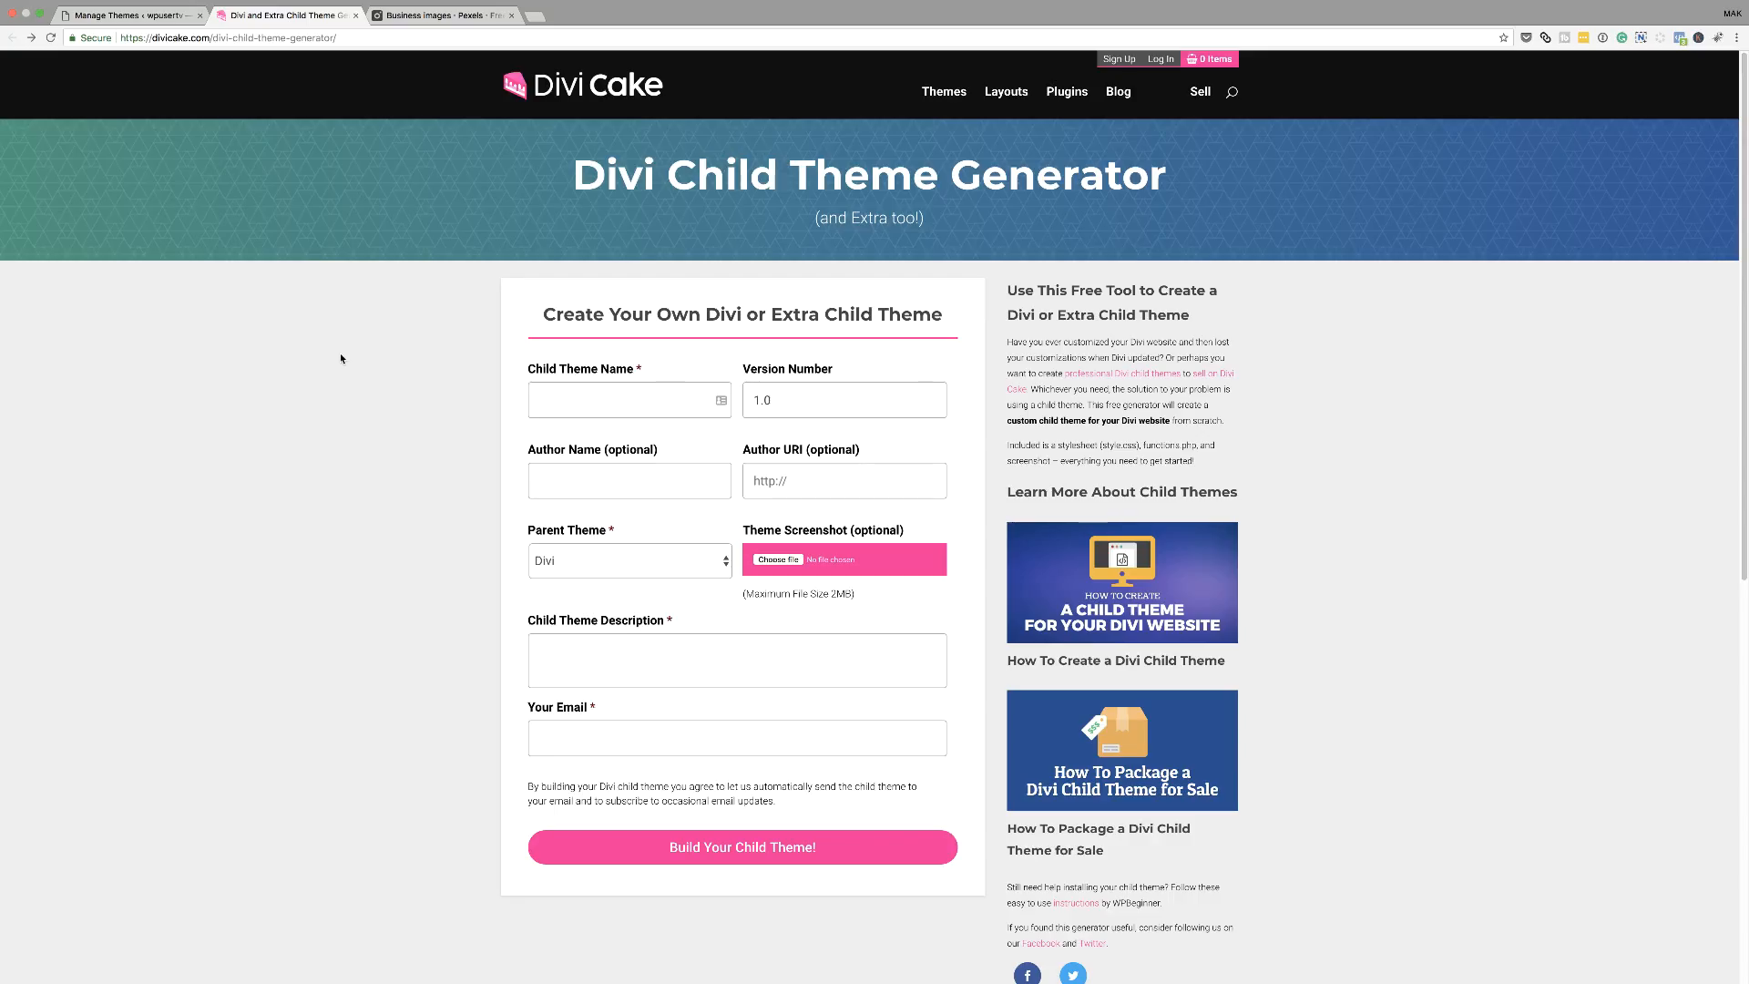
mouse_move(342, 315)
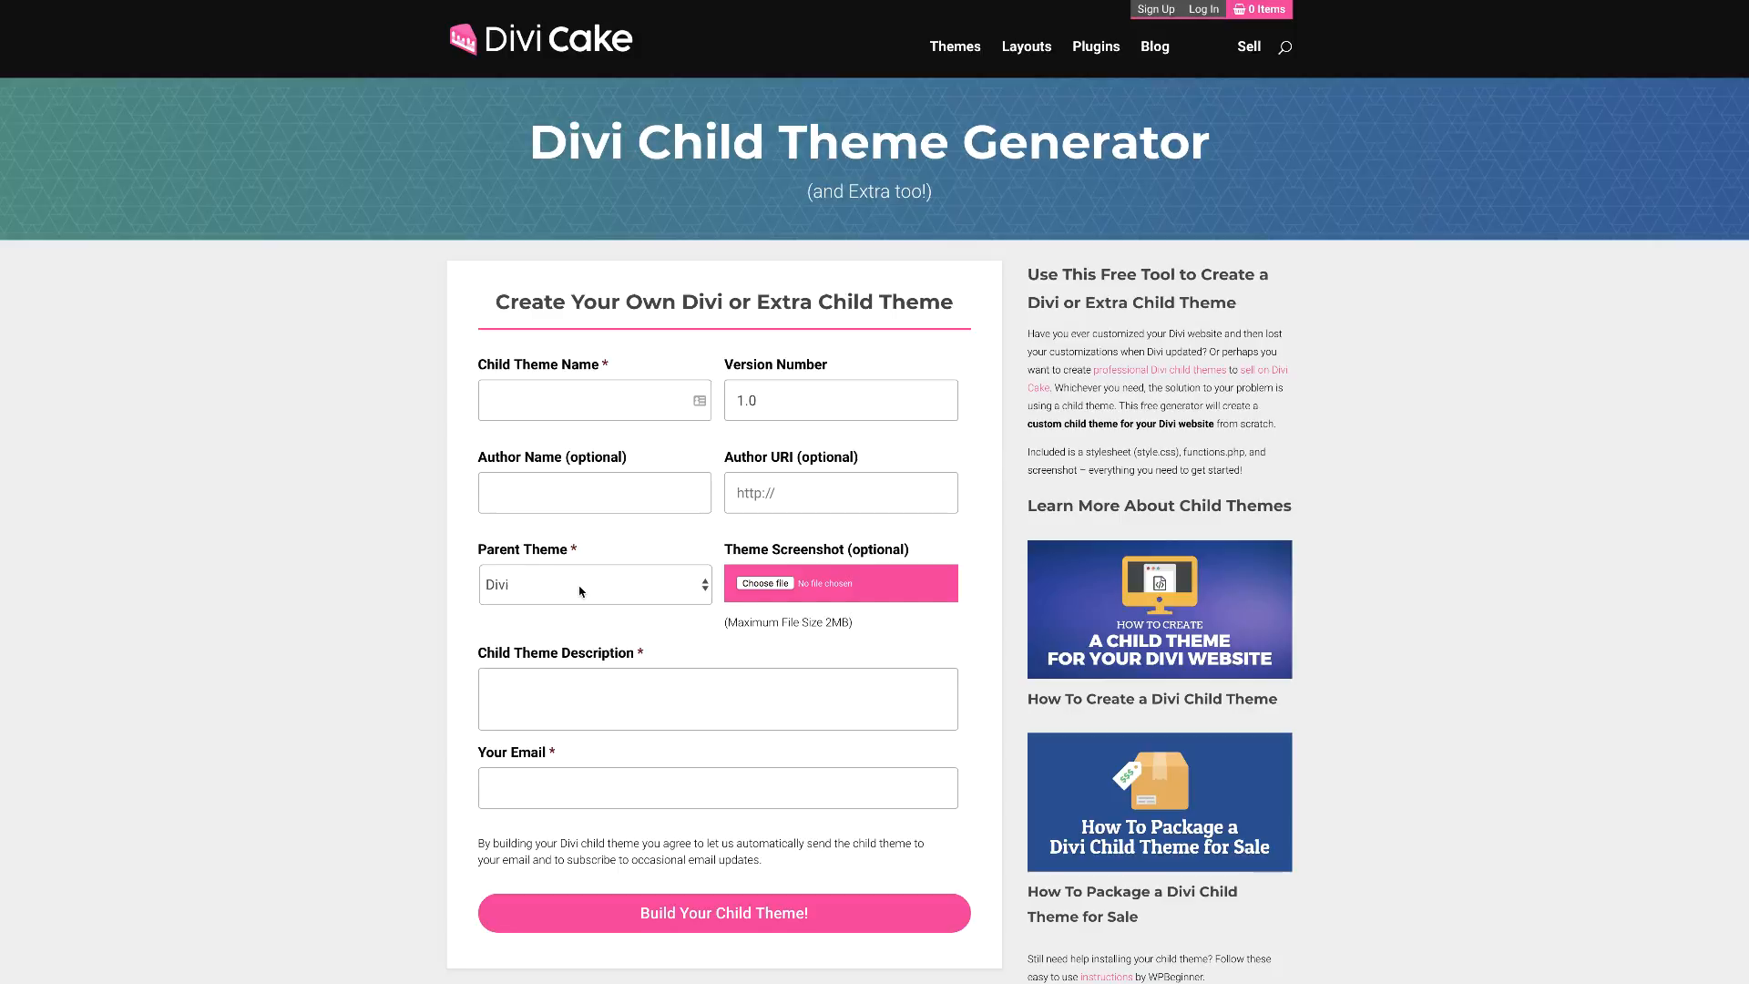
- Keep Divi as the parent theme and enter the child theme name Maketa Theme
left_click(593, 585)
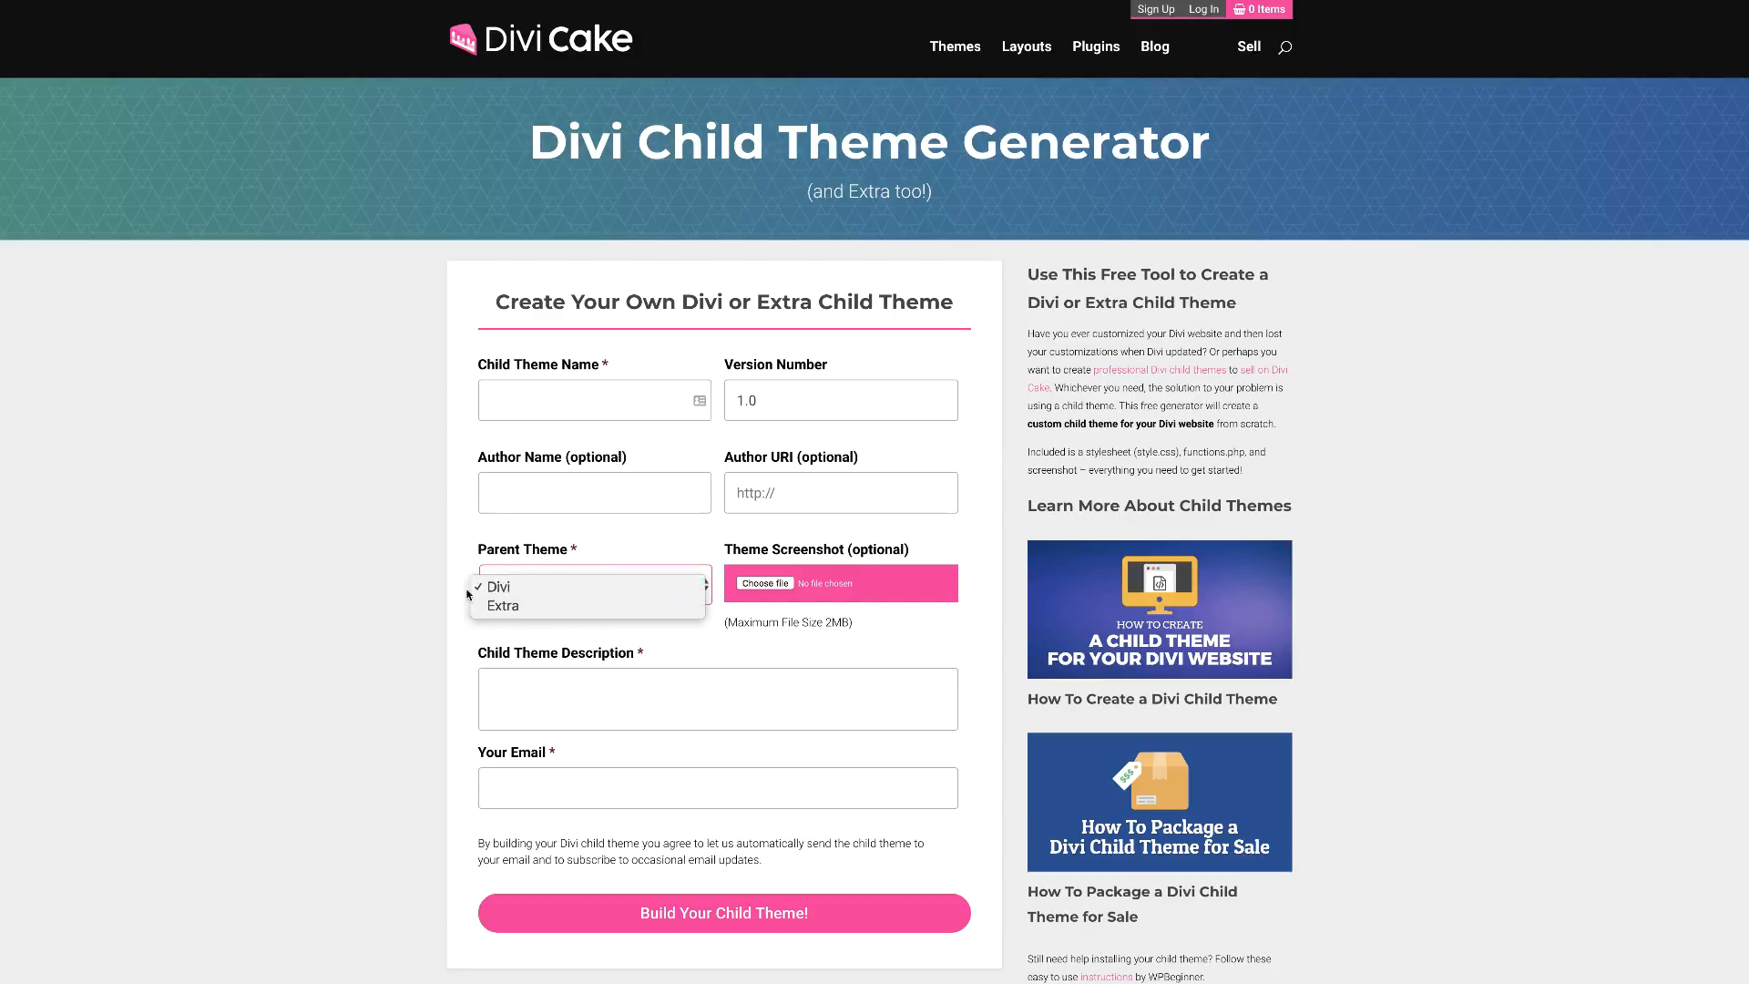
left_click(499, 586)
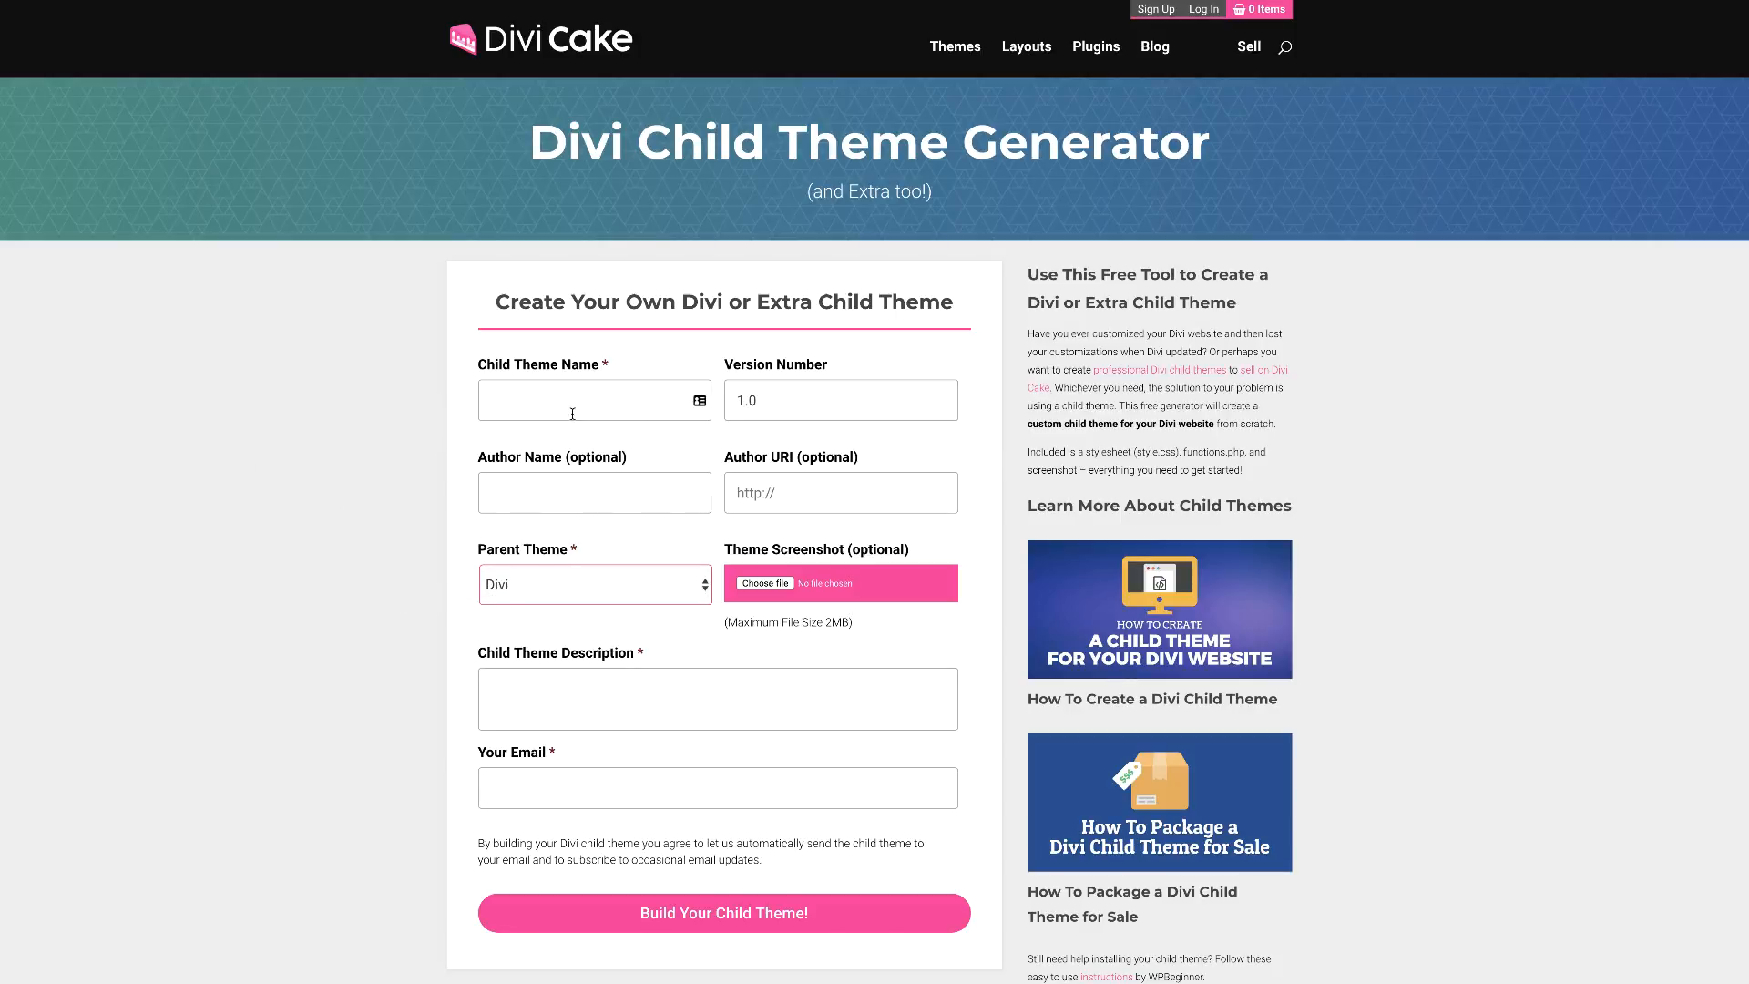
left_click(594, 400)
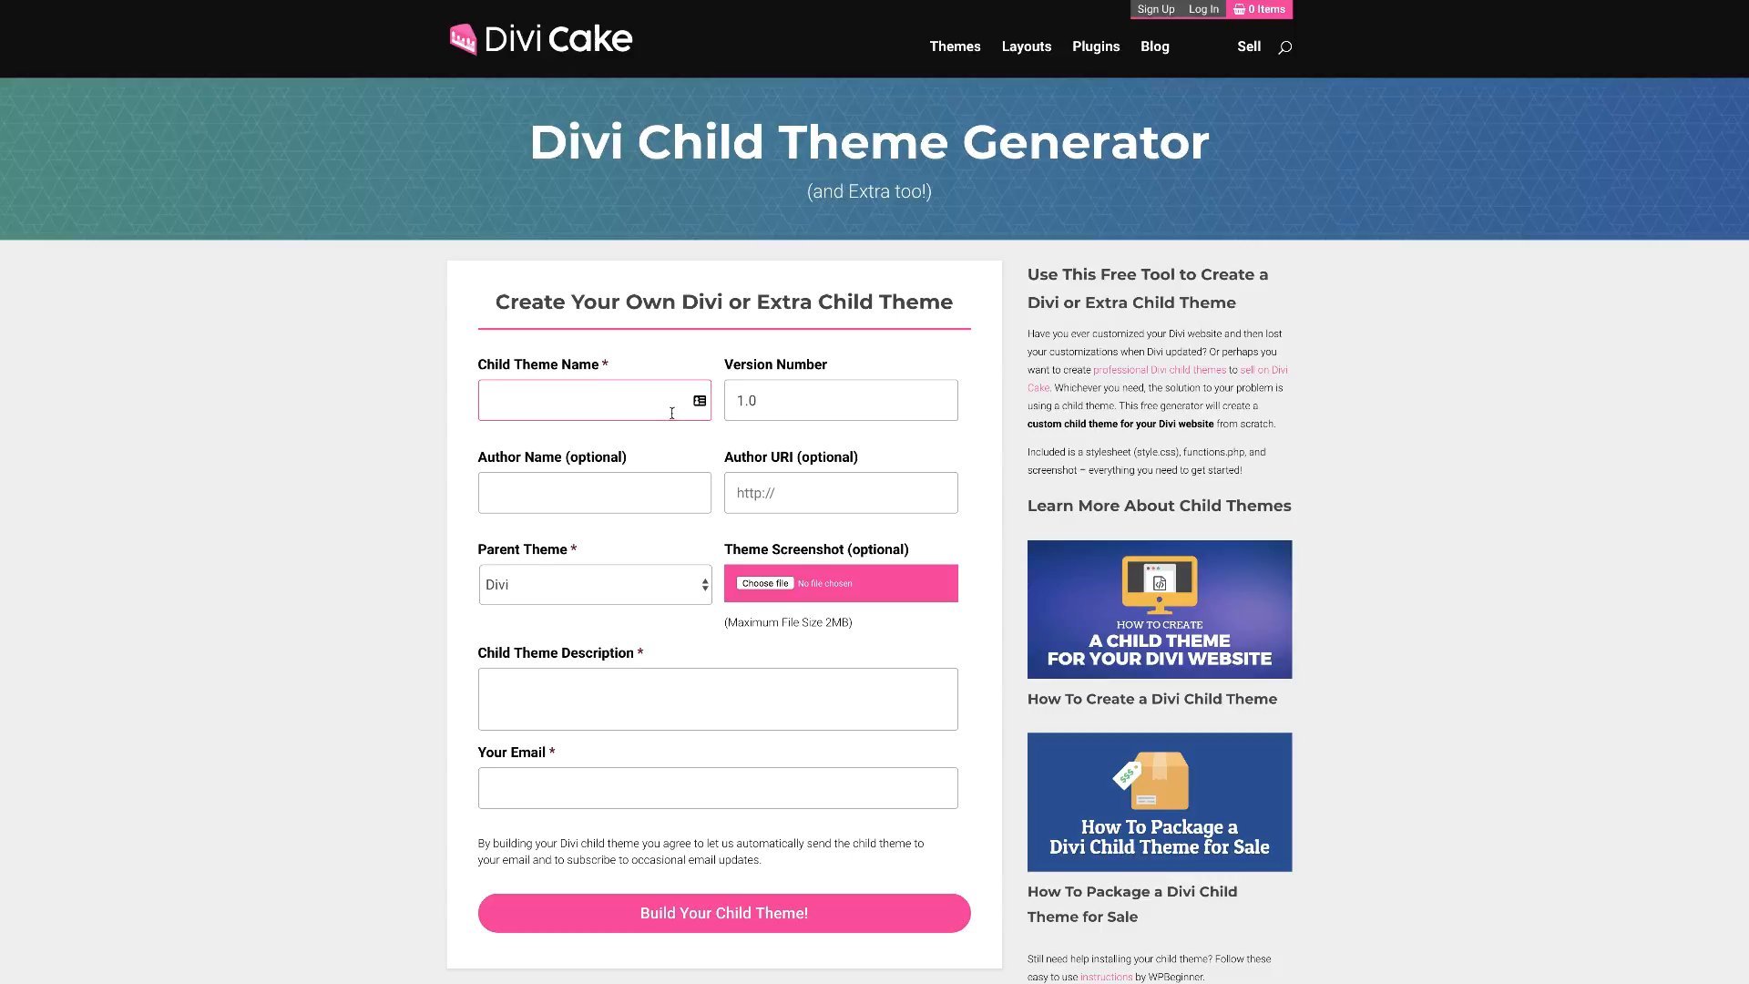
mouse_move(584, 413)
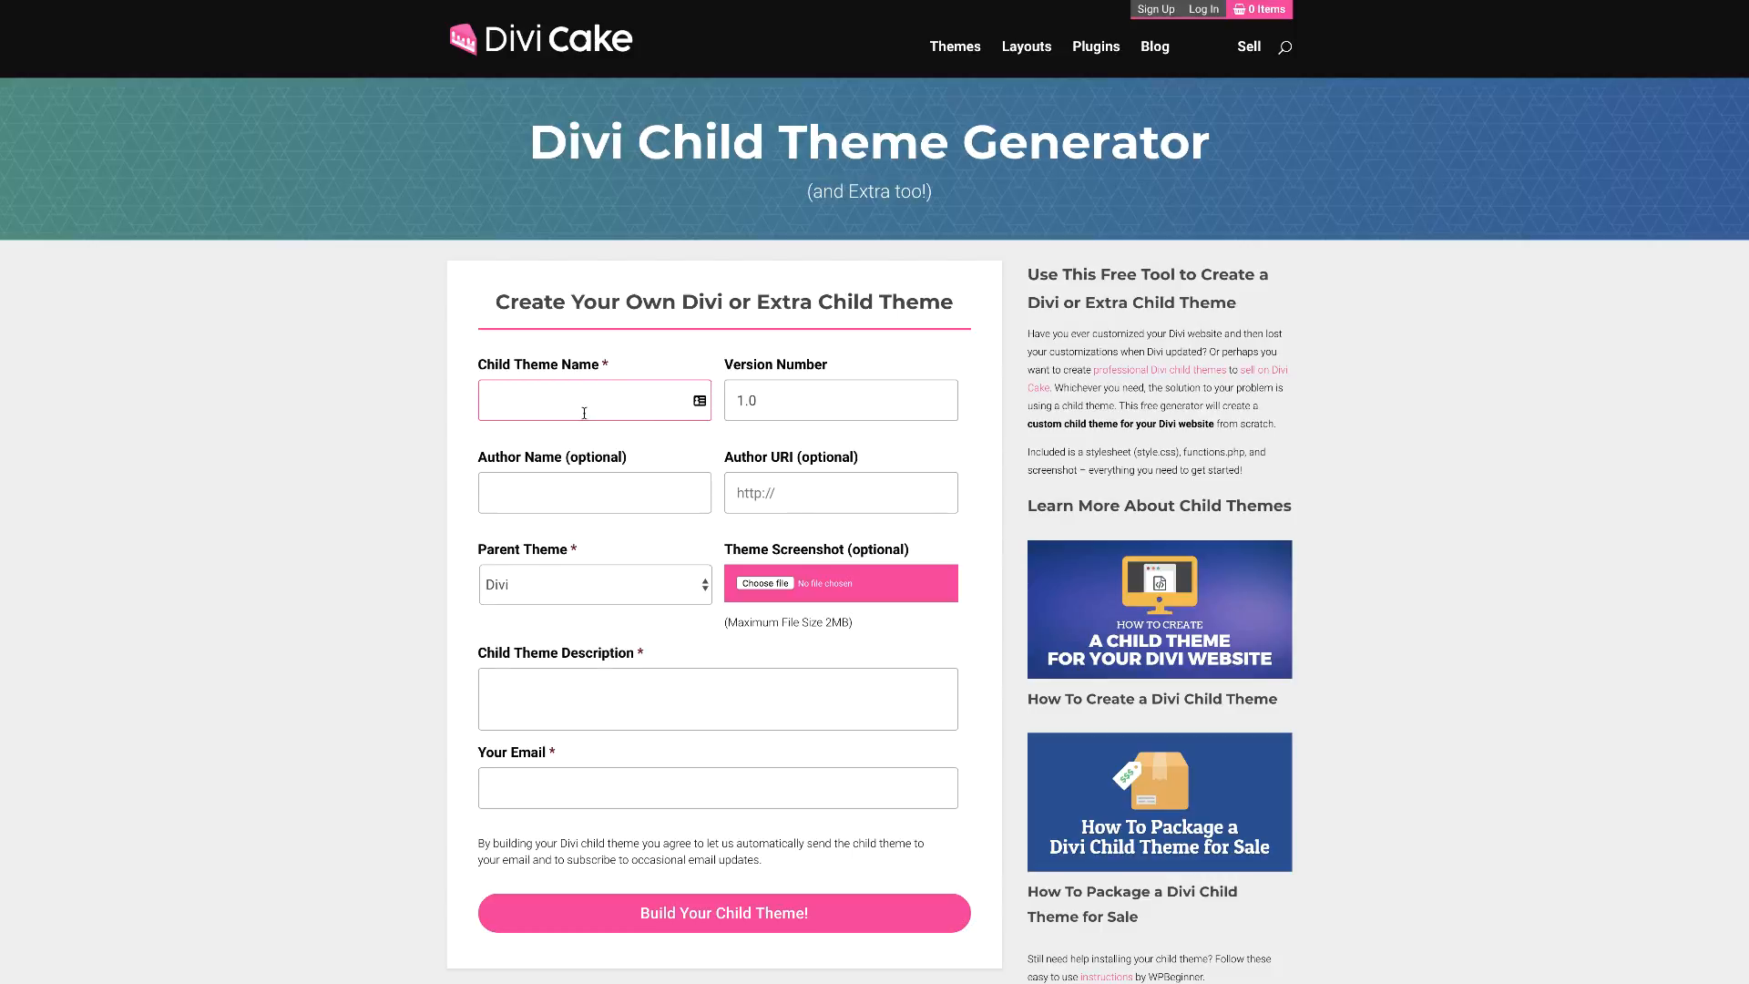
type("Maketa Theme")
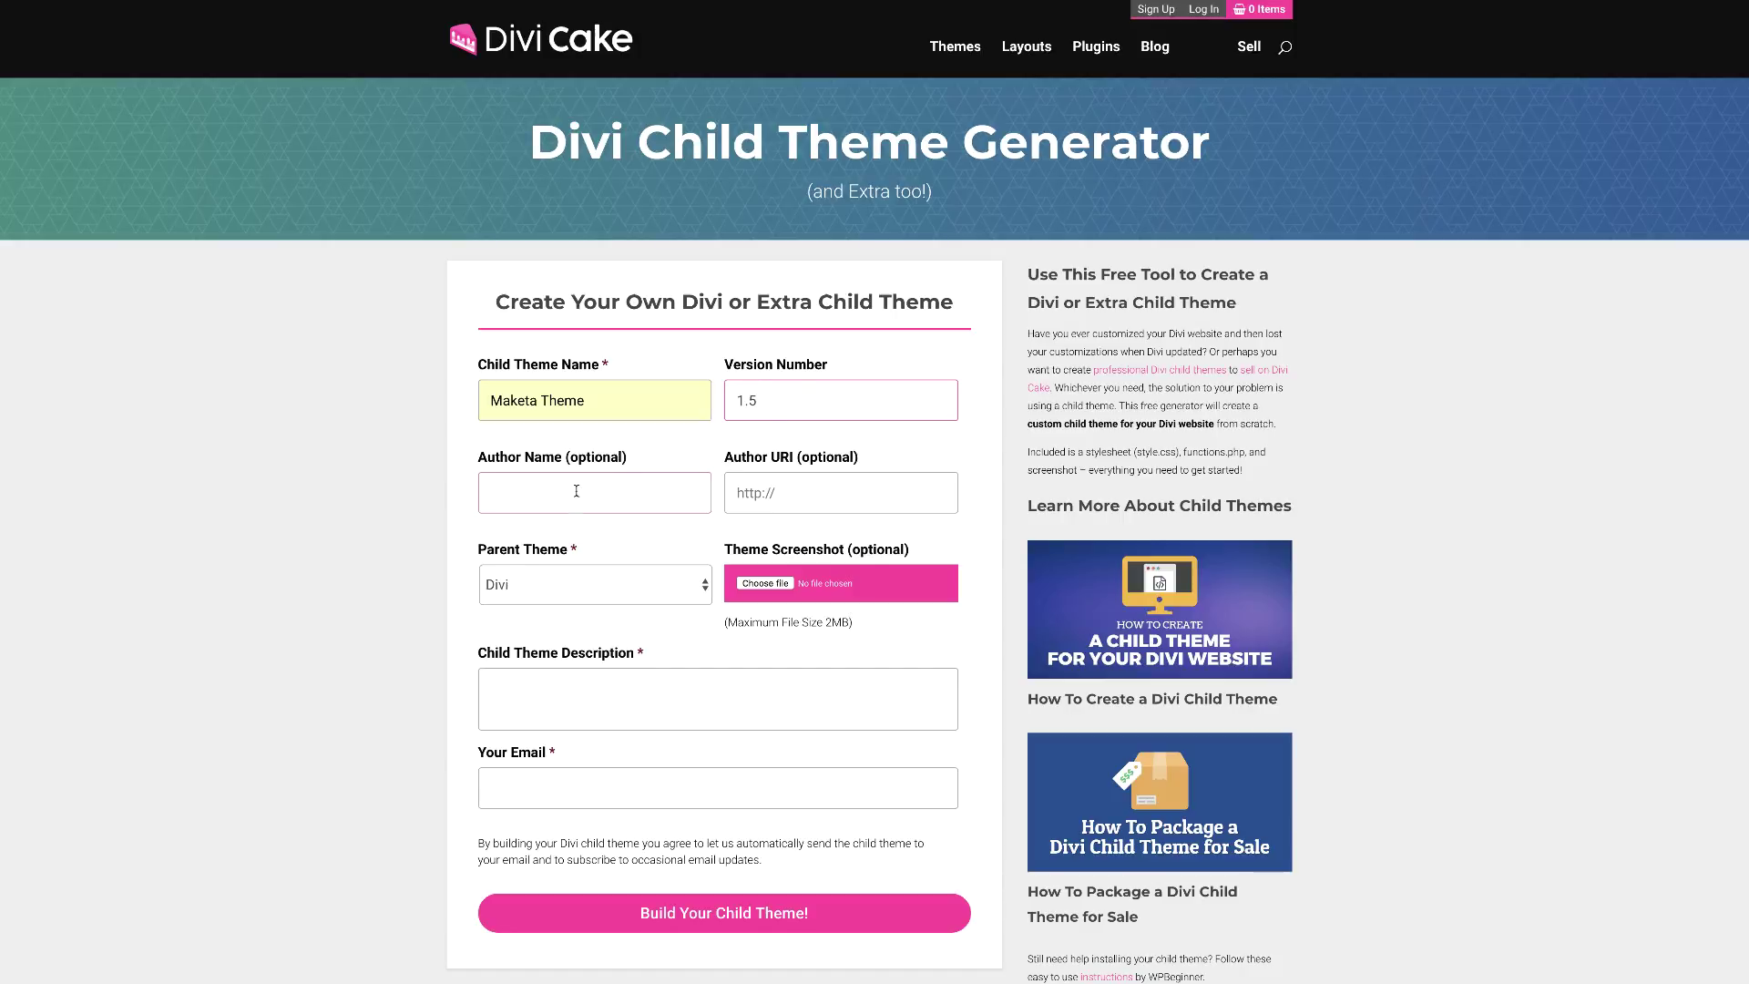
- Enter author name Mak and the maketa.co.uk author website address
left_click(594, 492)
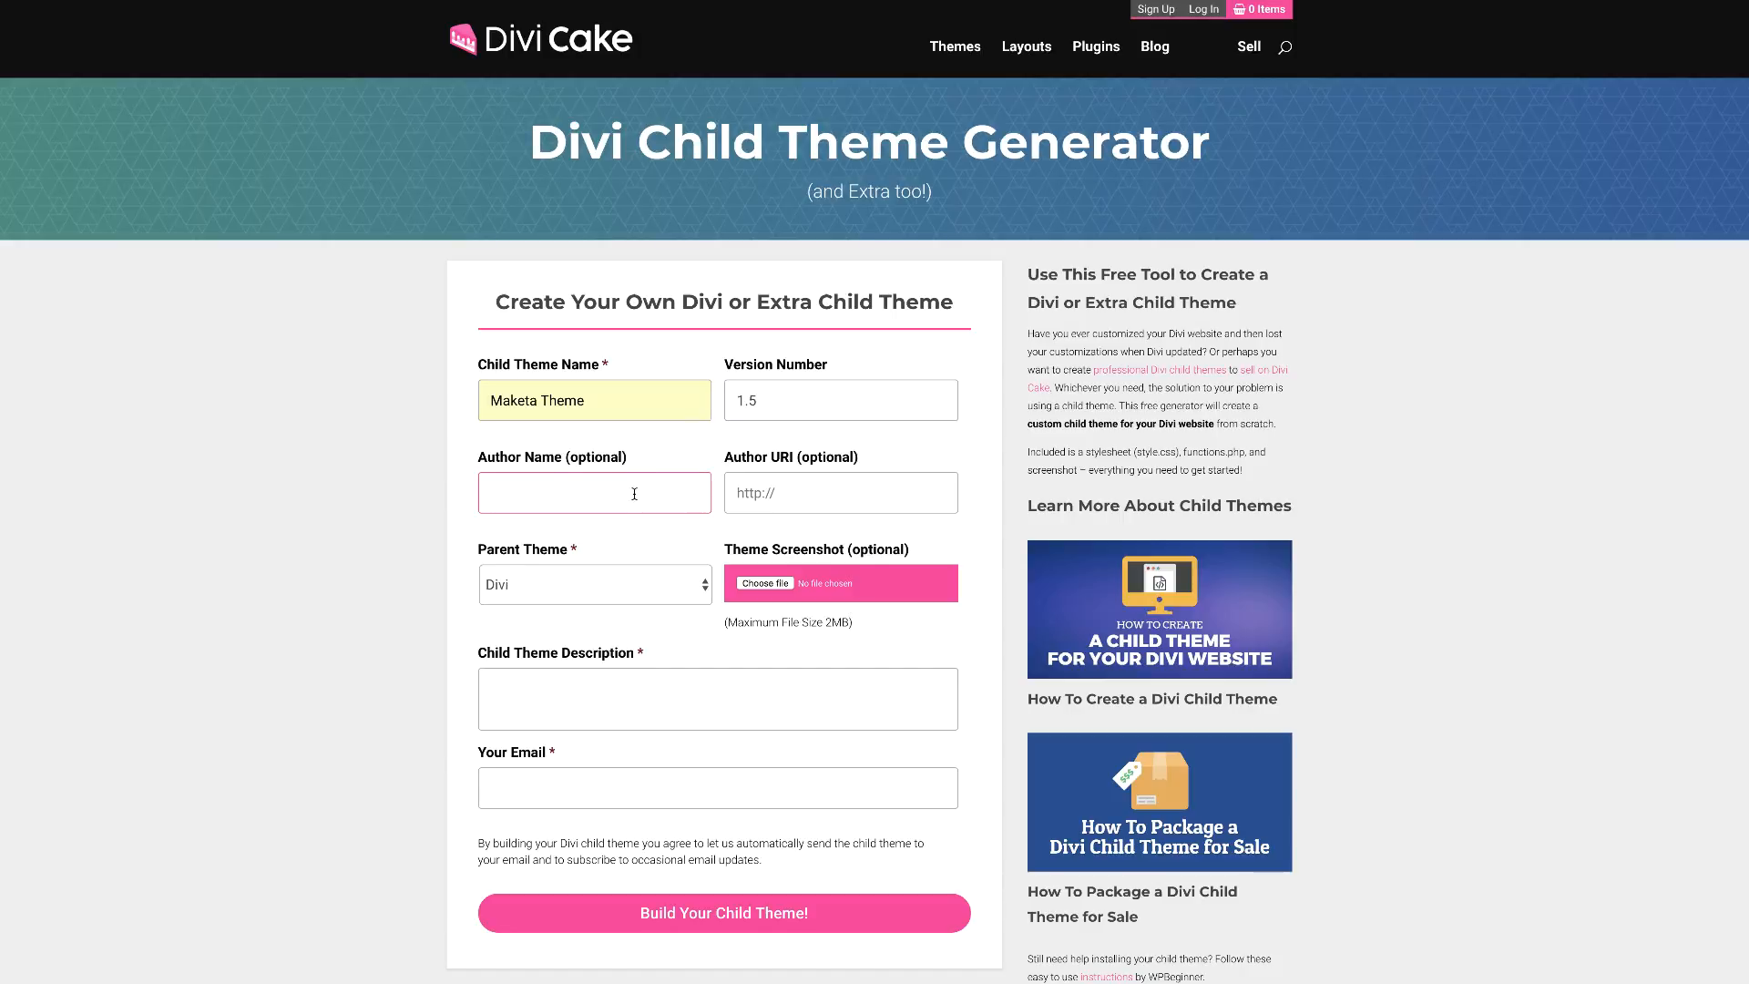
type("Mak")
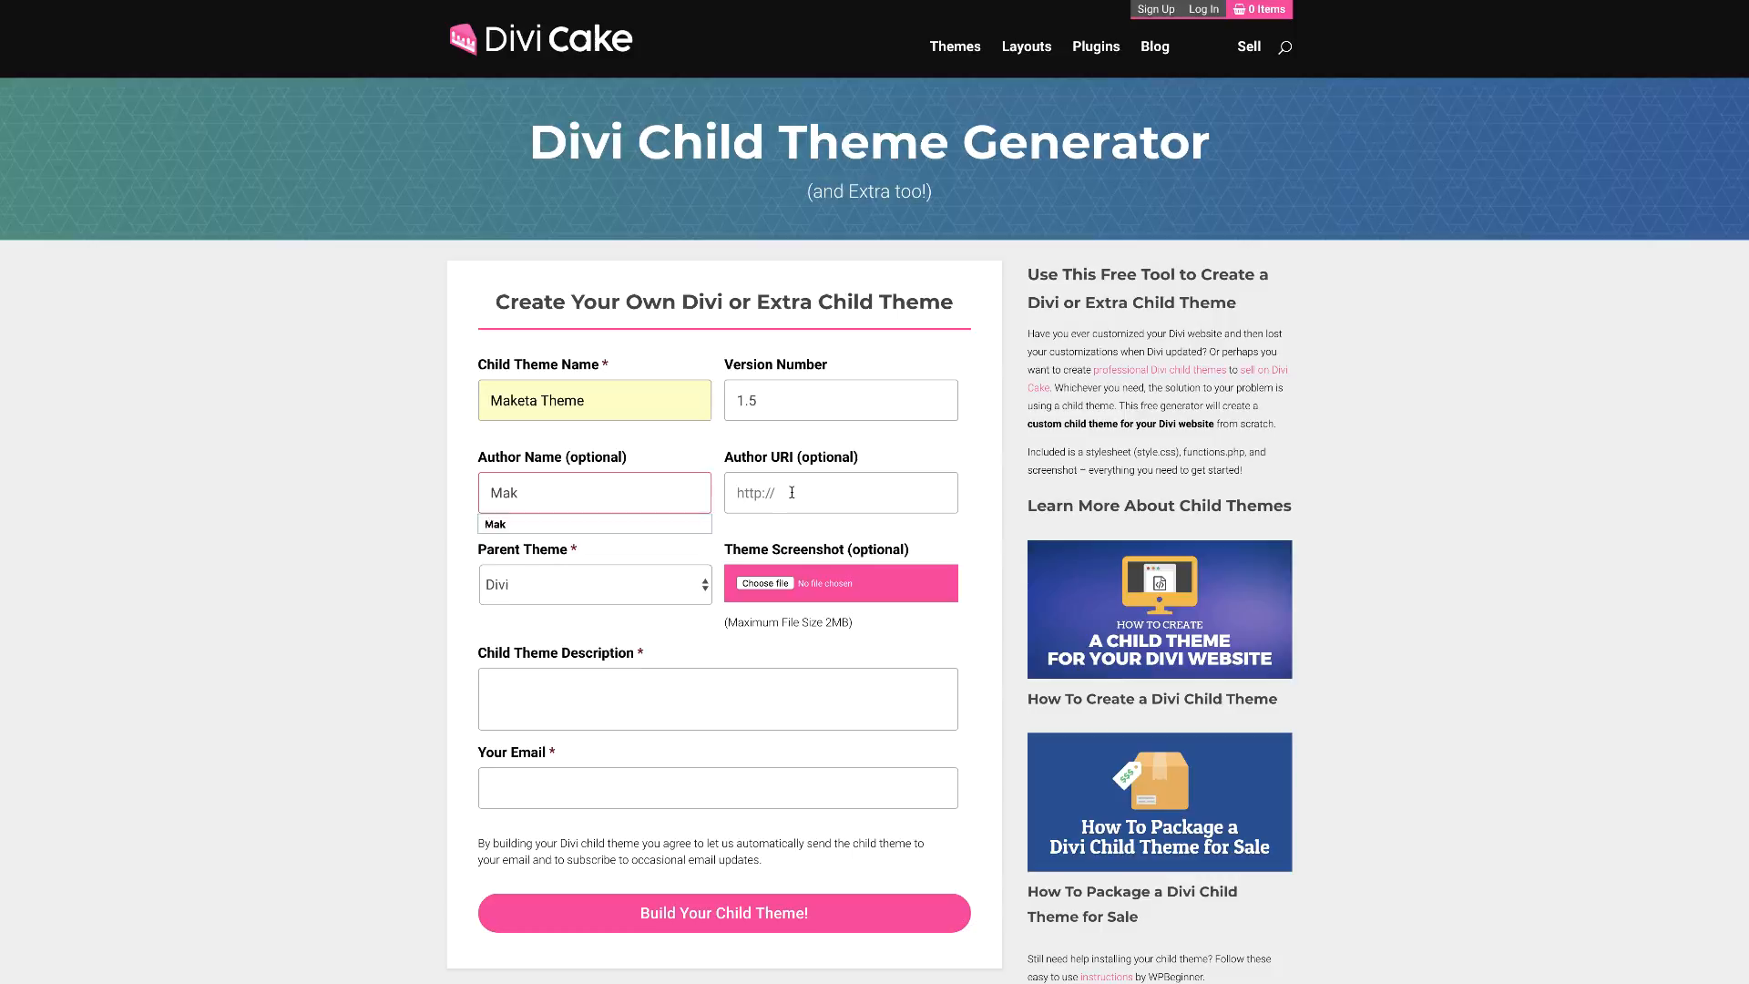
left_click(840, 492)
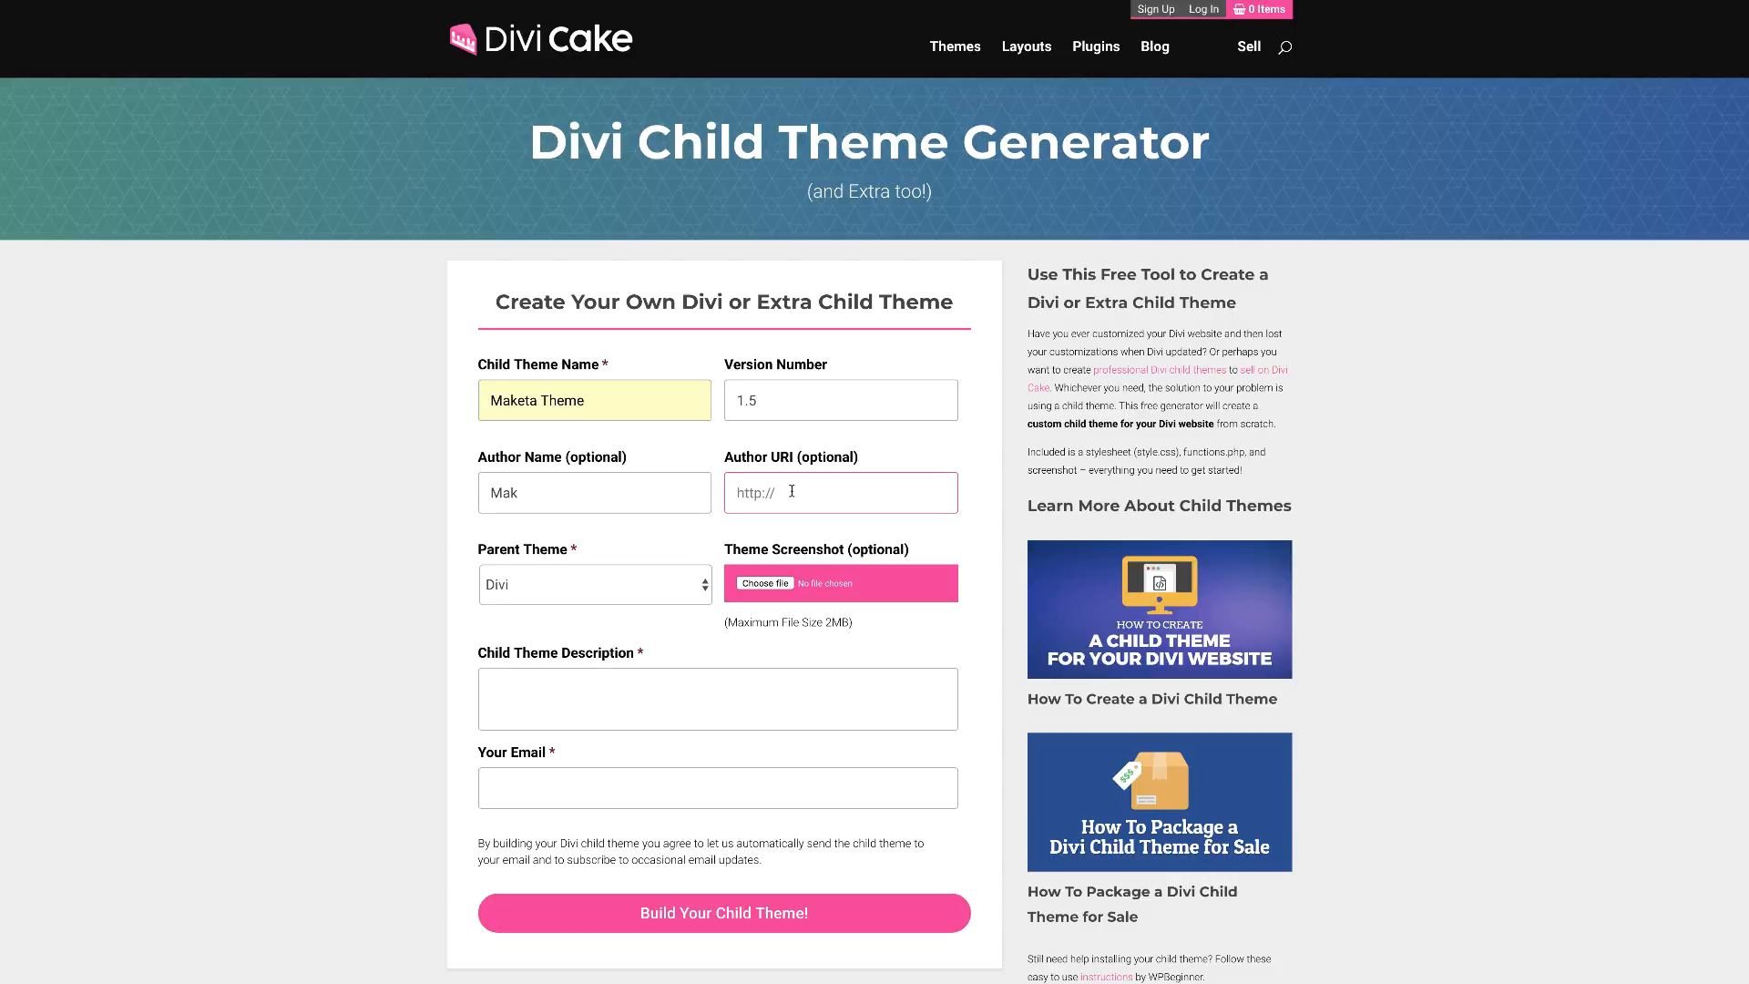
type("http://maketa.co")
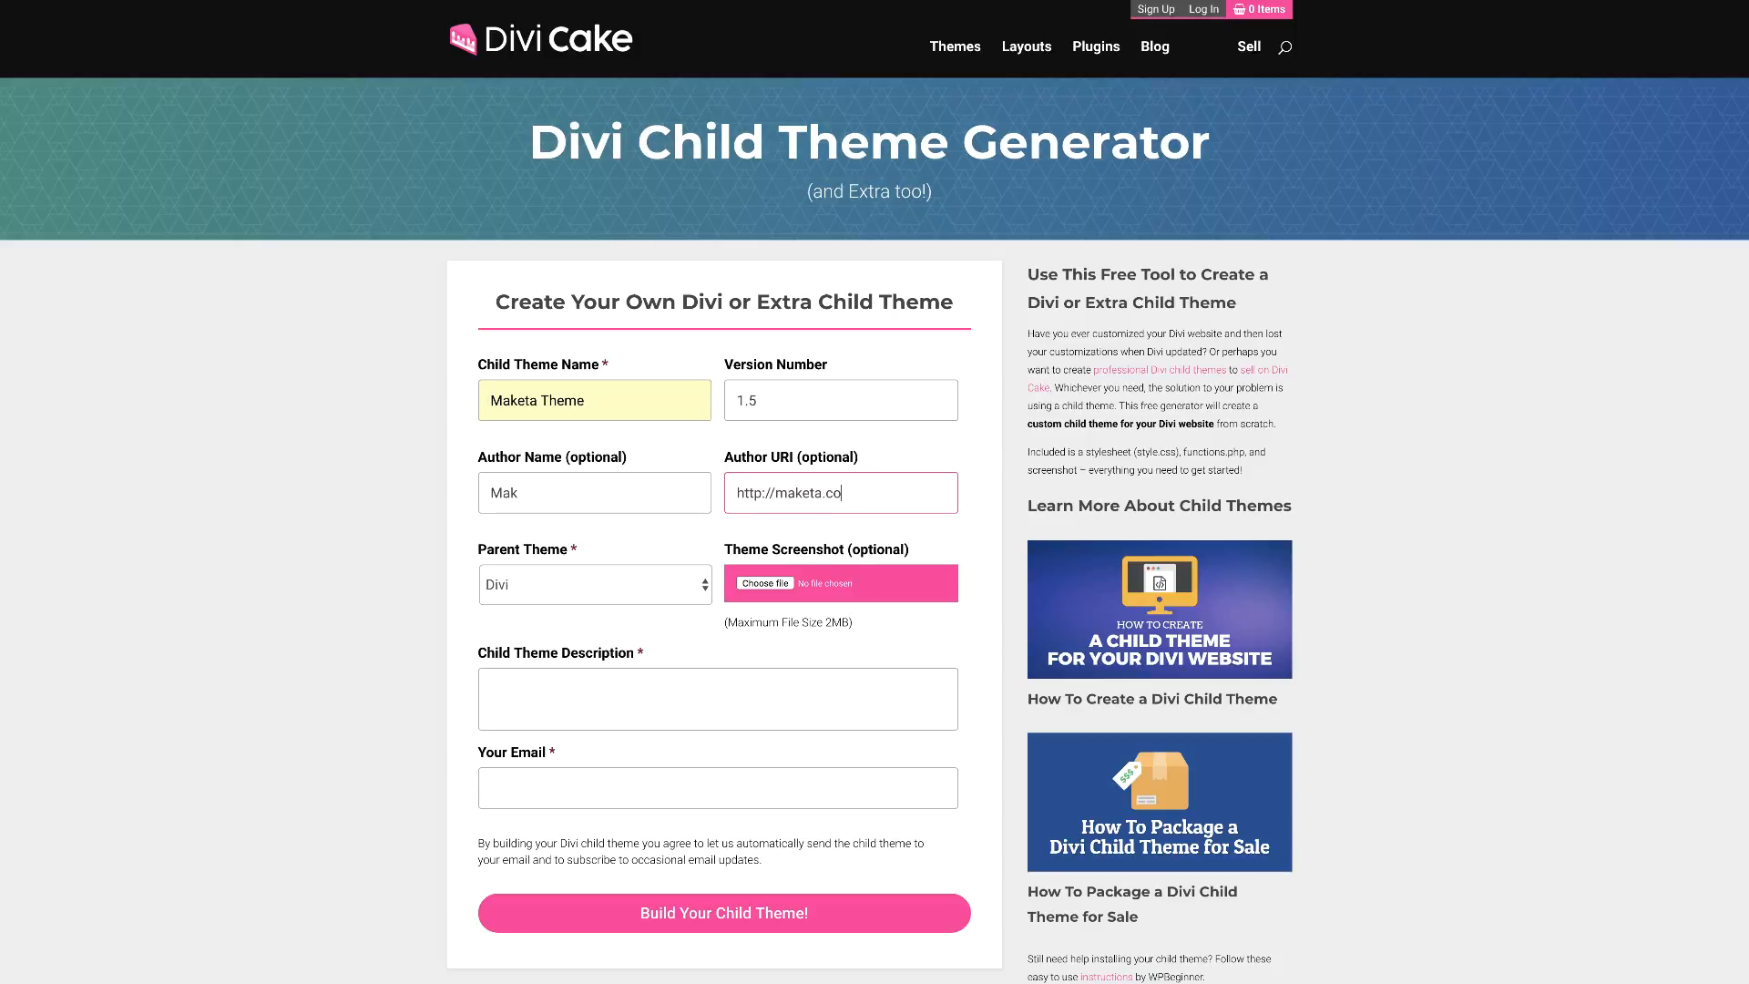
type(".uk")
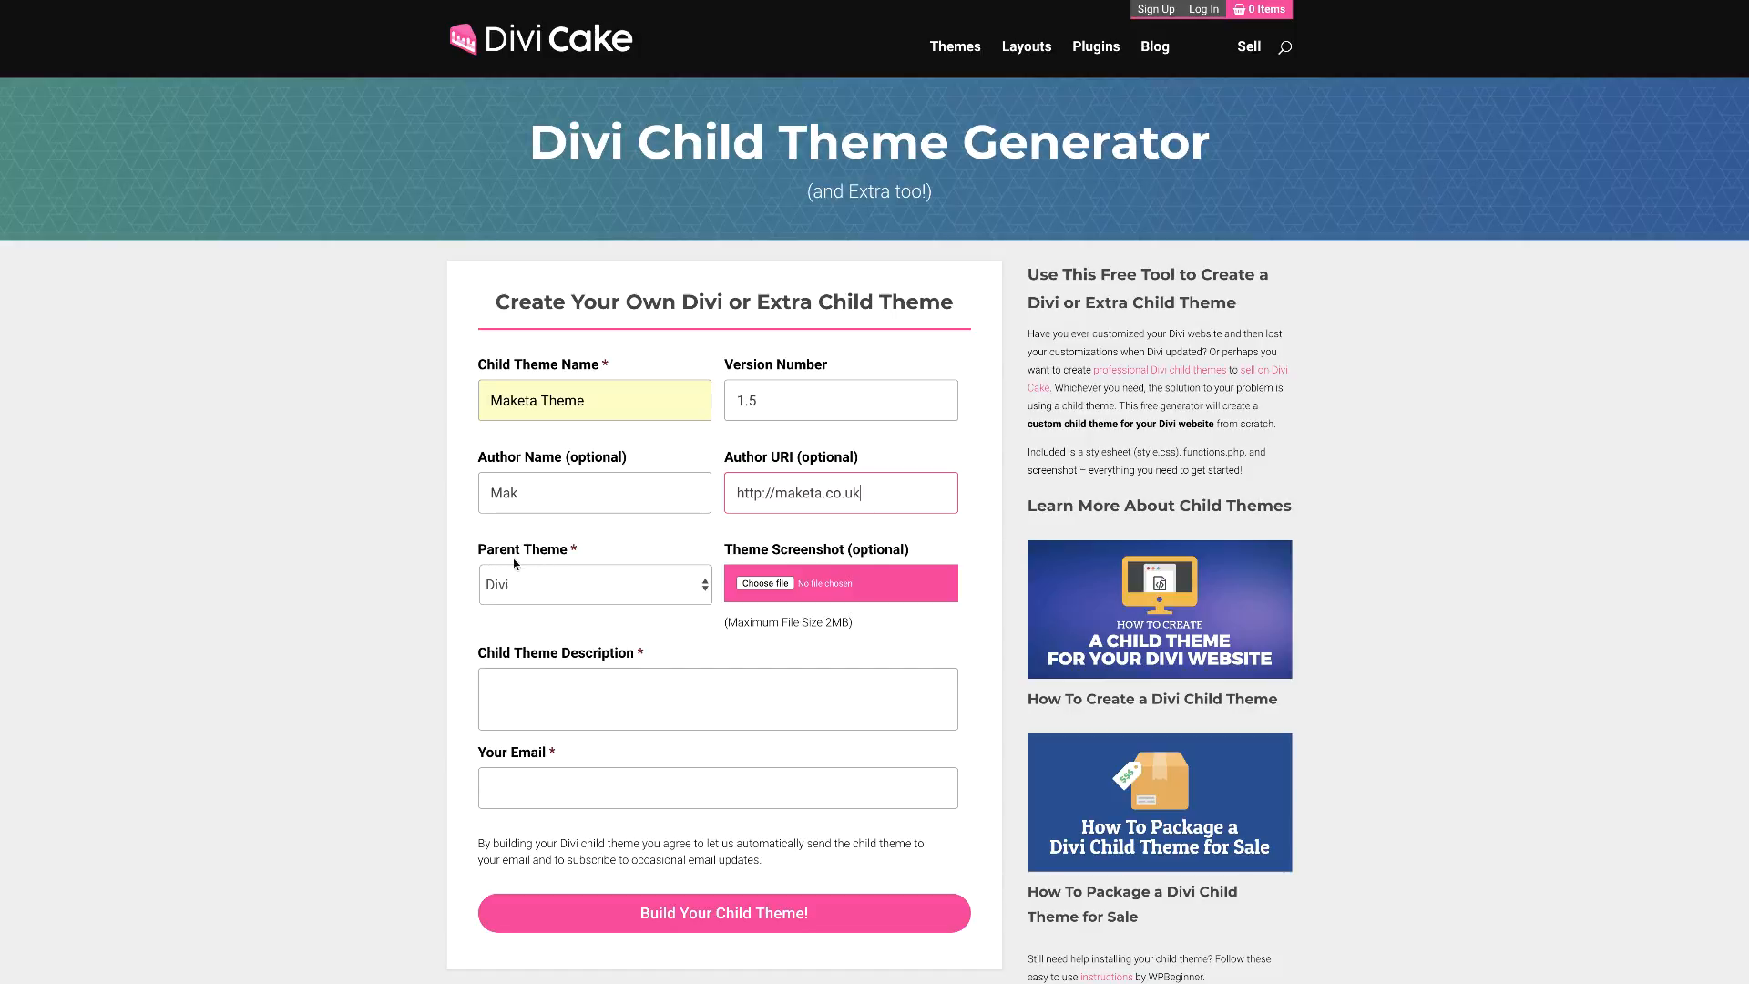
left_click(594, 584)
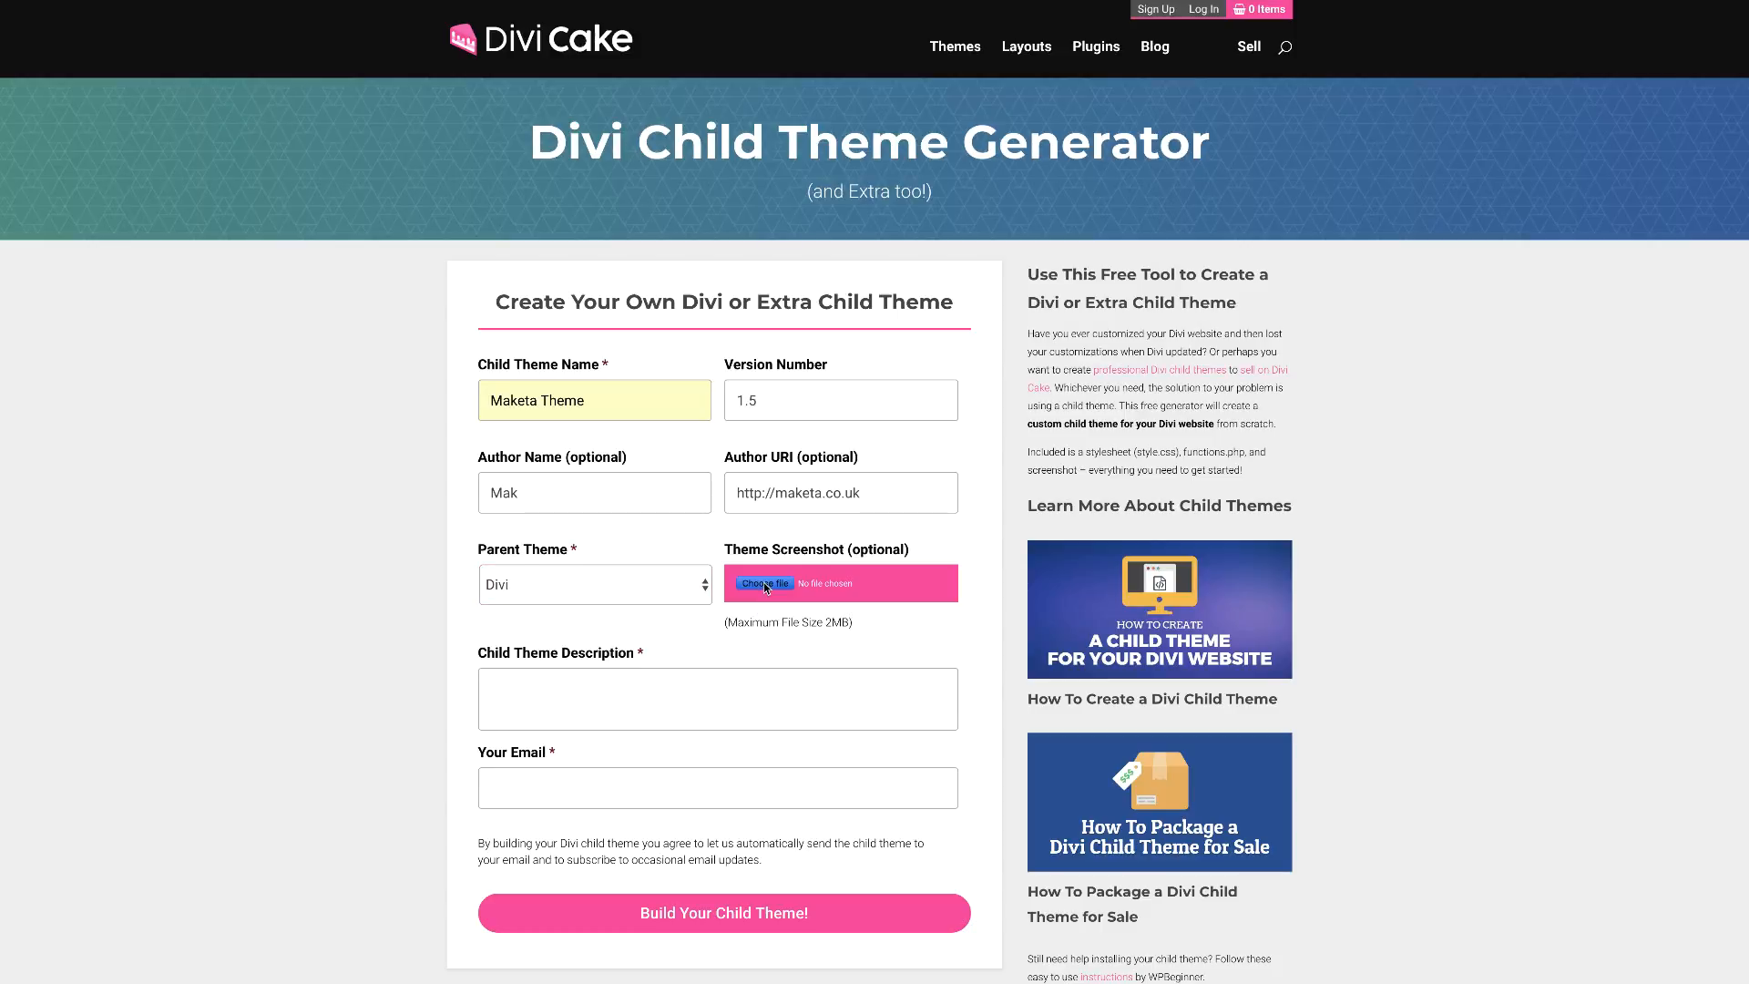
- Attach the Desktop thumbnail as theme screenshot, fill in the contact email, and scroll down
left_click(764, 583)
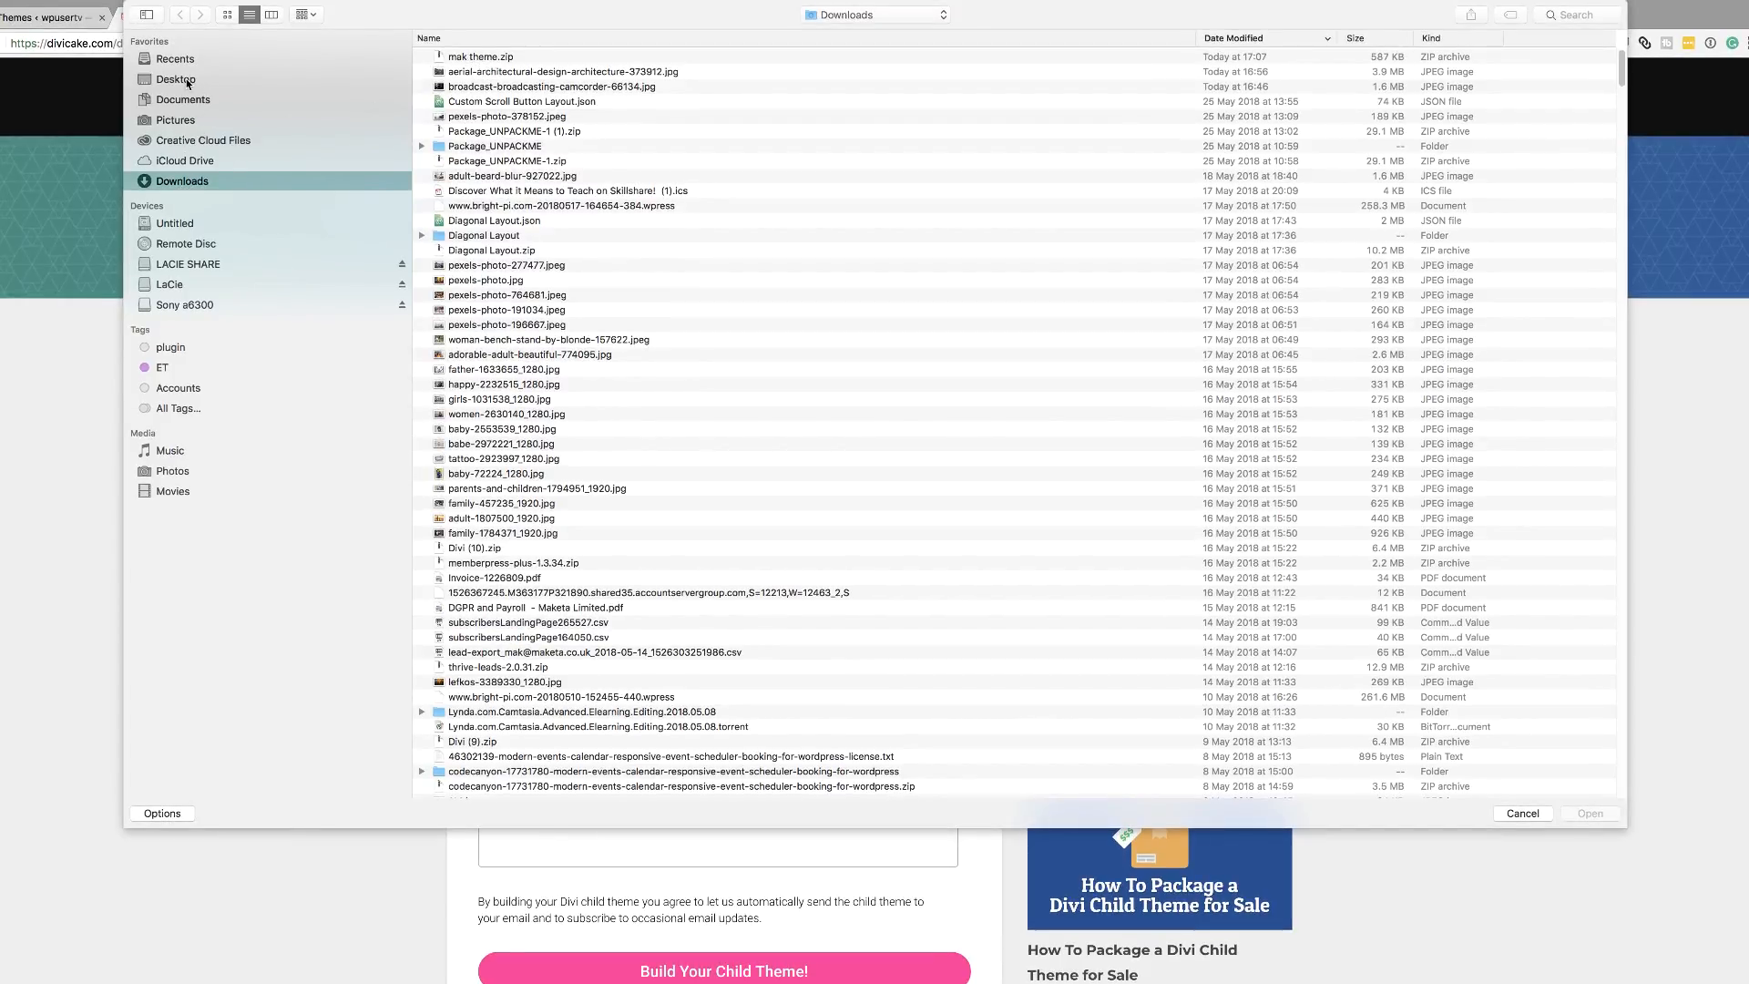
left_click(176, 79)
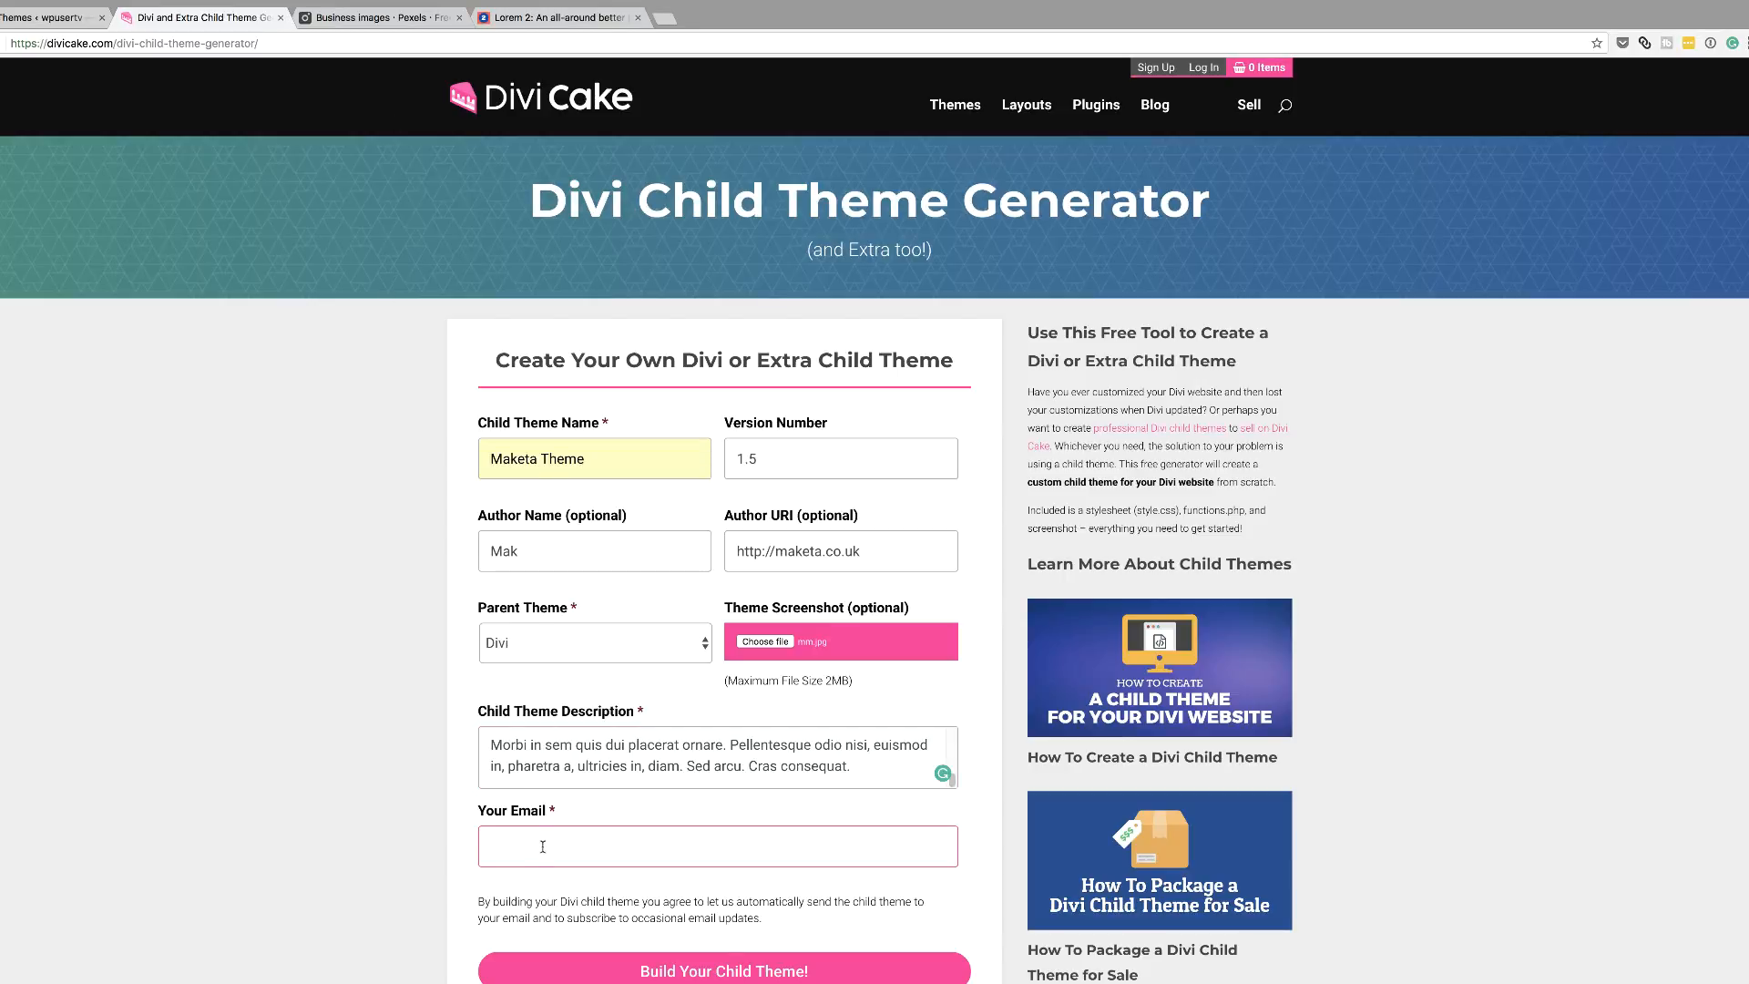
type("mak")
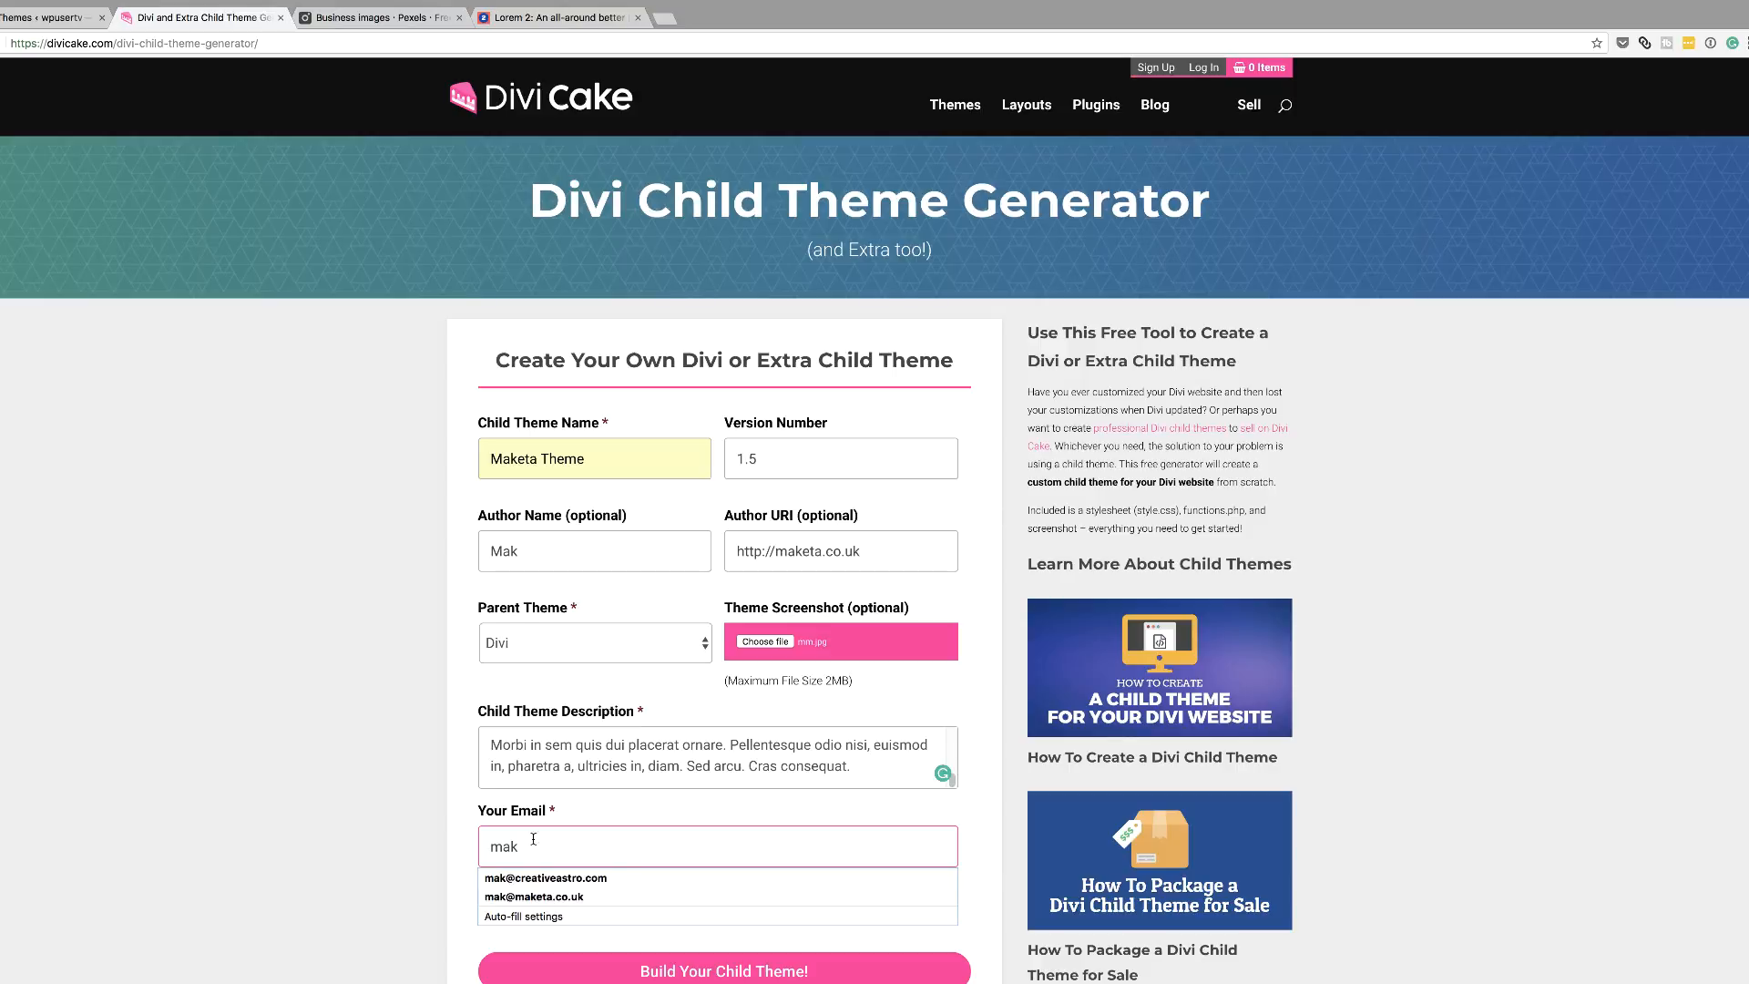
left_click(545, 877)
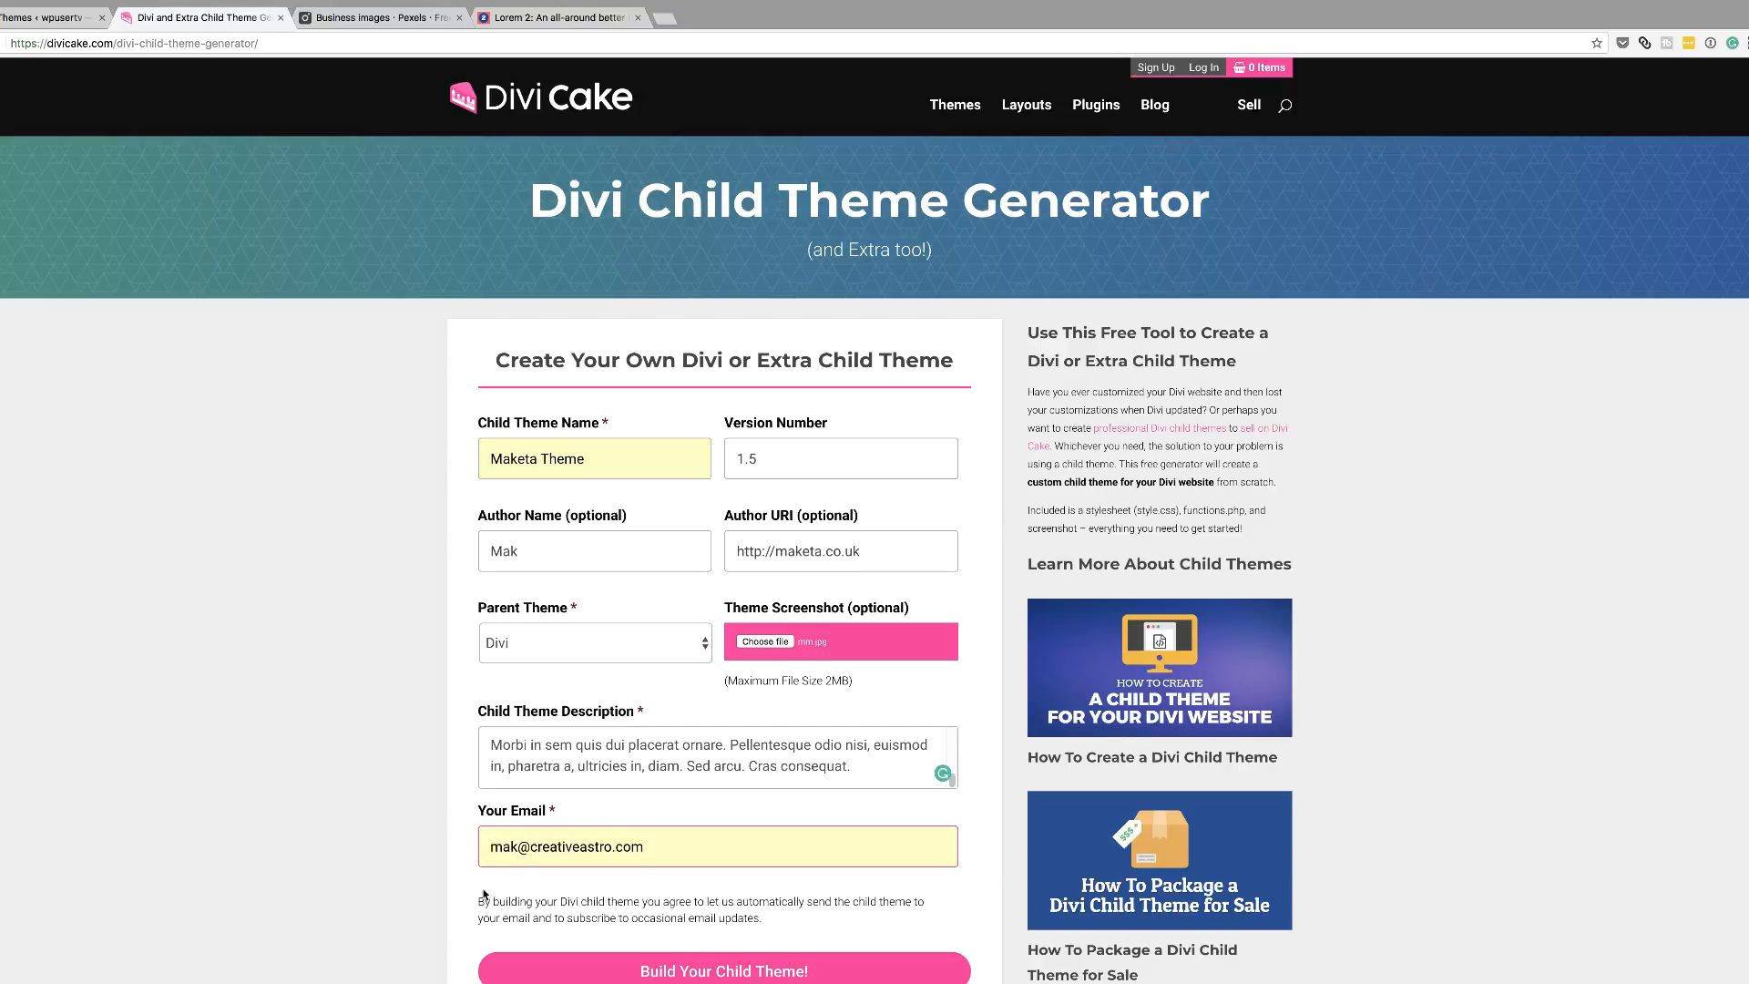
scroll("down", 3)
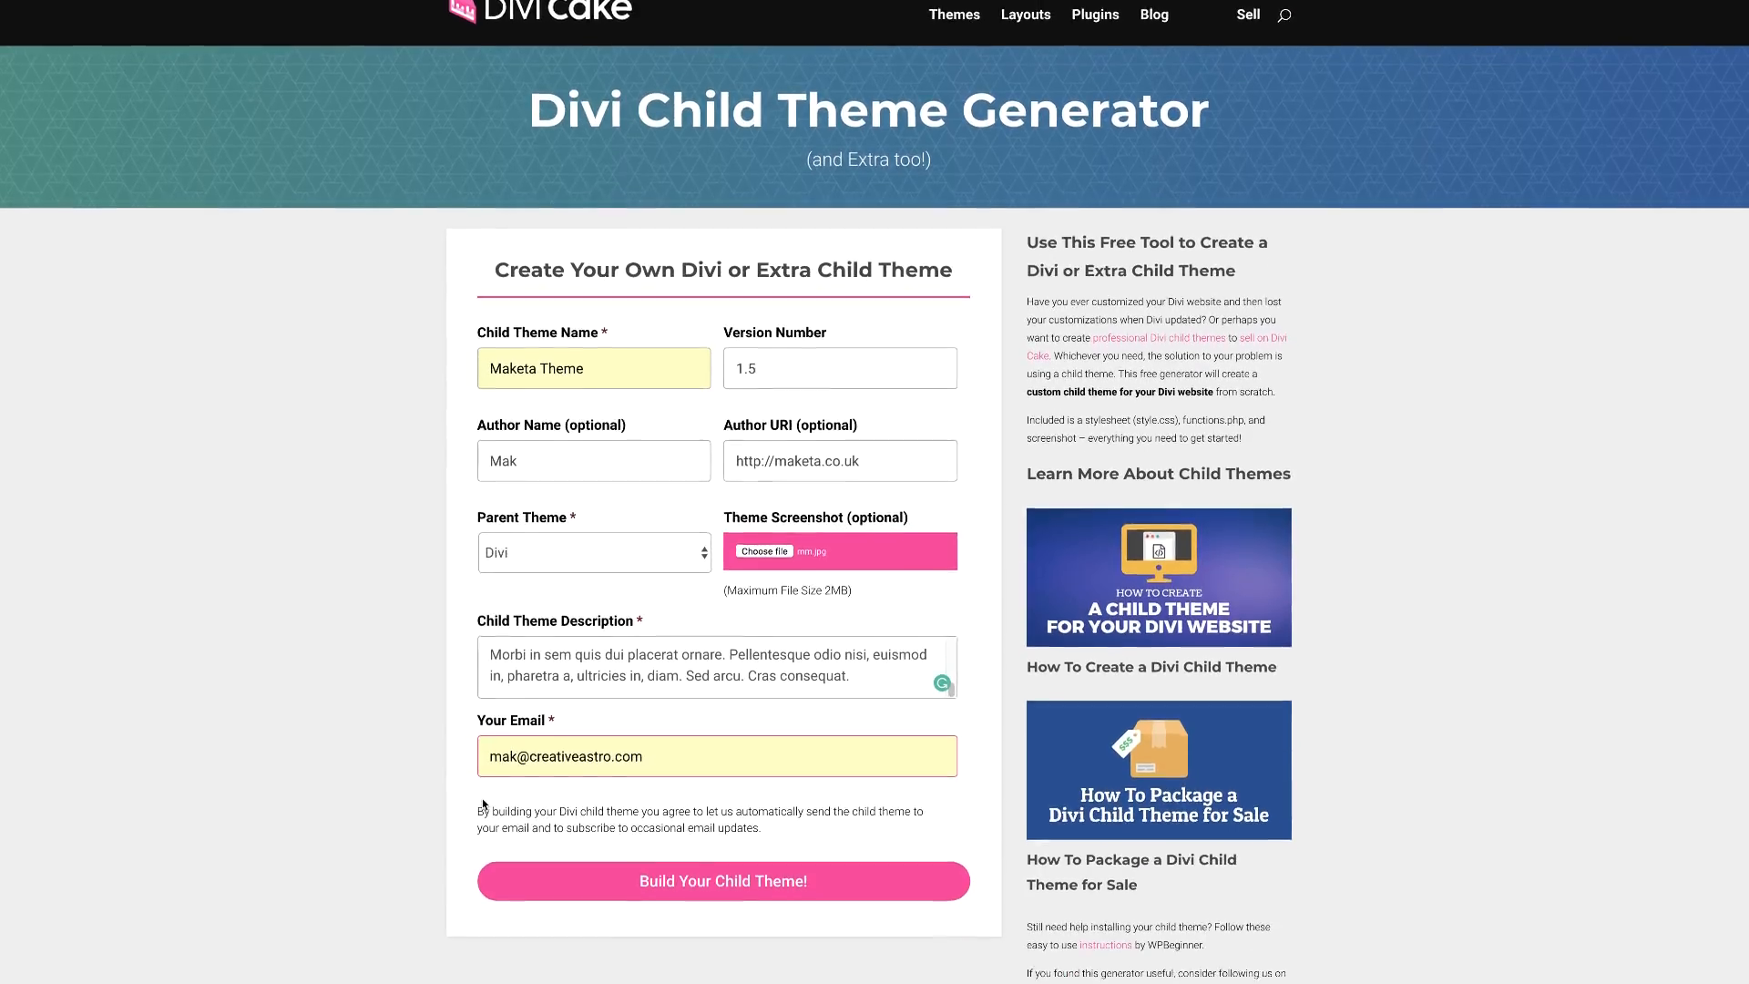
scroll("down", 3)
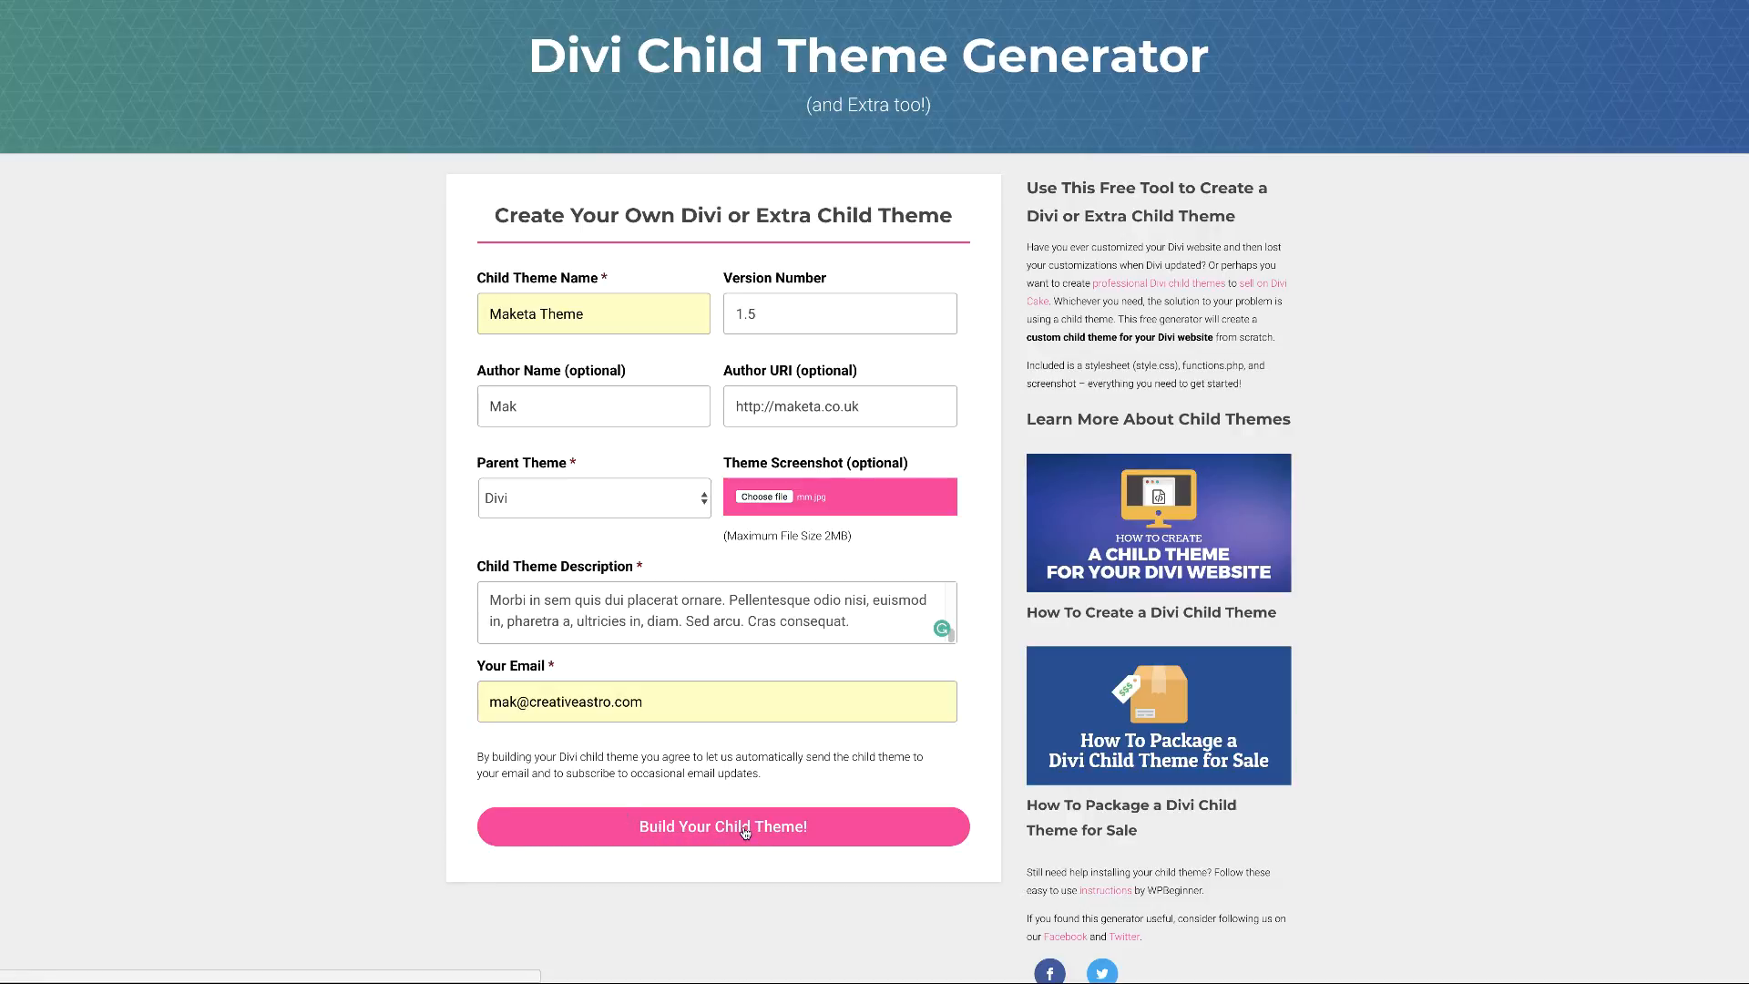
mouse_move(431, 765)
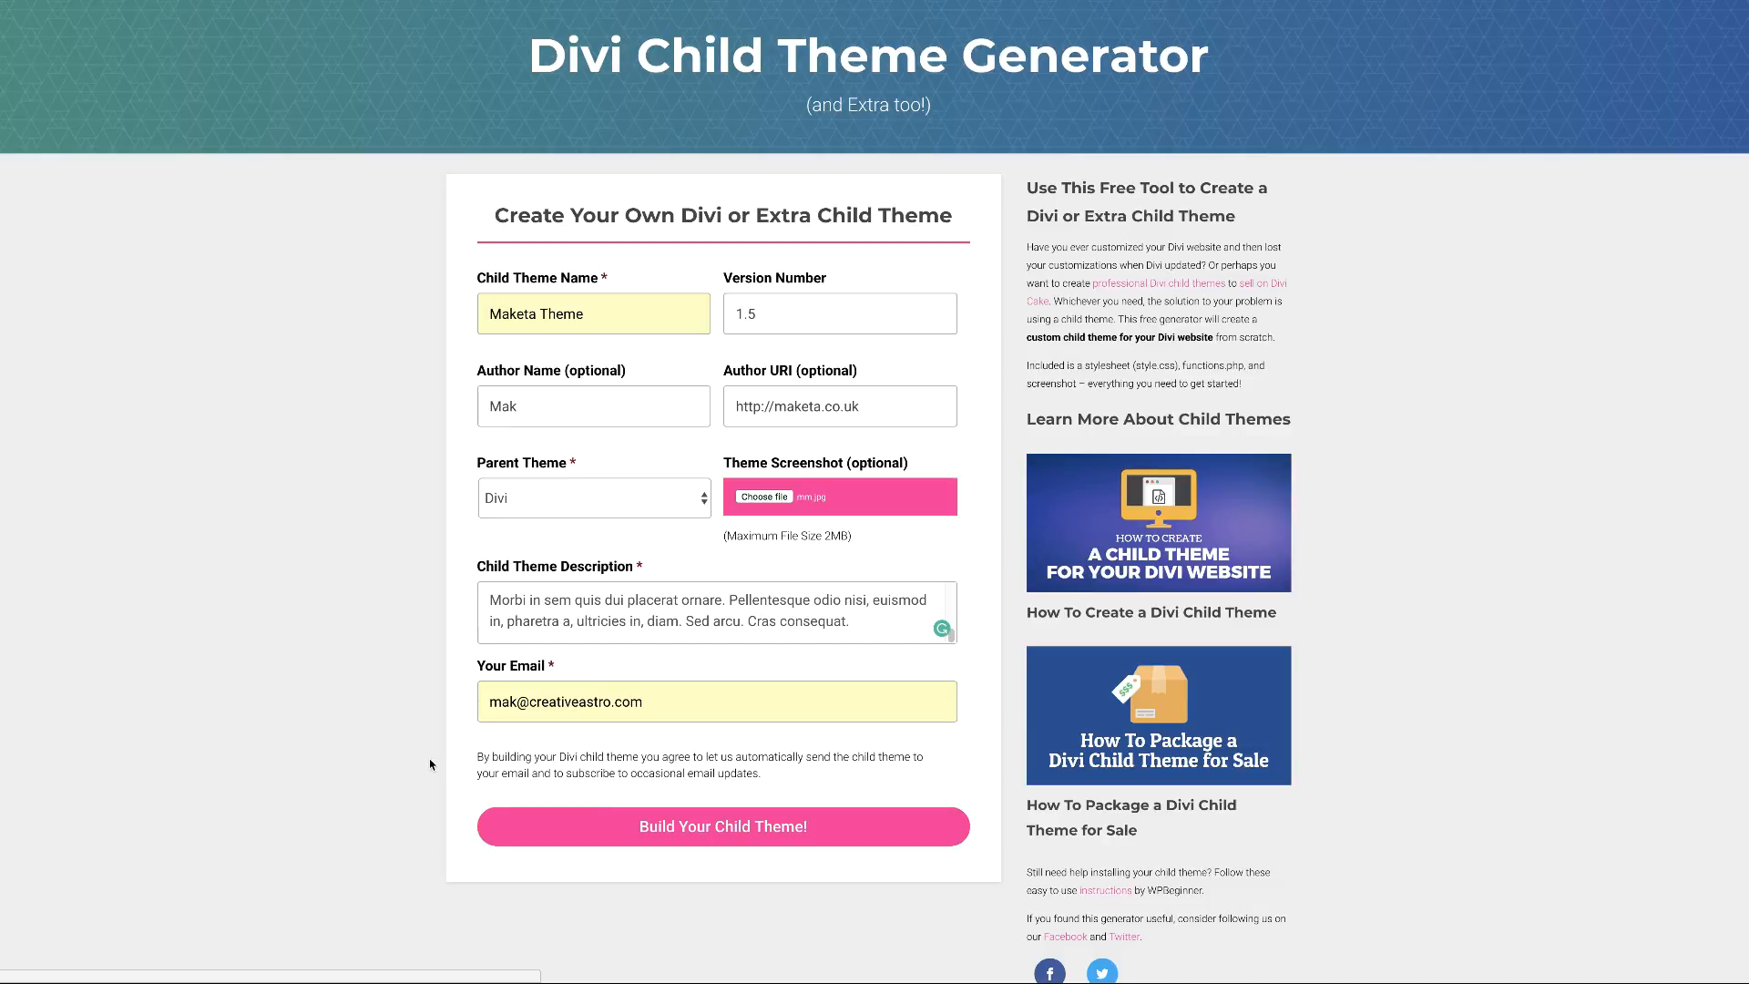
- Build the child theme for email delivery, then switch to another browser tab
left_click(722, 826)
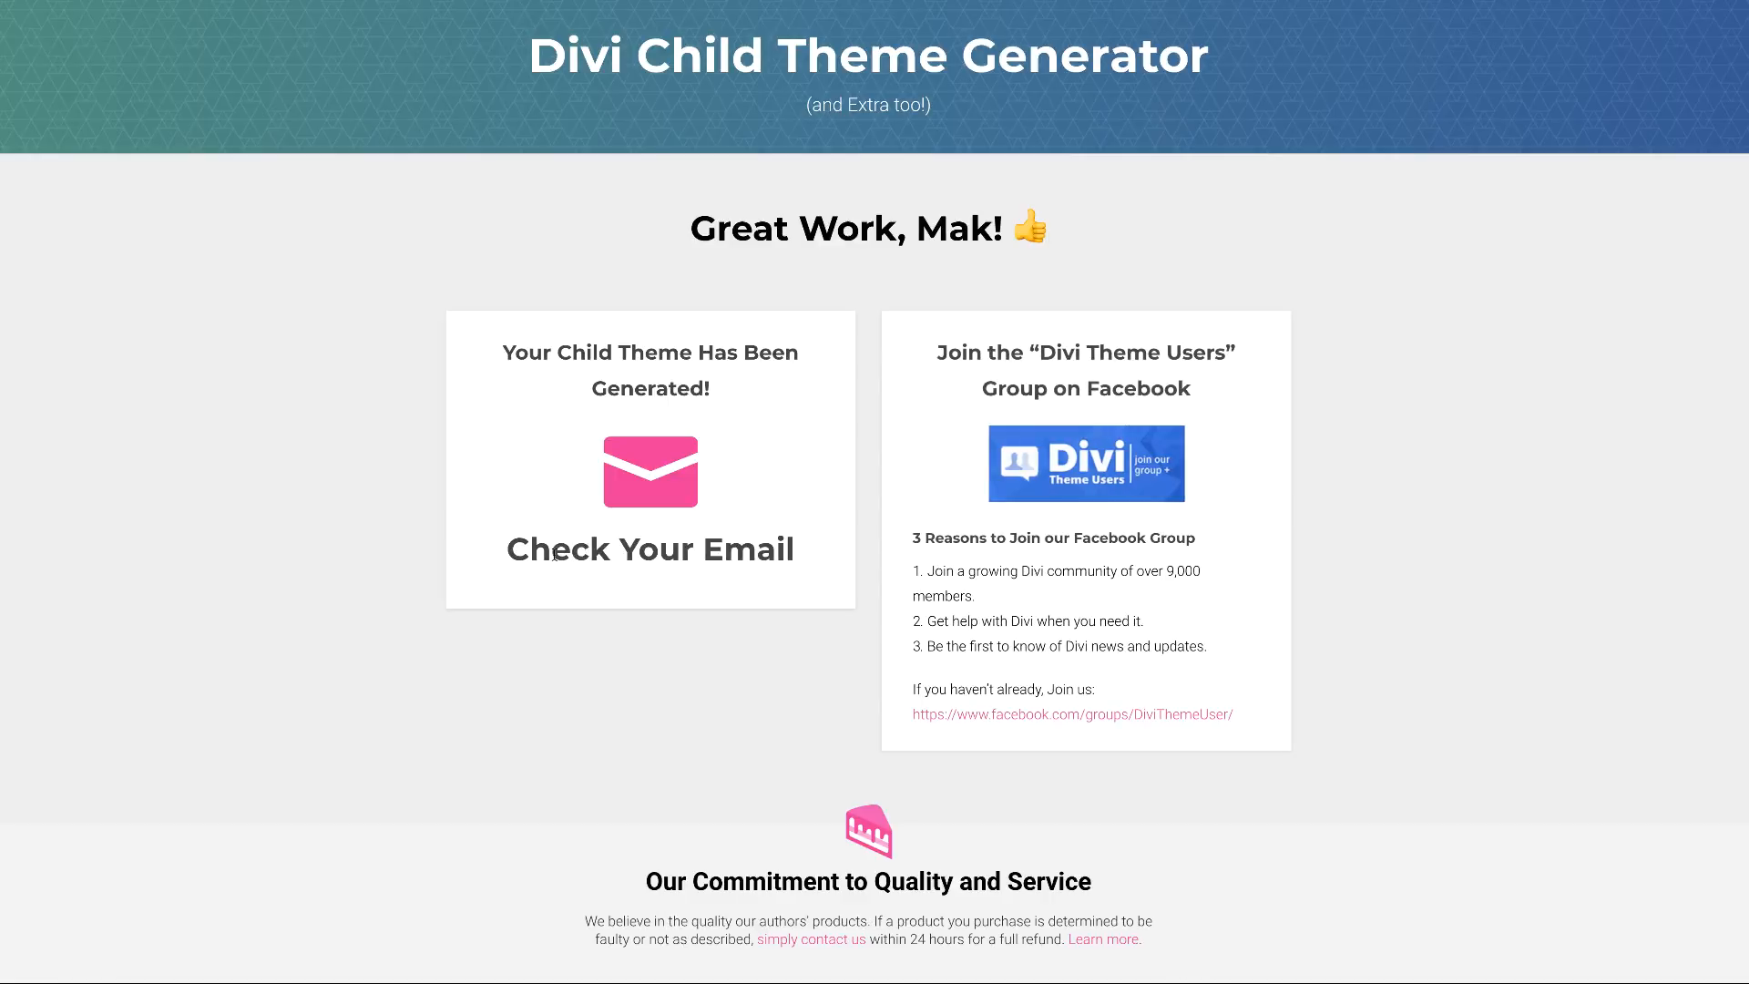
mouse_move(630, 372)
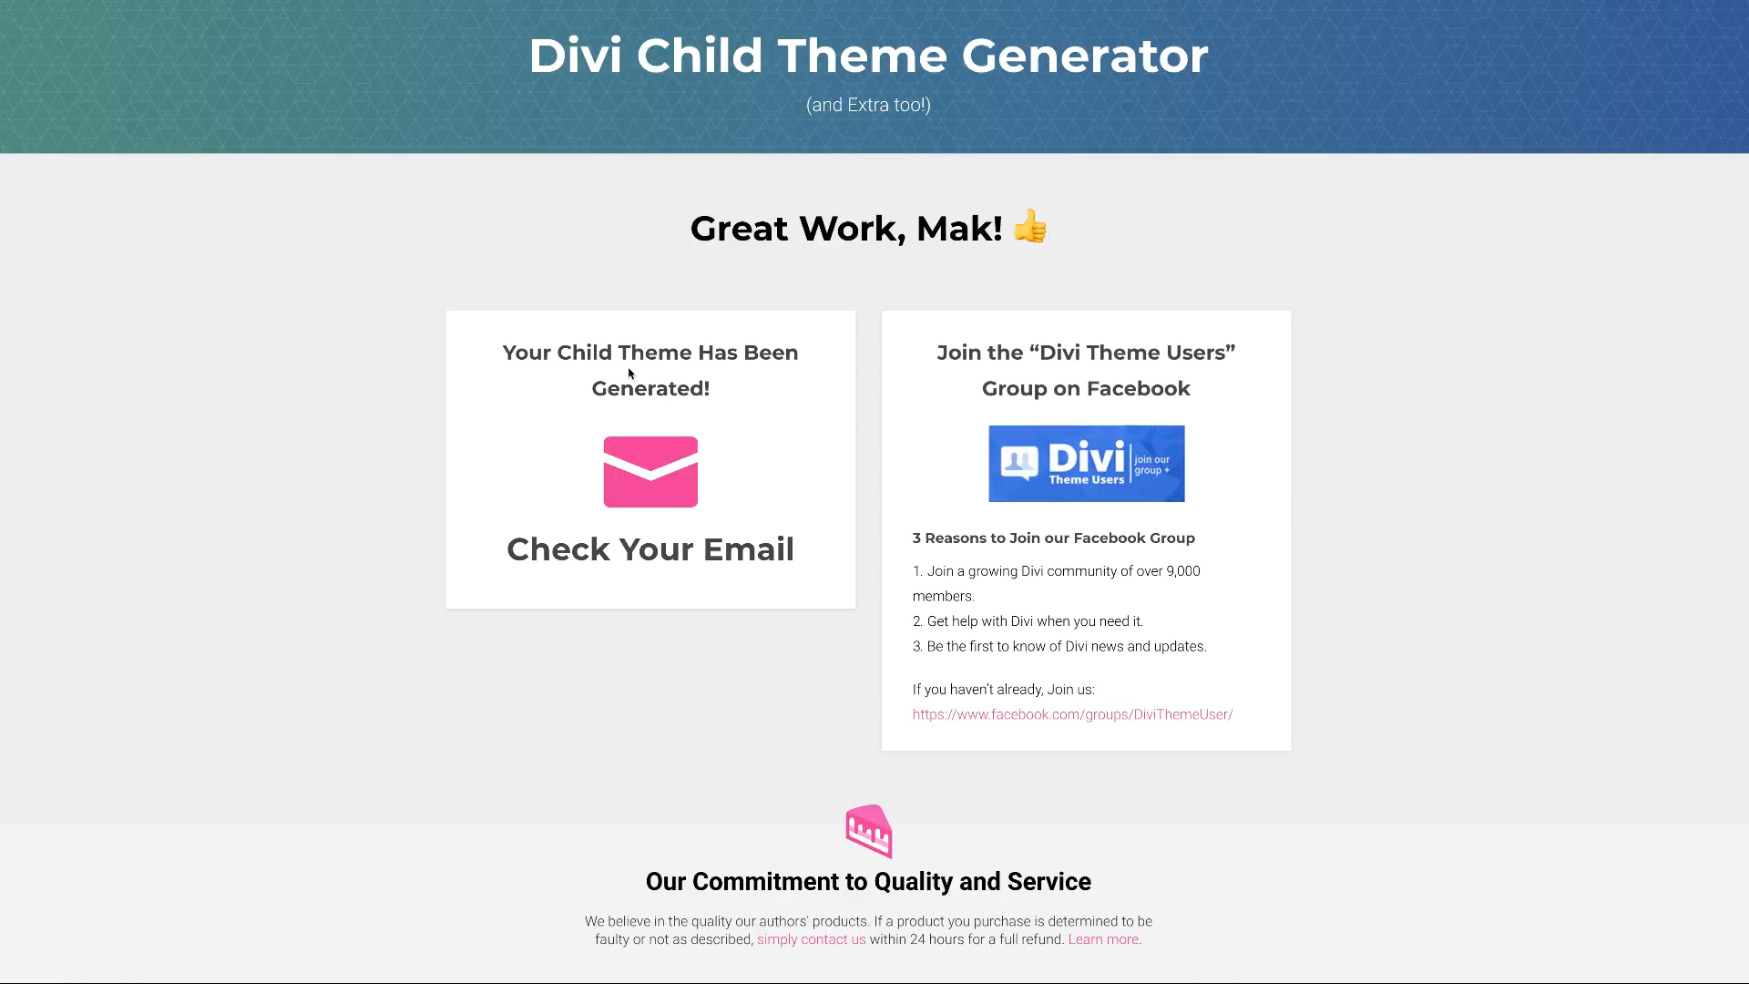
mouse_move(338, 15)
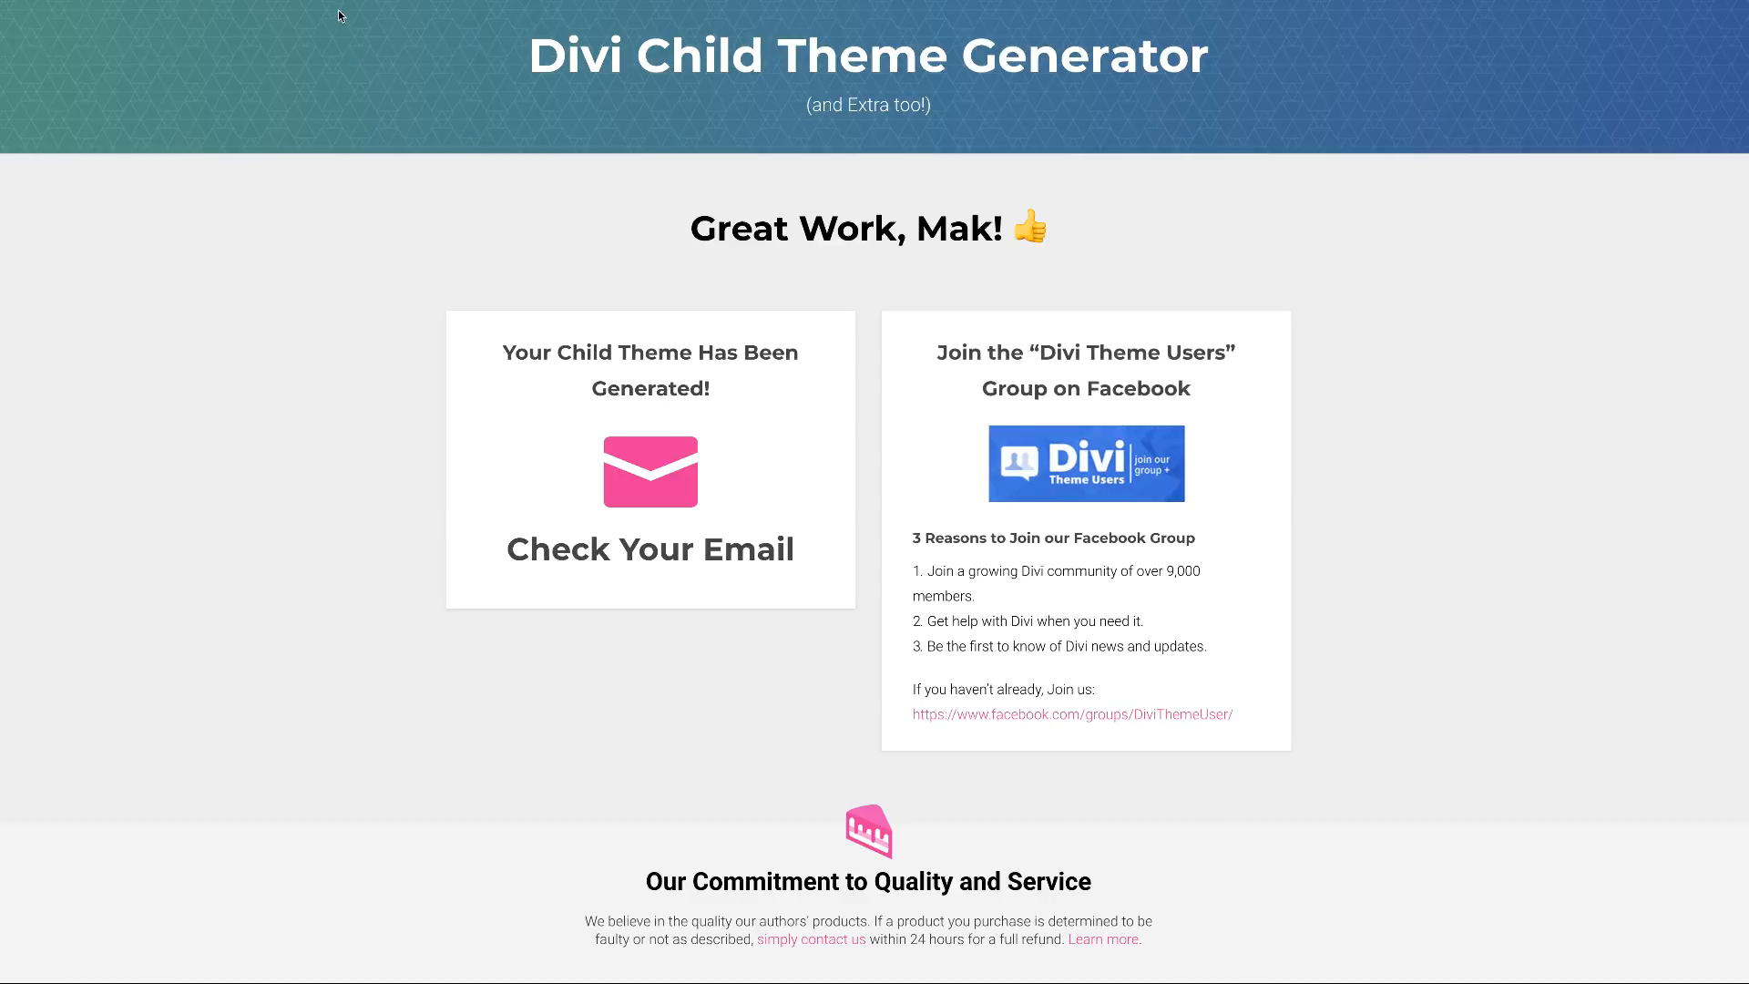
left_click(597, 16)
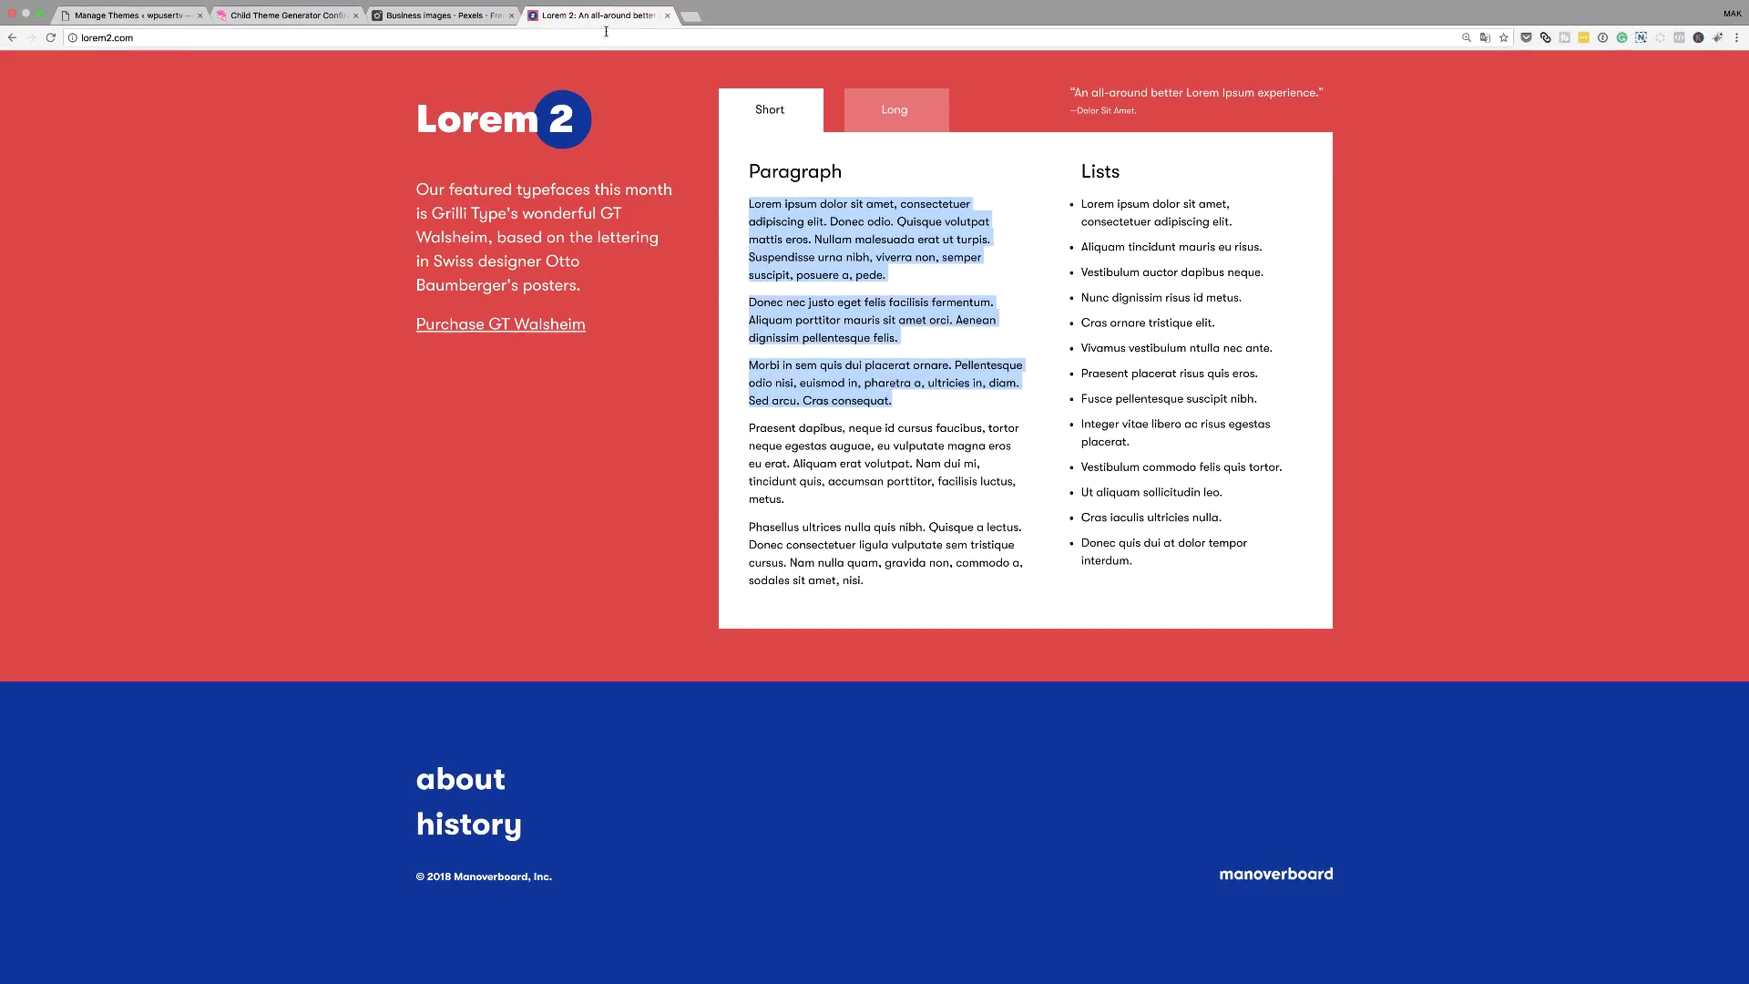
- Open the Divi Cake email in Gmail and download its child theme zip attachment
left_click(137, 38)
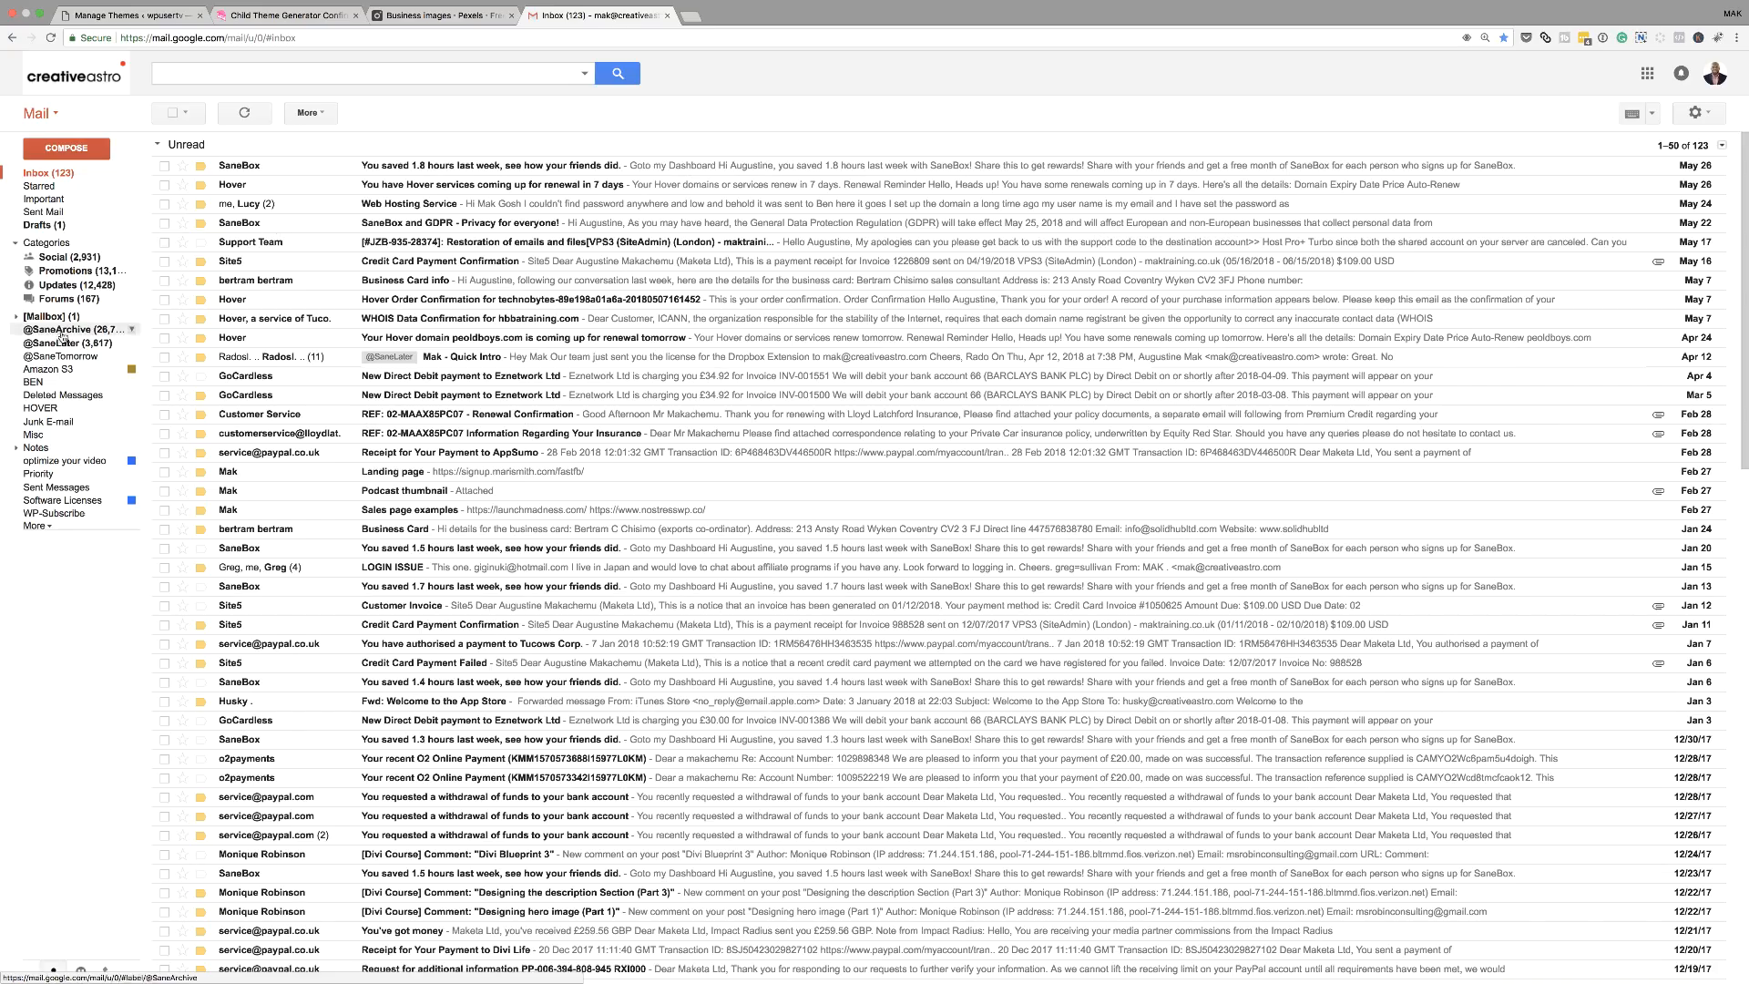
left_click(50, 343)
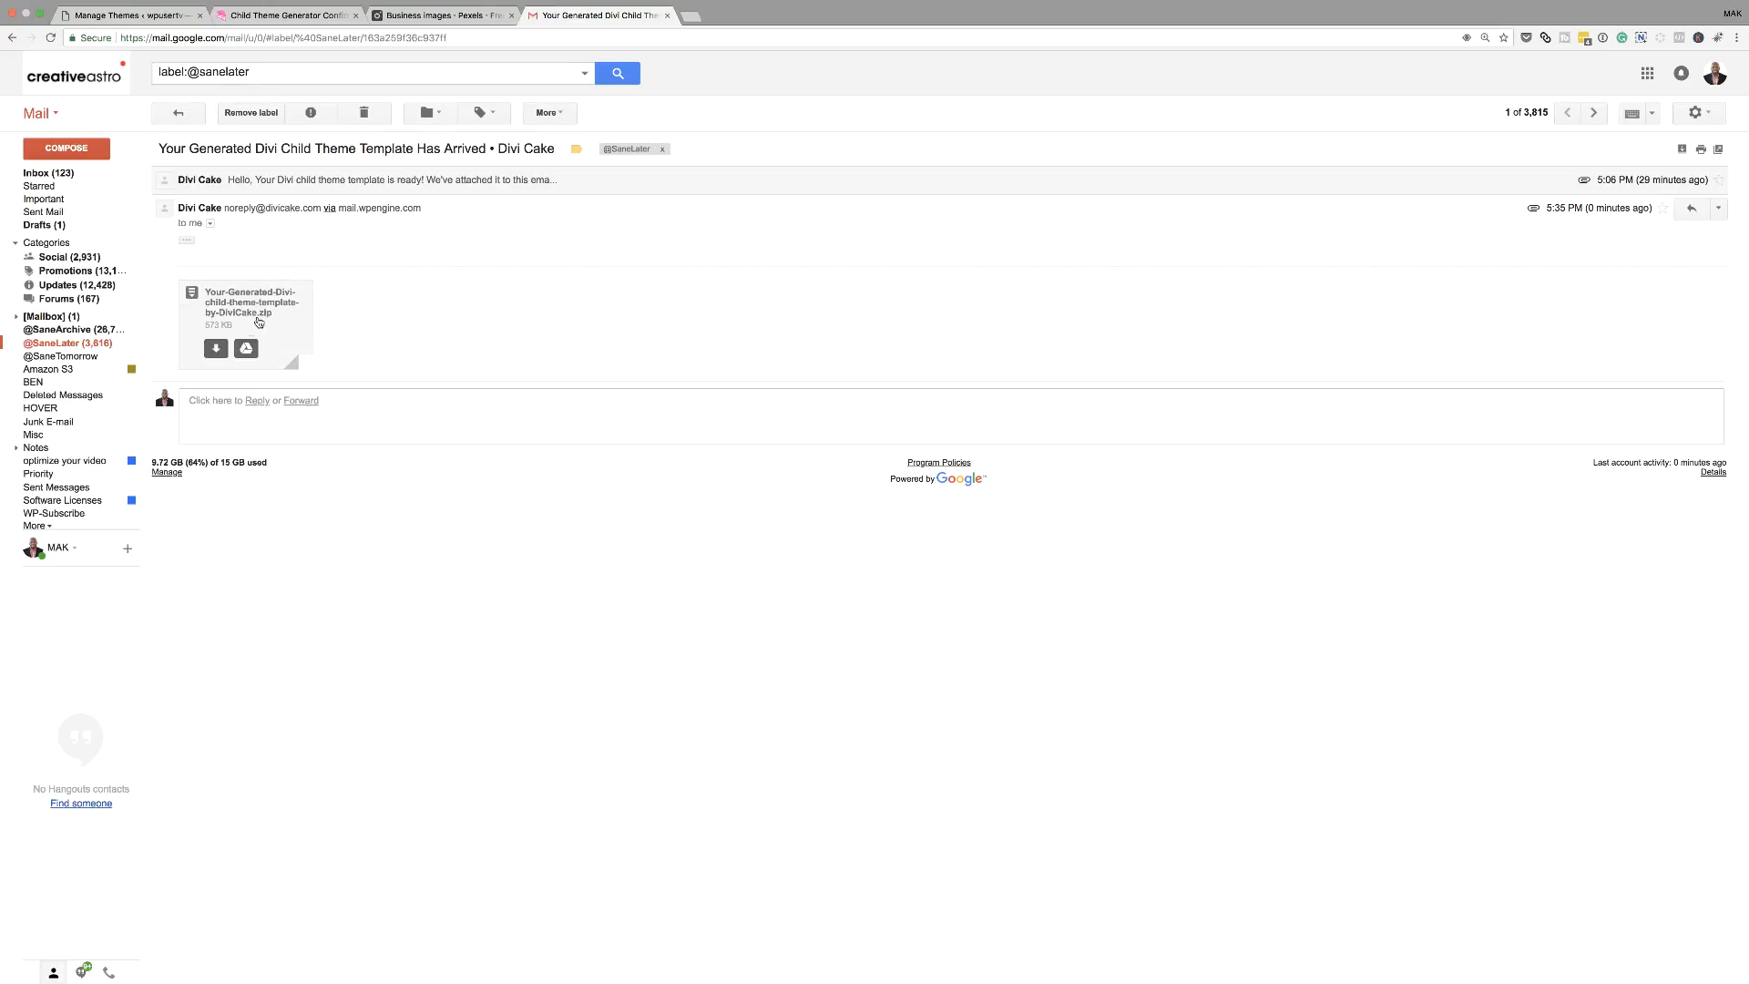
mouse_move(216, 349)
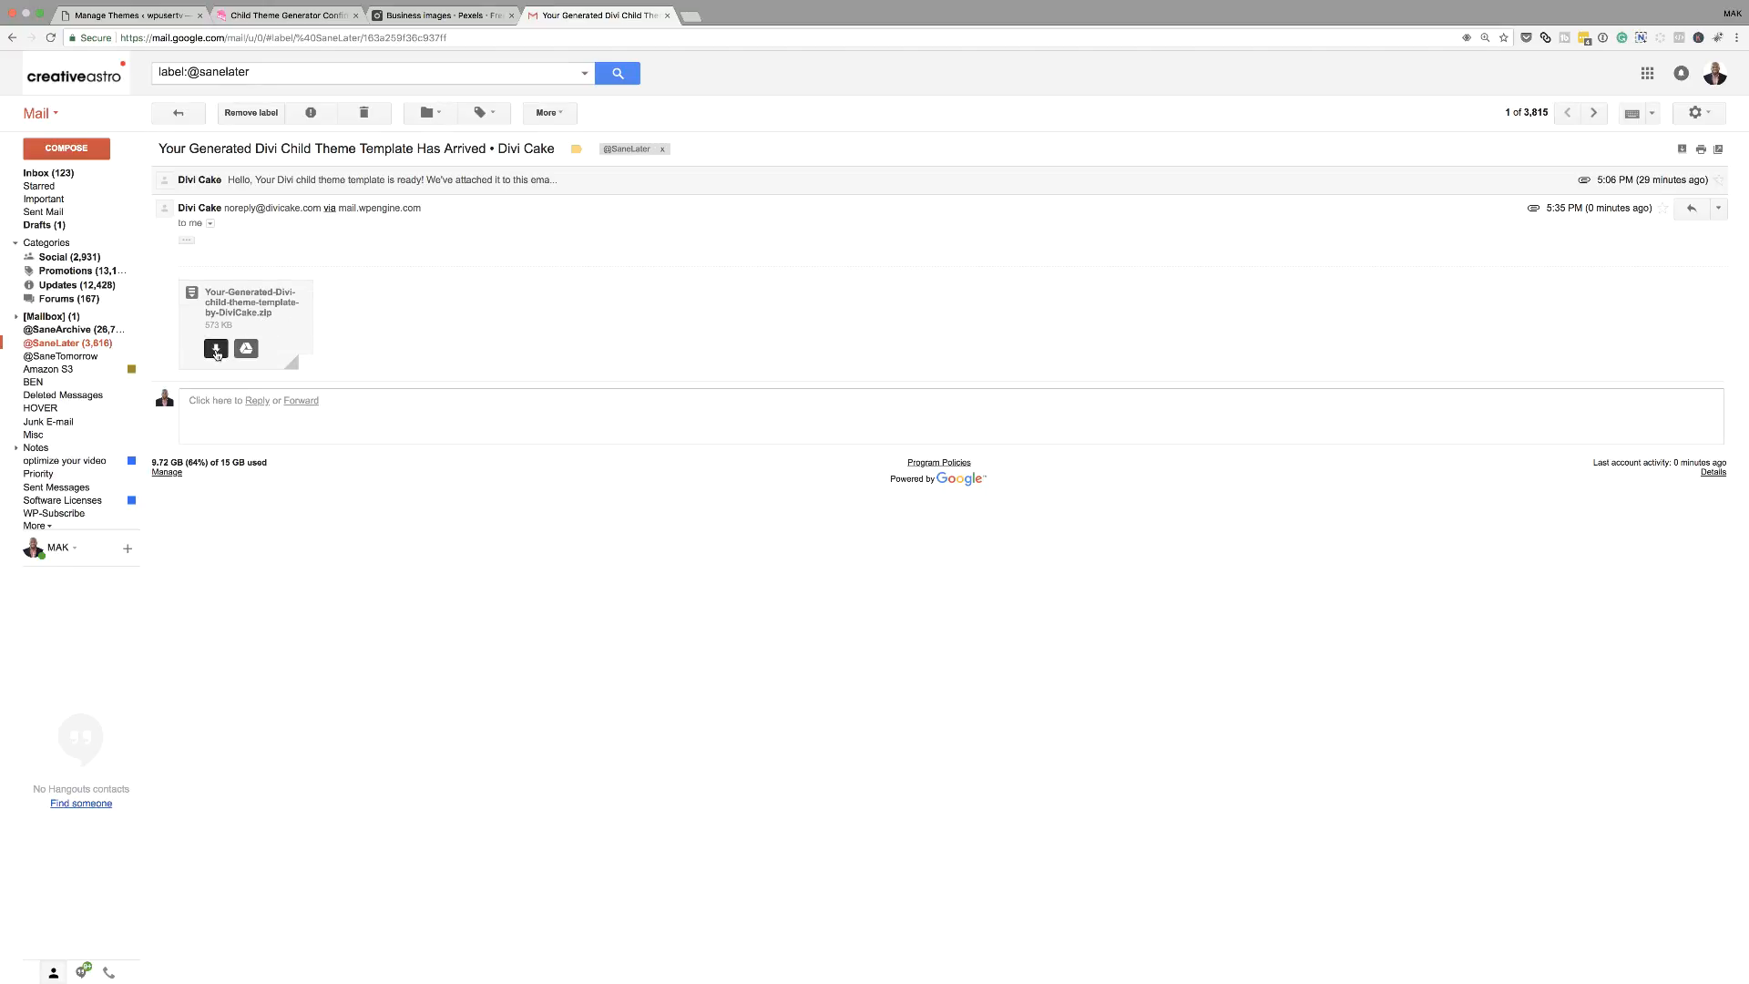
left_click(216, 349)
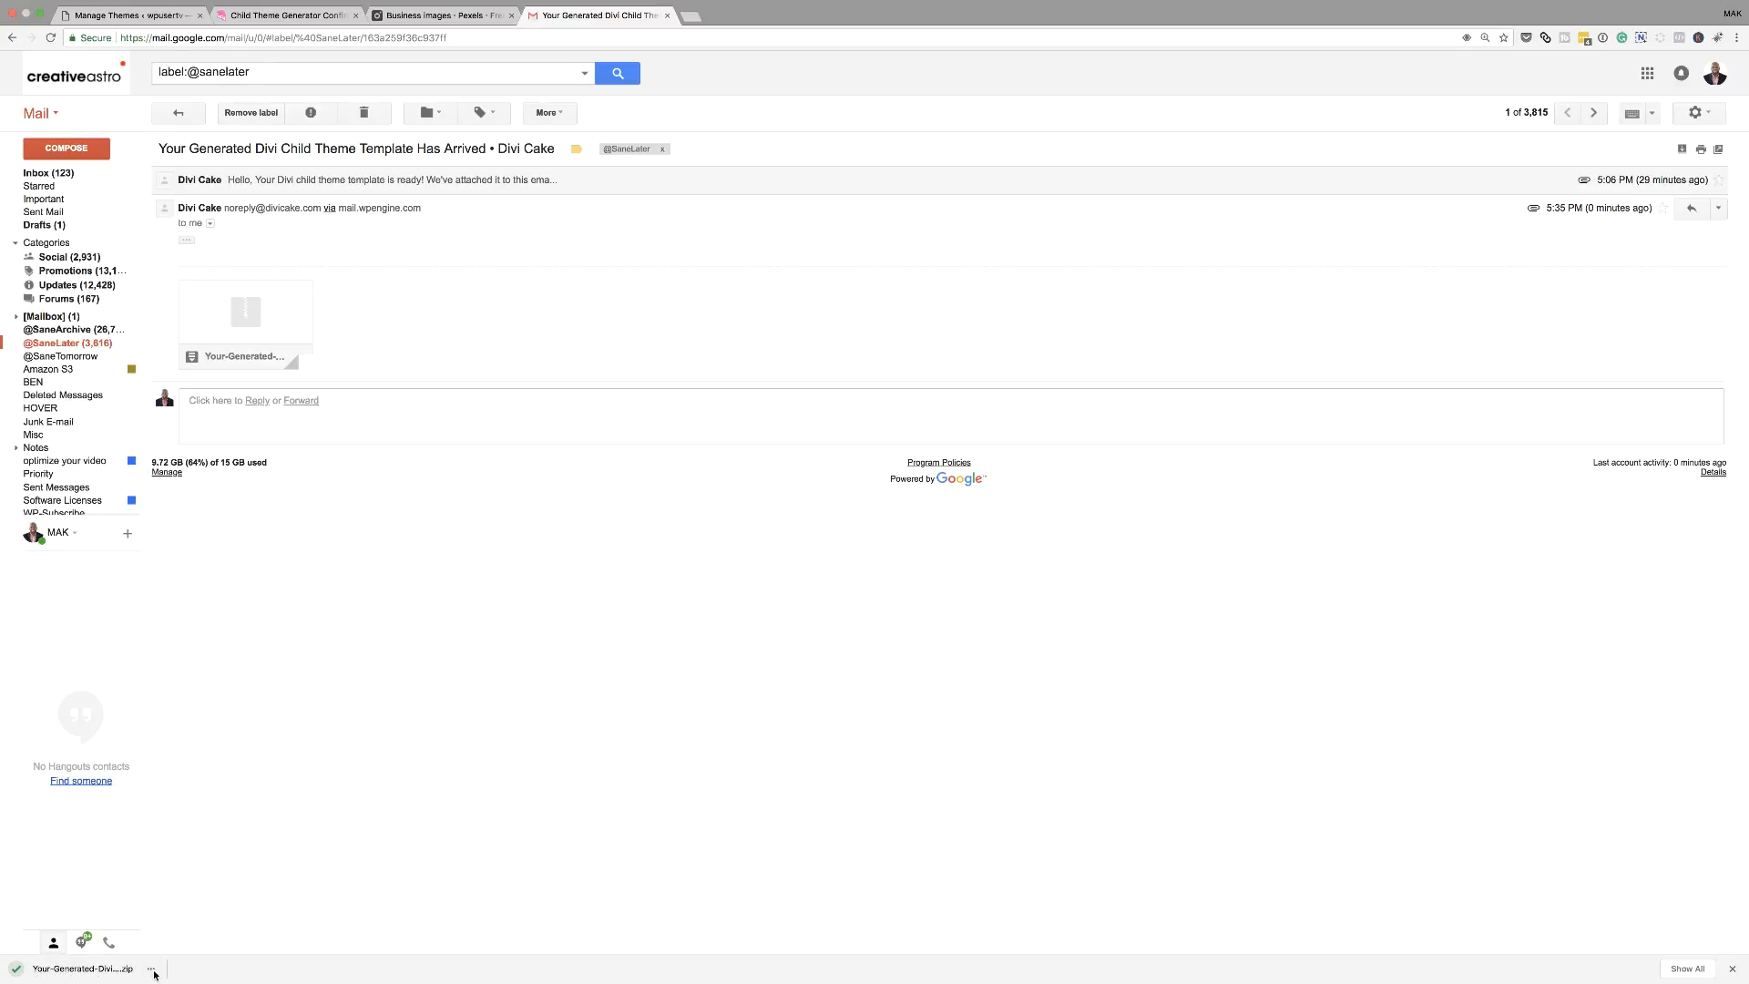
left_click(110, 20)
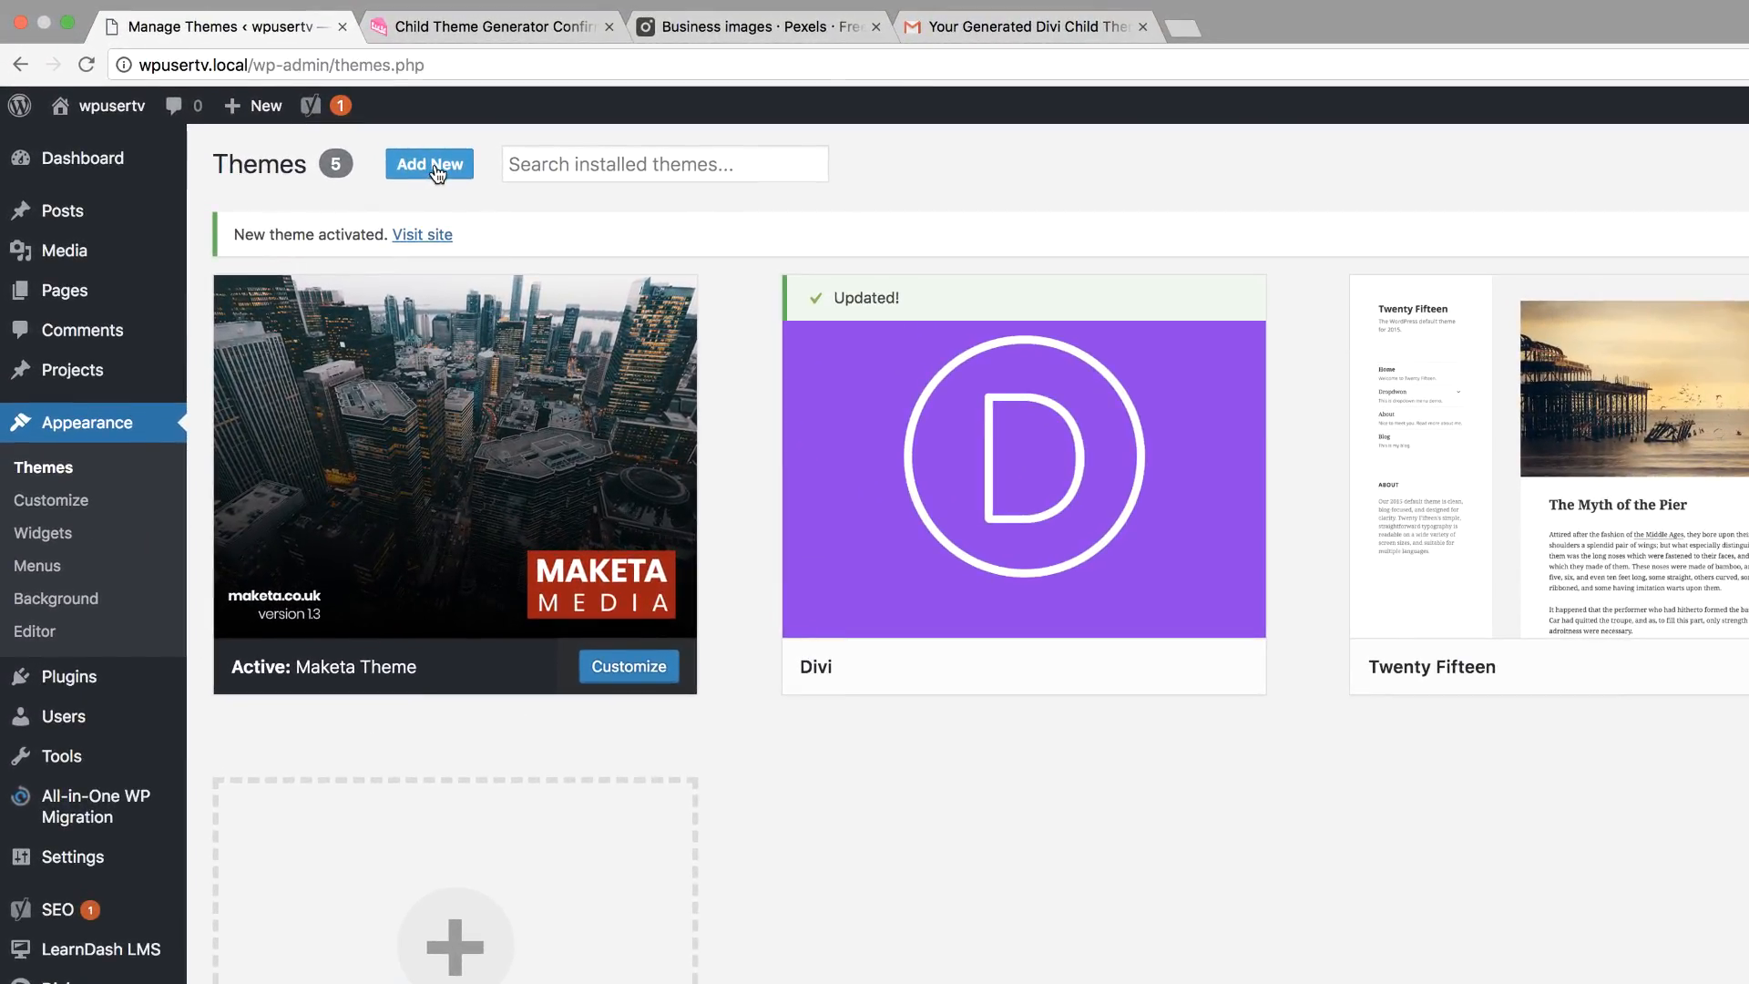
- Choose the downloaded zip from Downloads, renamed MAKETA THEME.zip, as the theme upload file
left_click(429, 164)
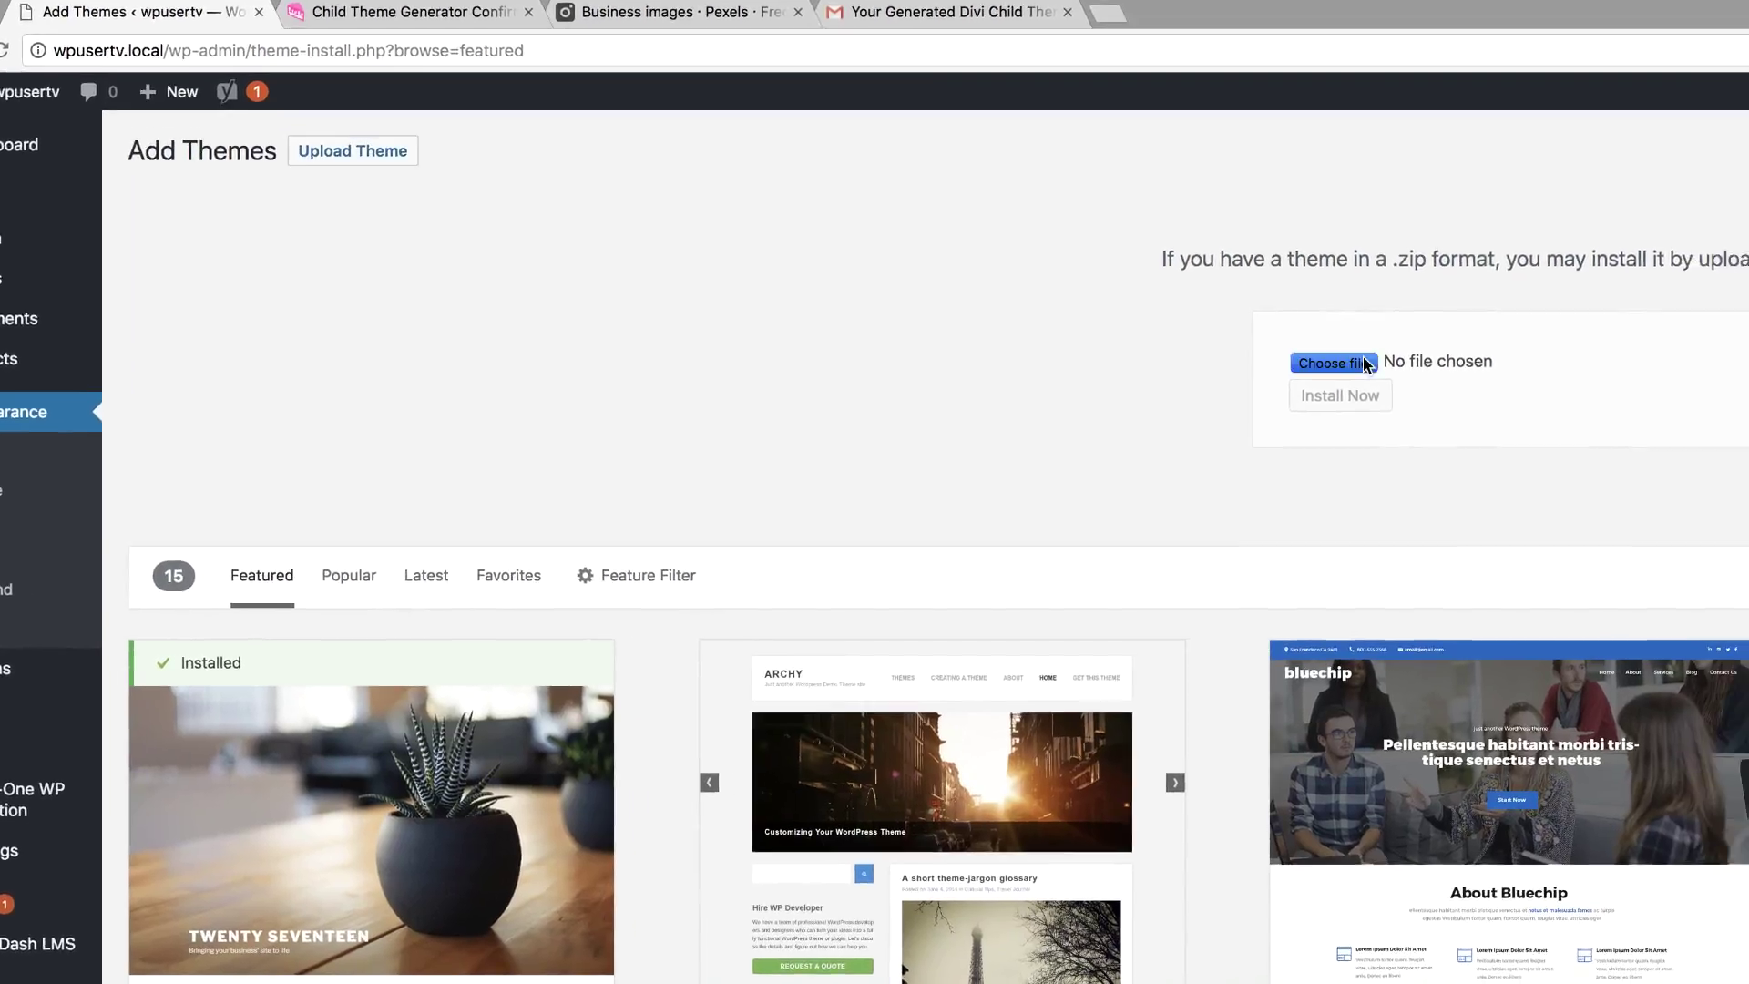
left_click(1334, 363)
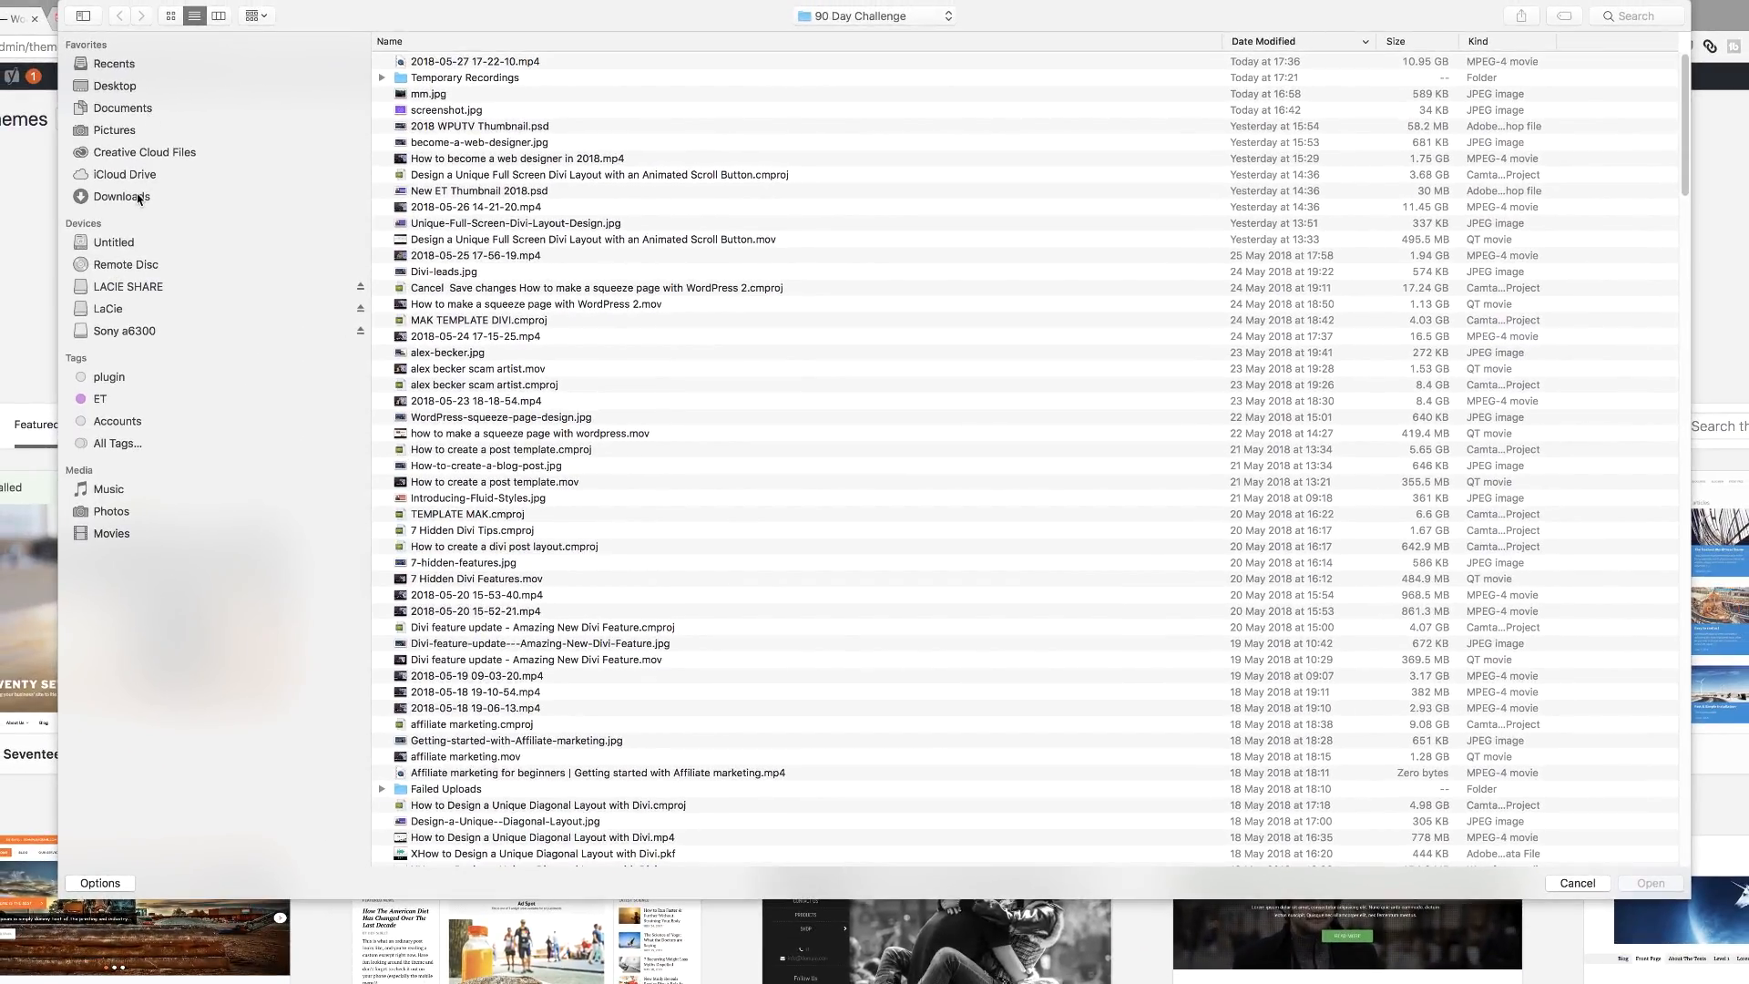
left_click(121, 197)
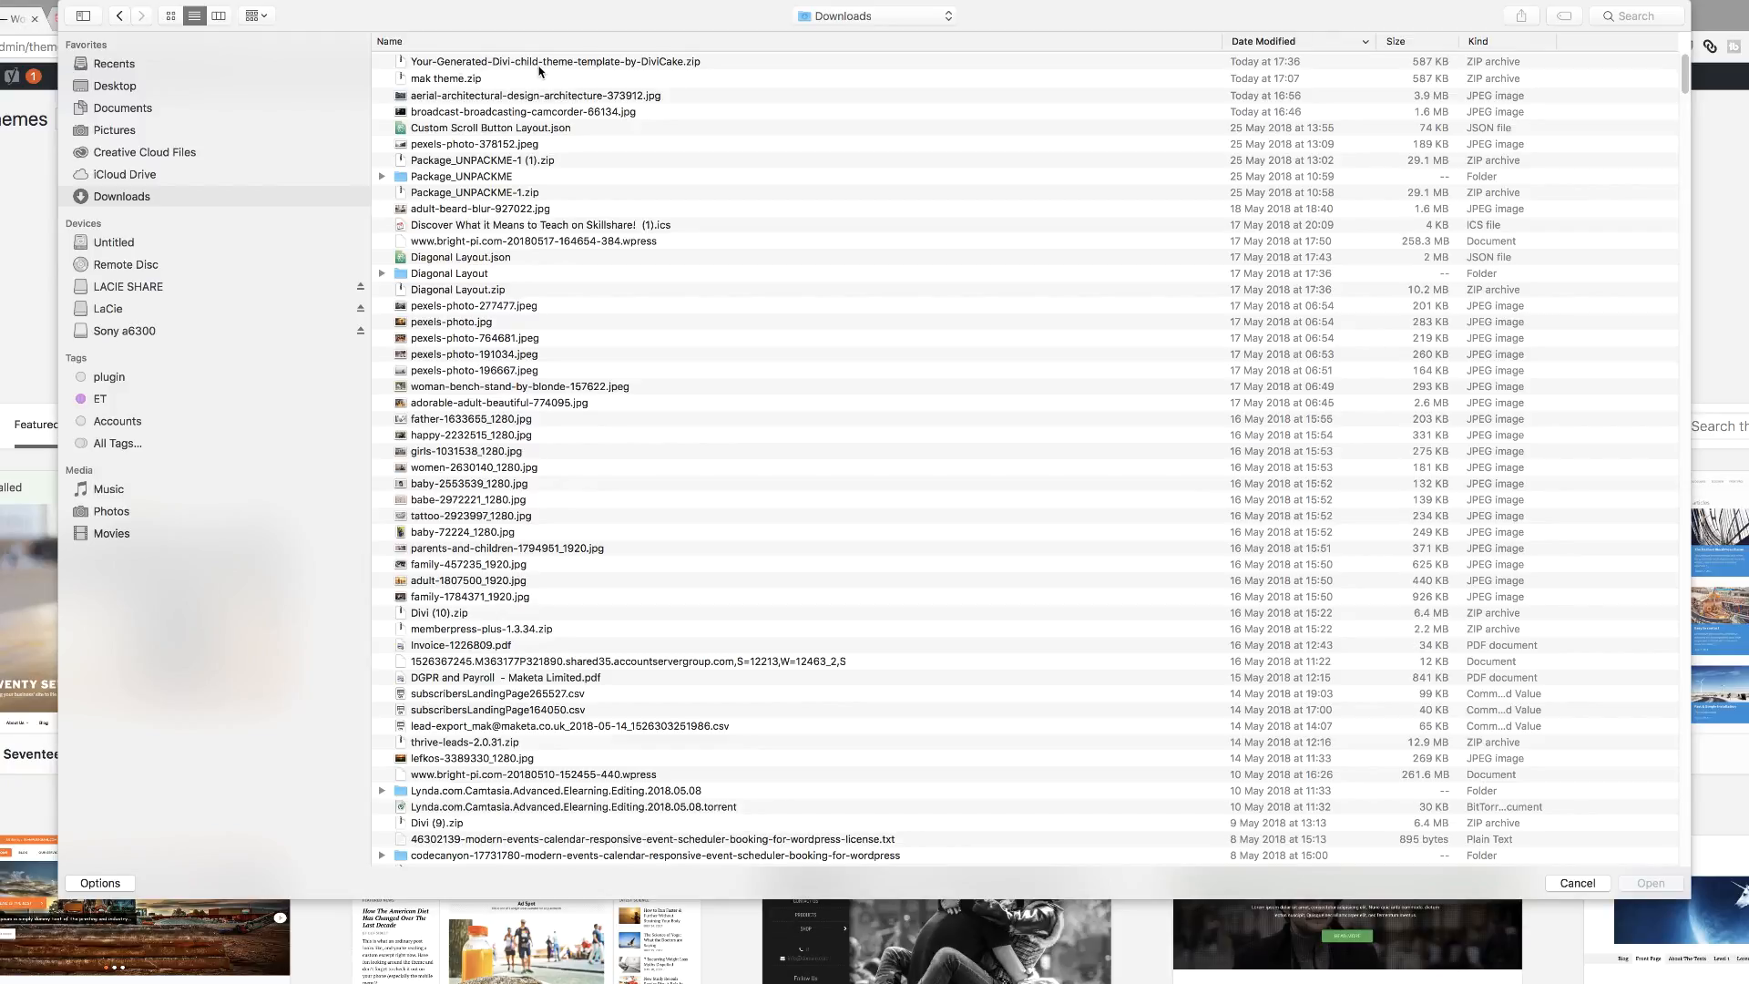
left_click(554, 61)
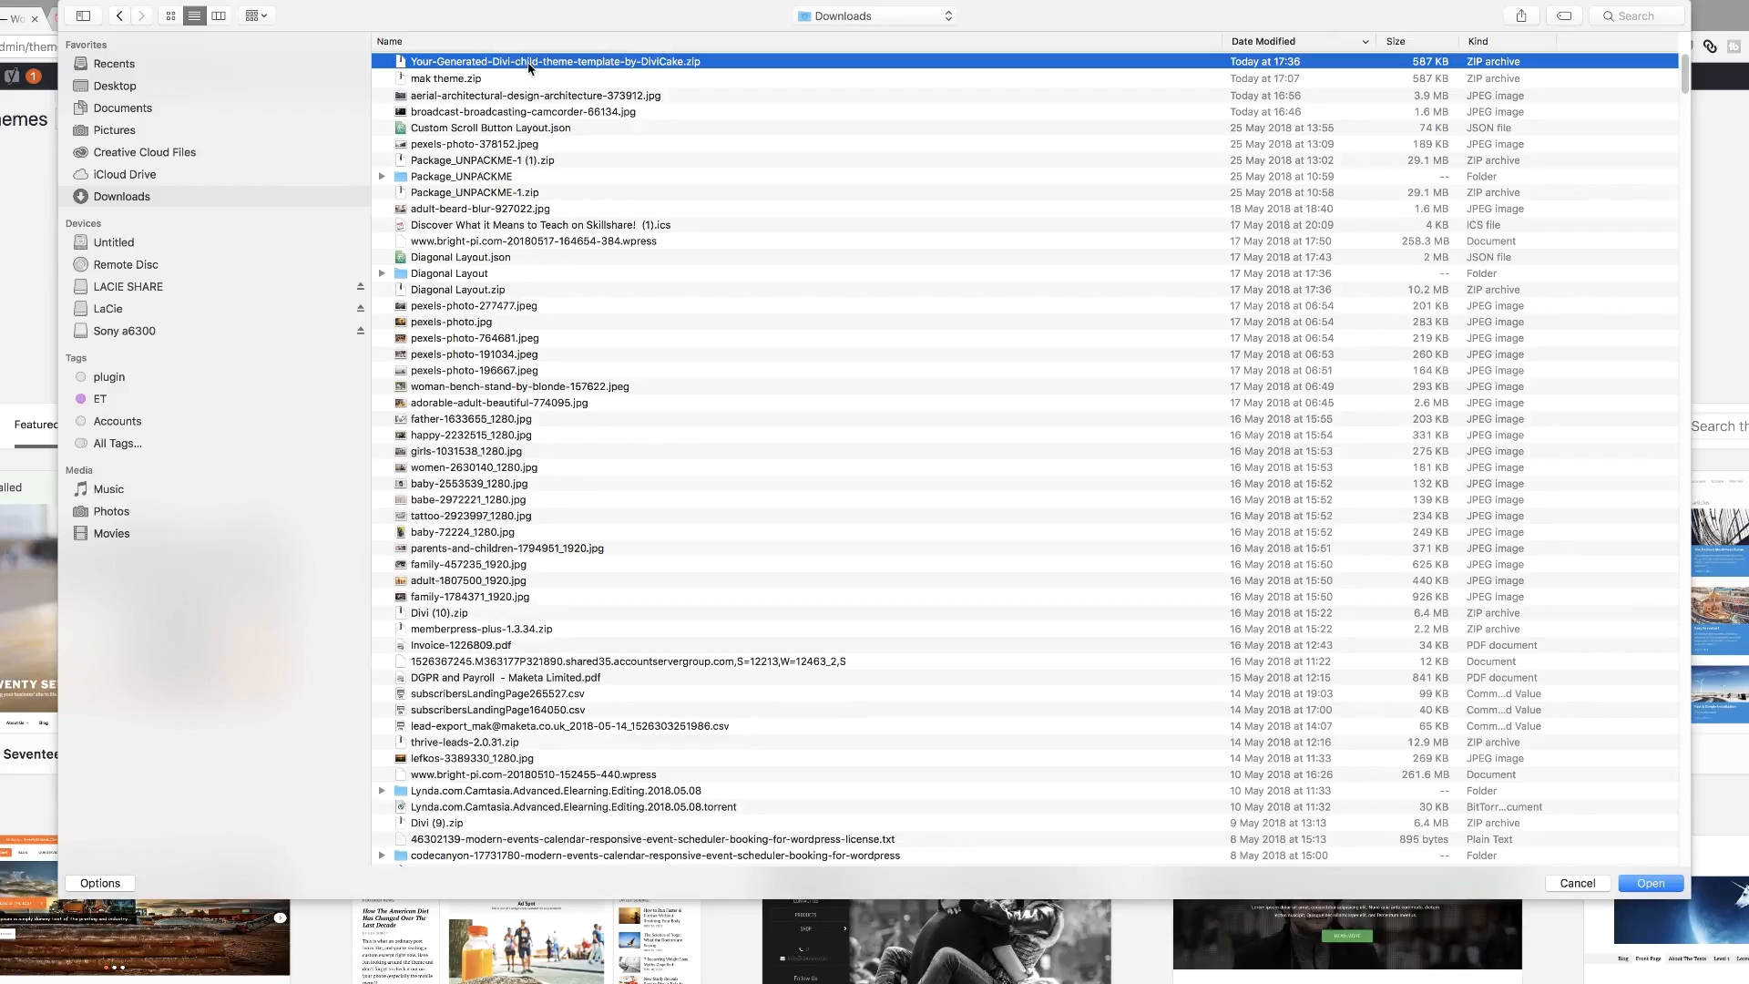
right_click(532, 61)
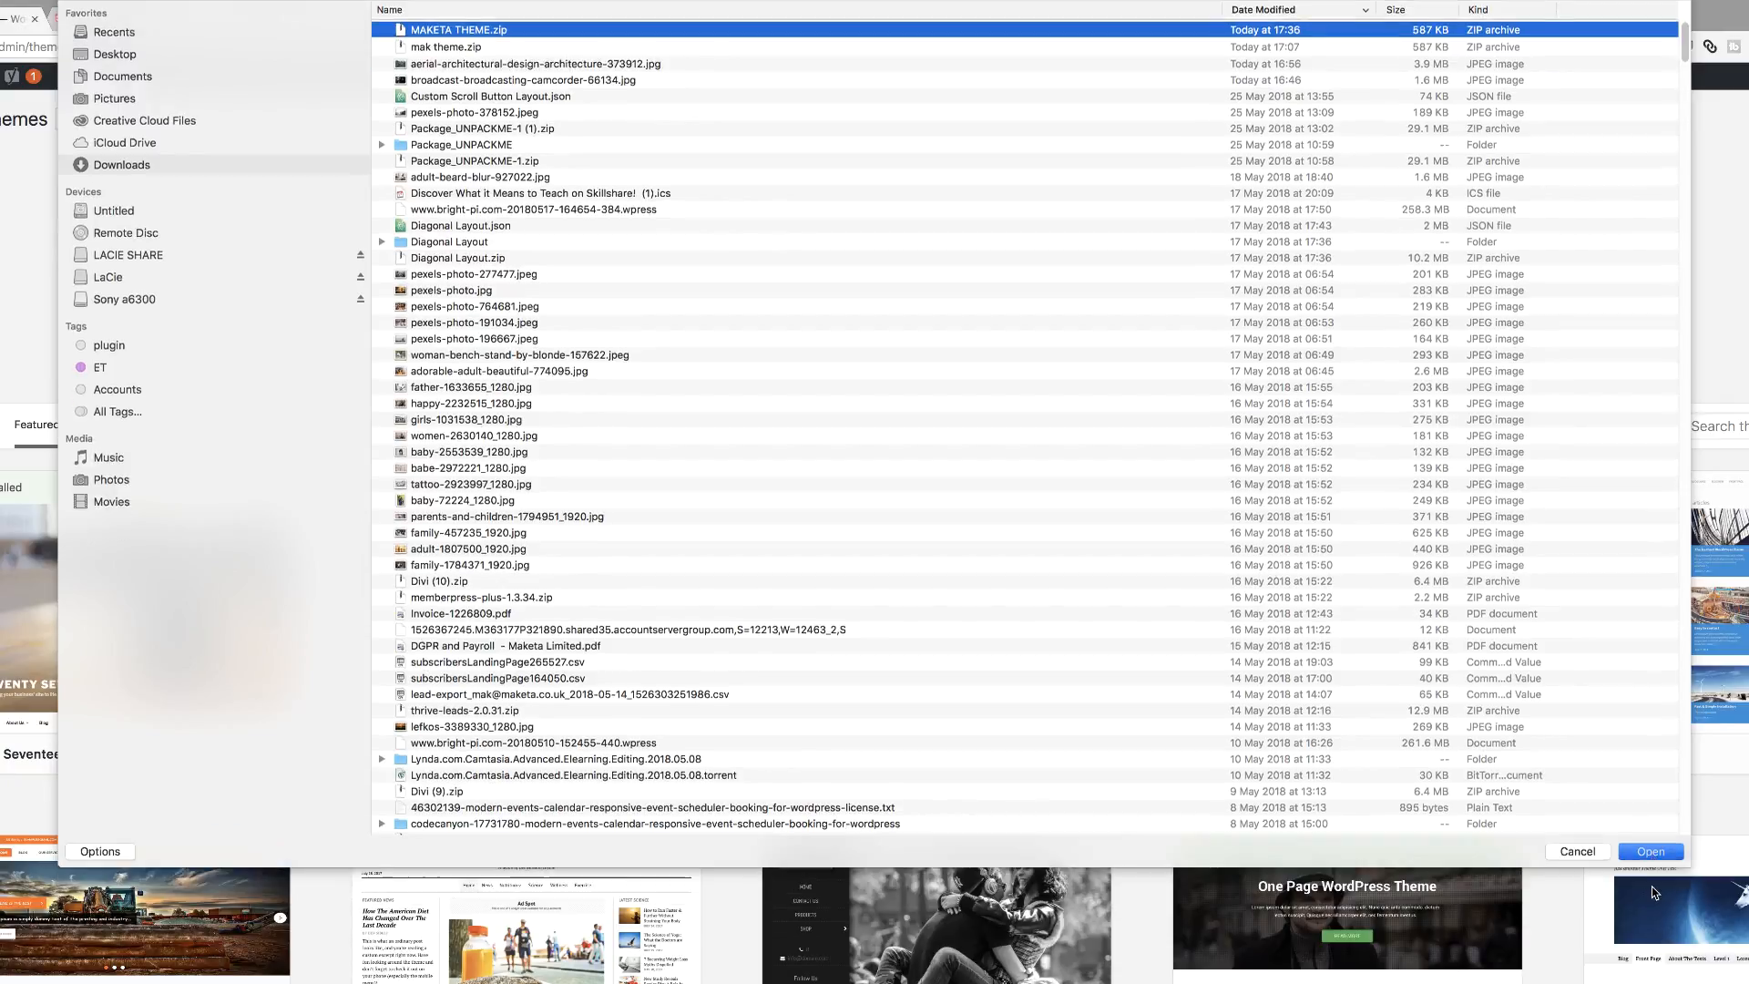
left_click(1650, 851)
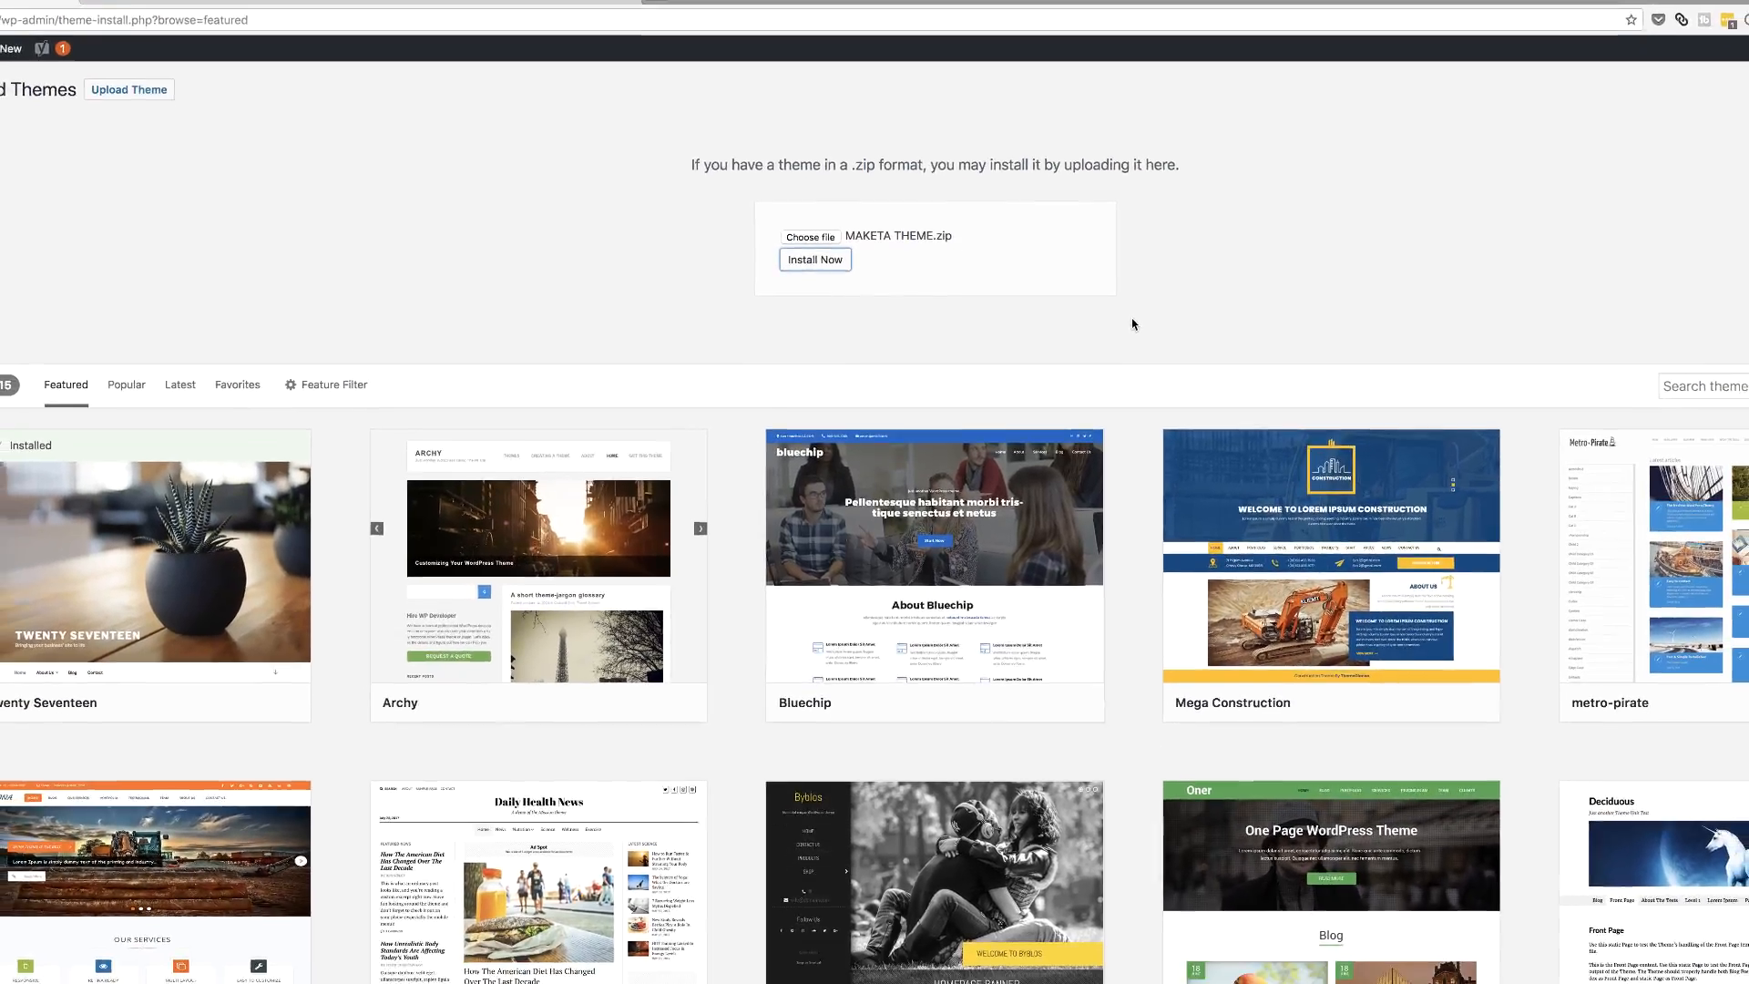
- Install MAKETA THEME.zip and activate the new Maketa Theme
left_click(815, 259)
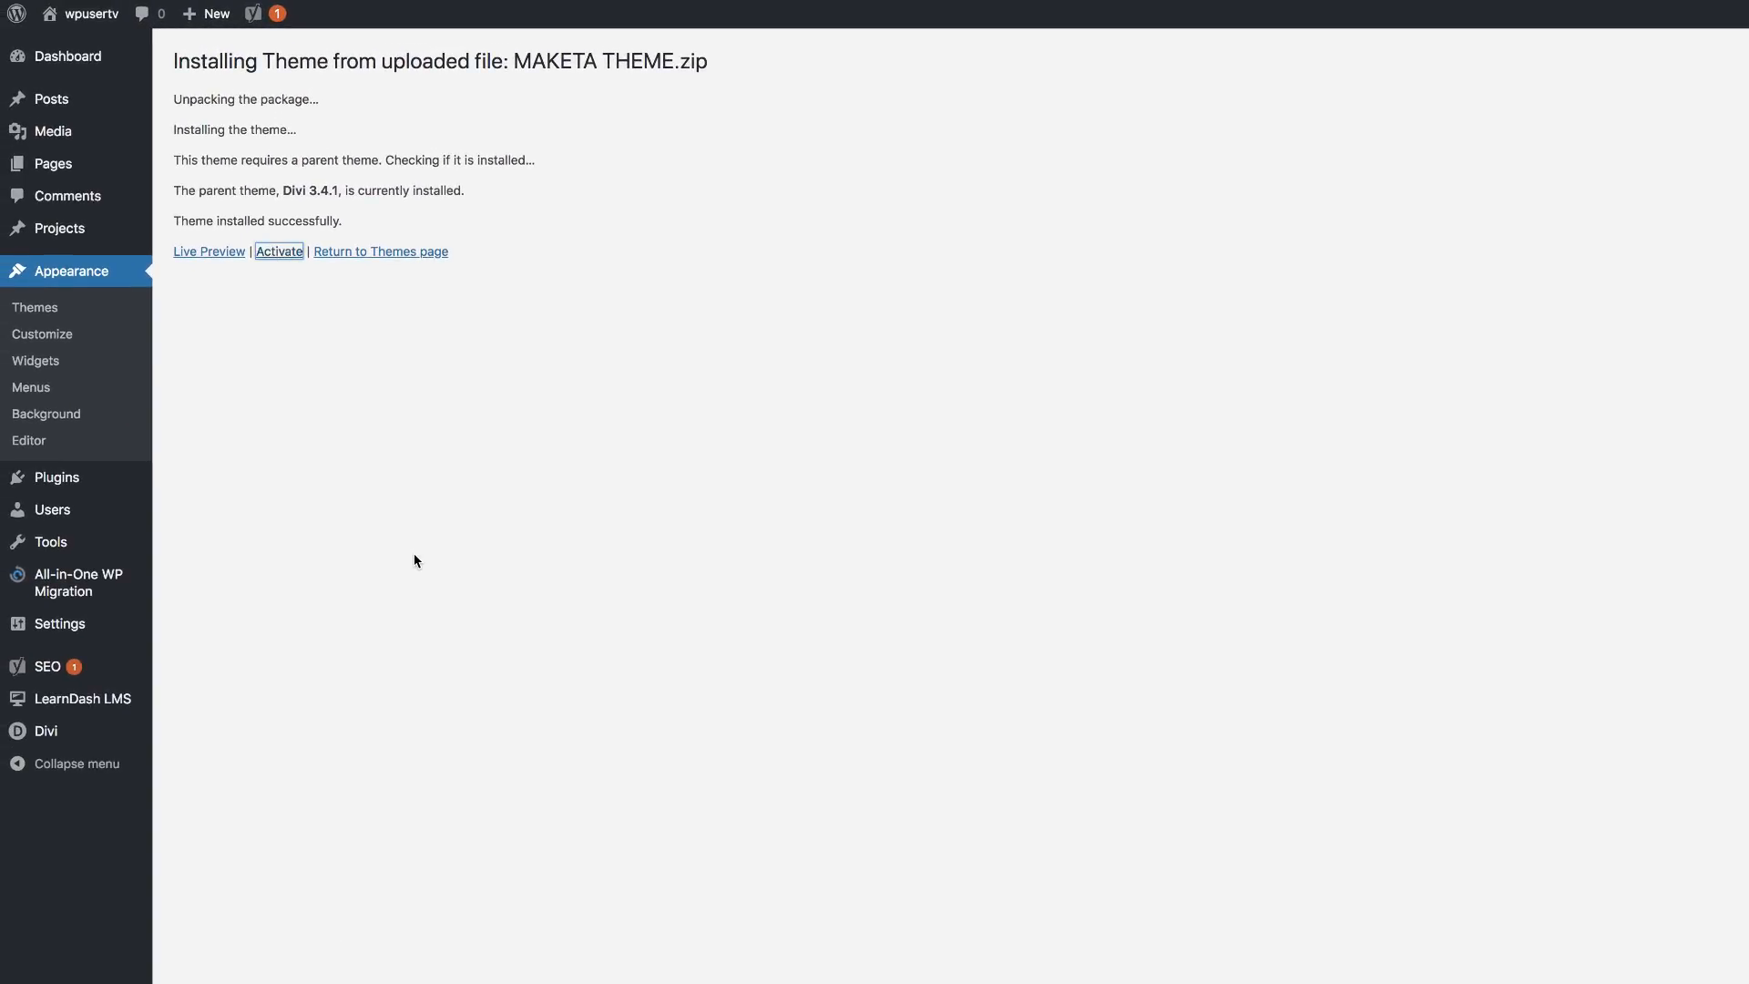
left_click(278, 252)
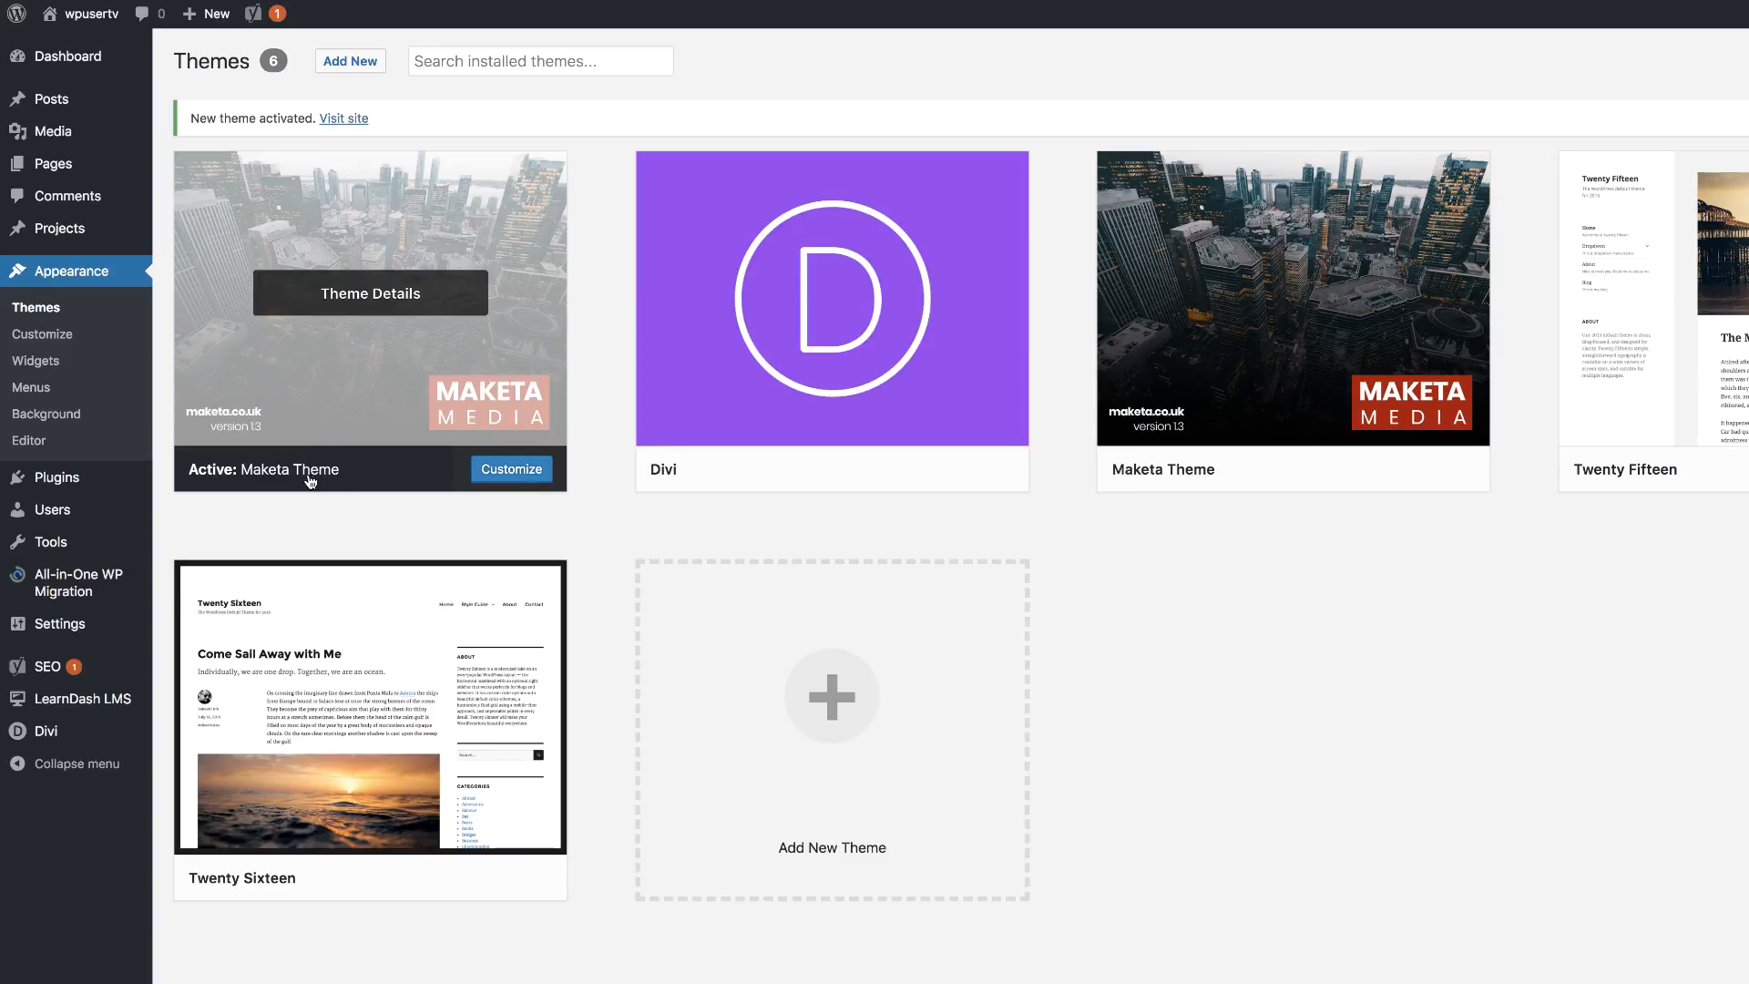
mouse_move(559, 515)
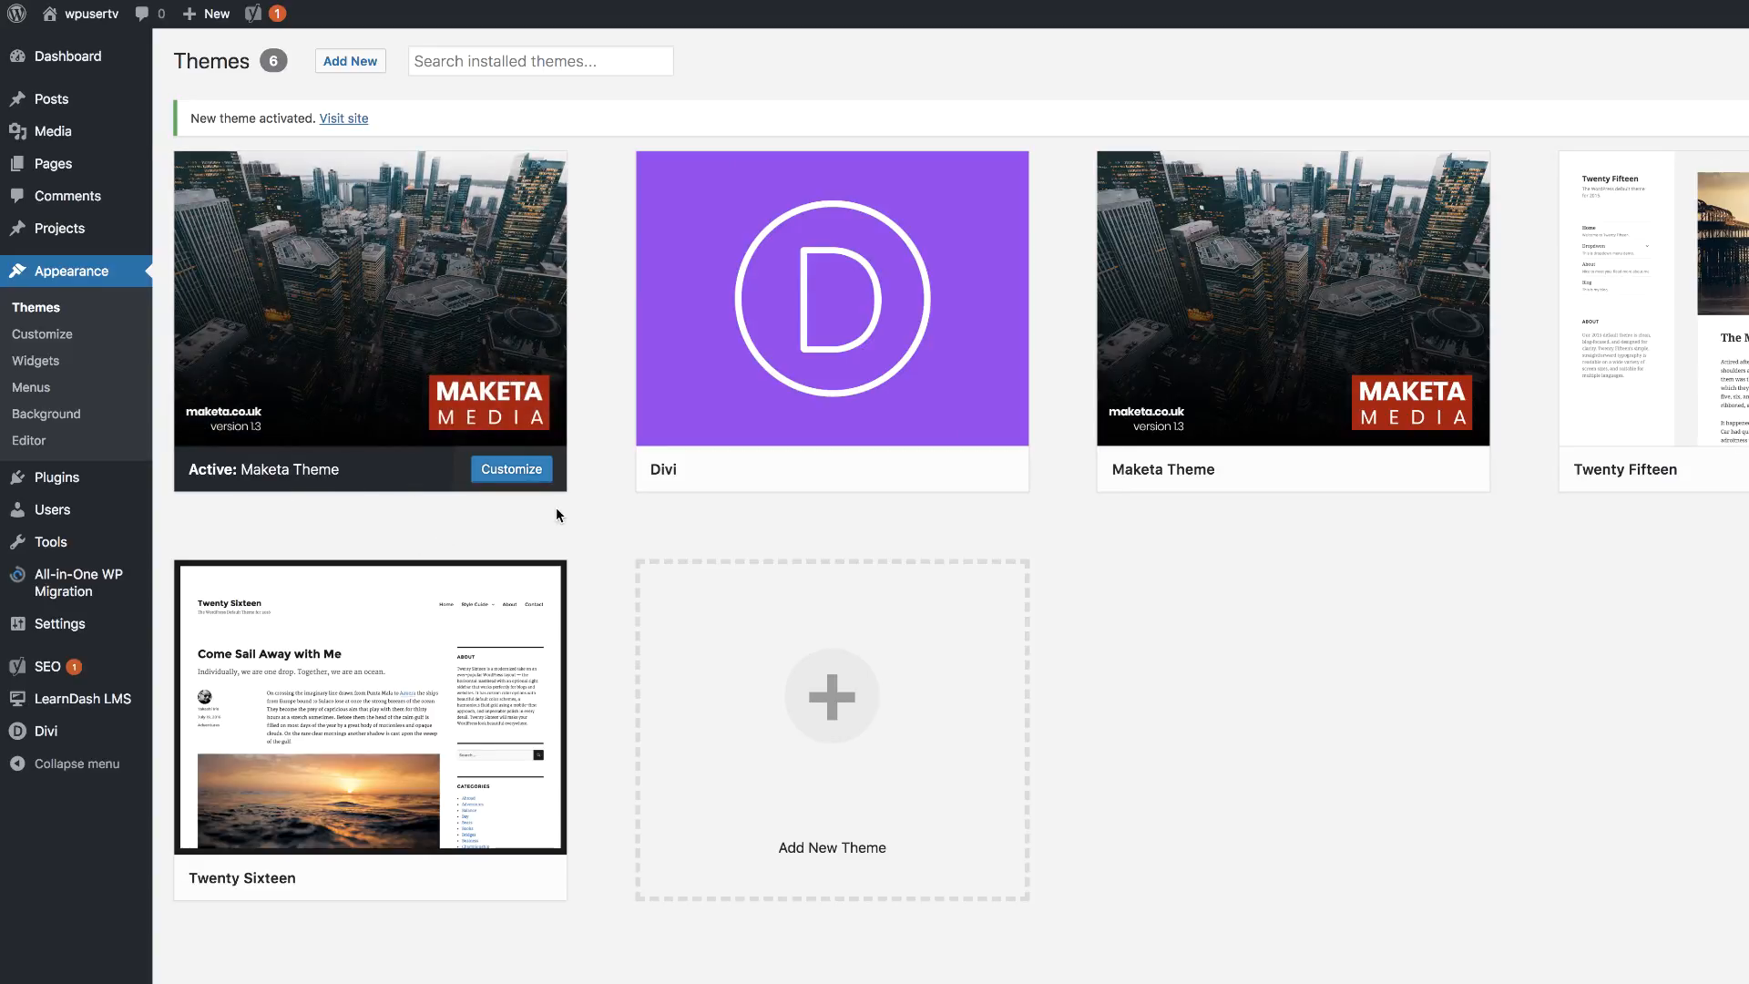